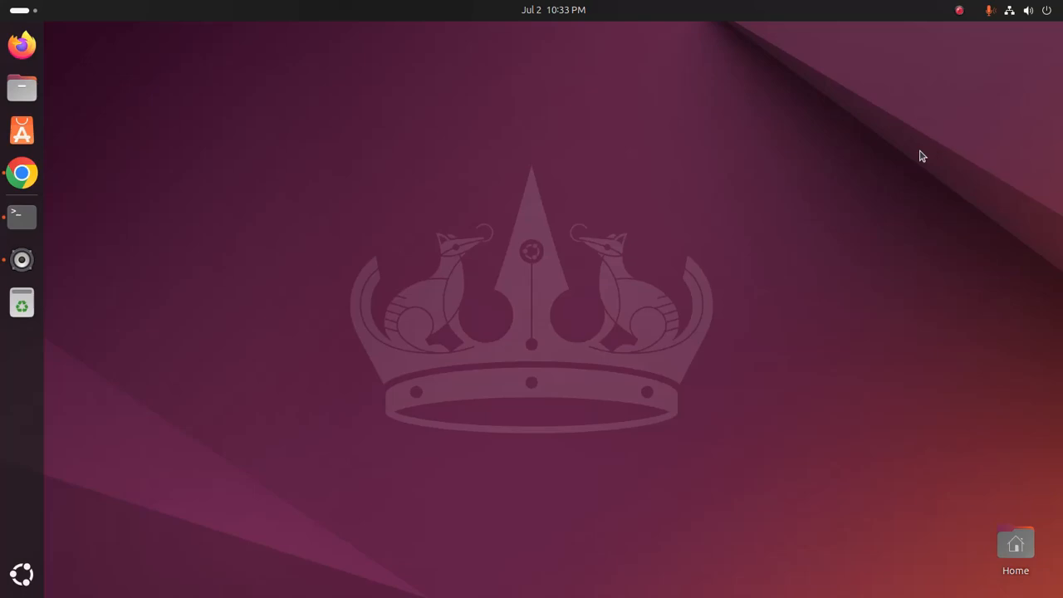
mouse_move(718, 191)
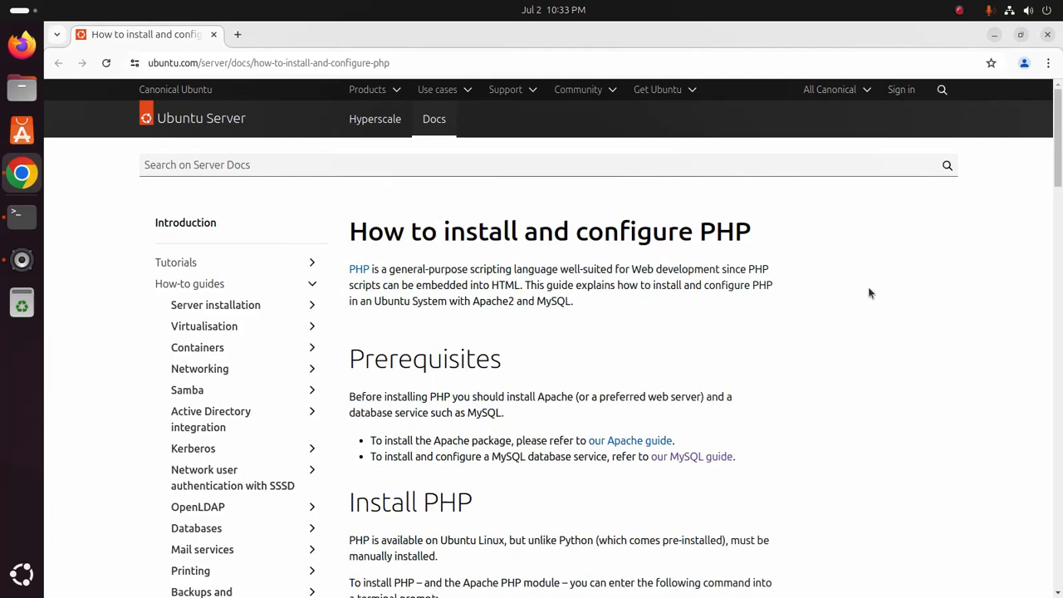
mouse_move(839, 312)
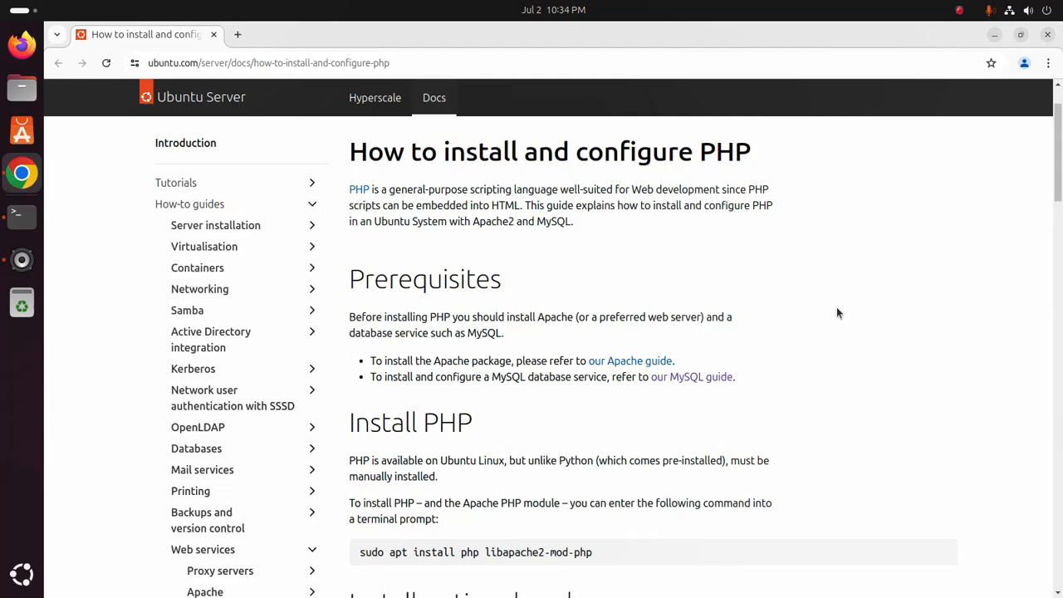
Step: Scroll the Ubuntu Server PHP guide down to the Install PHP section and its apt command
scroll(down, 3)
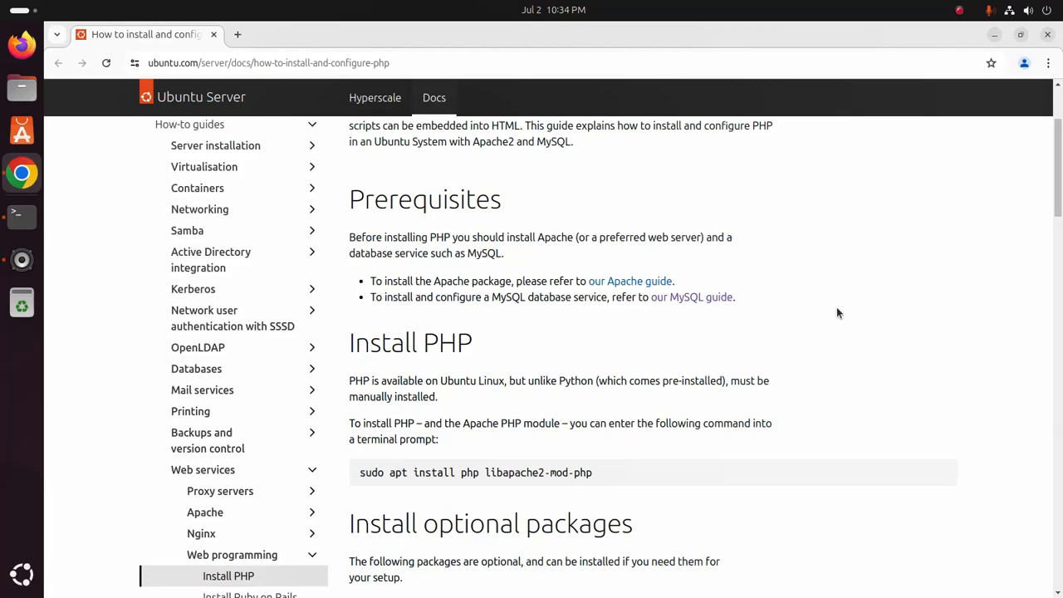
scroll(down, 3)
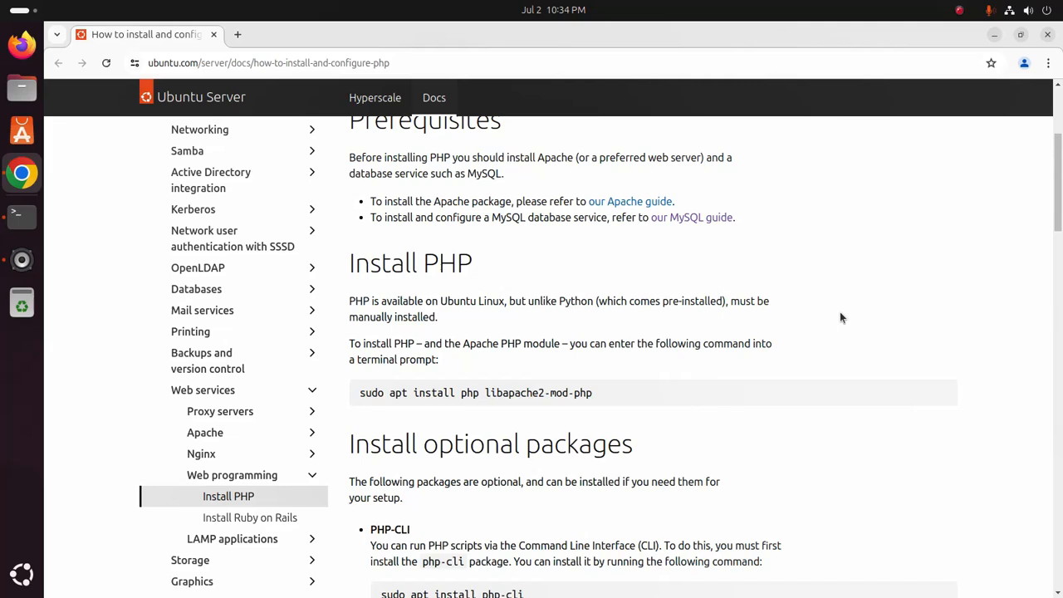
mouse_move(634, 272)
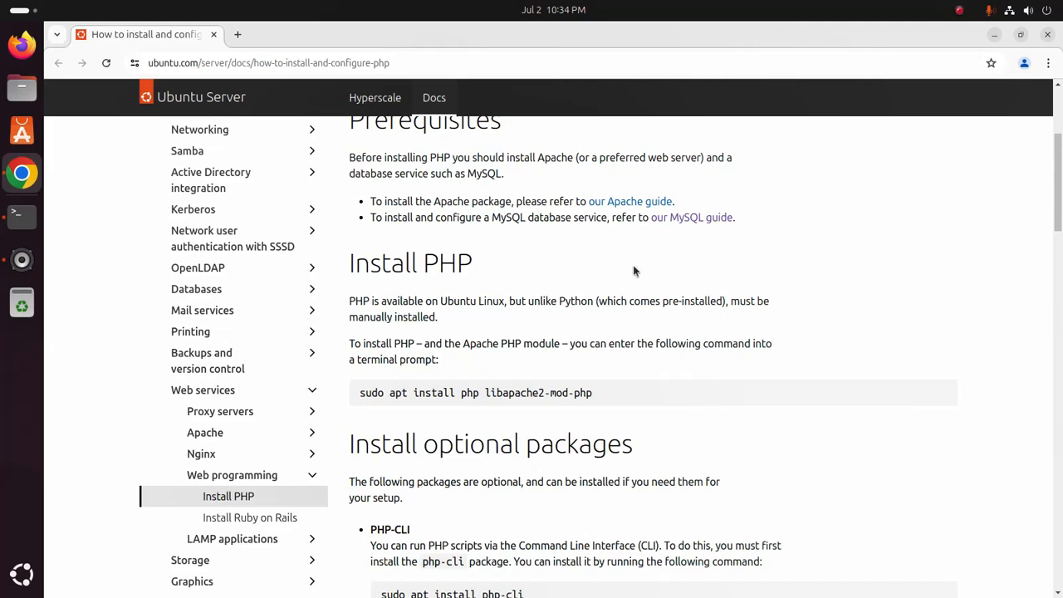
mouse_move(629, 201)
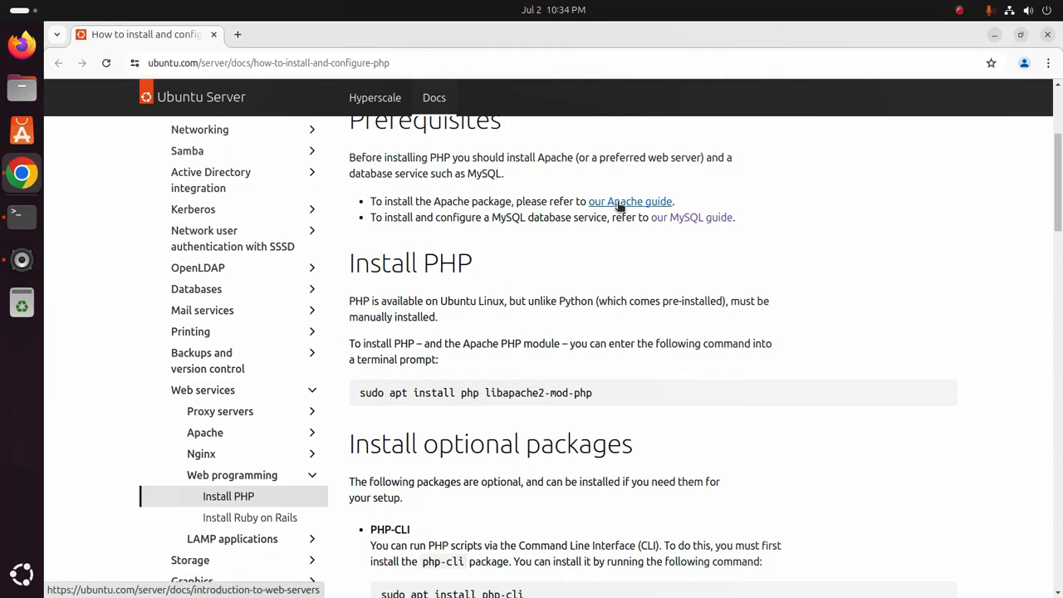
mouse_move(830, 216)
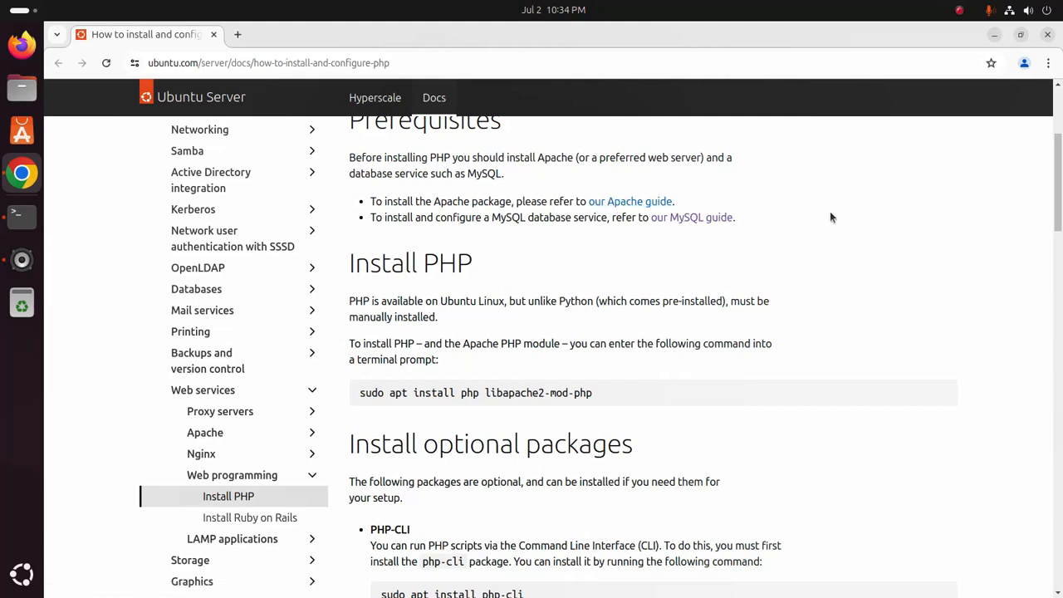
mouse_move(847, 230)
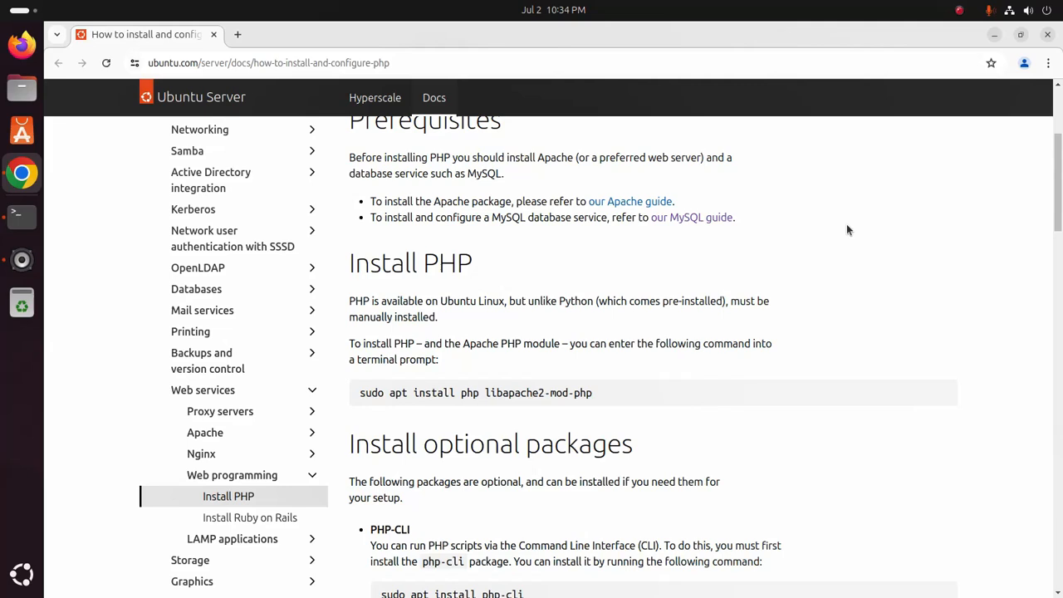
scroll(down, 3)
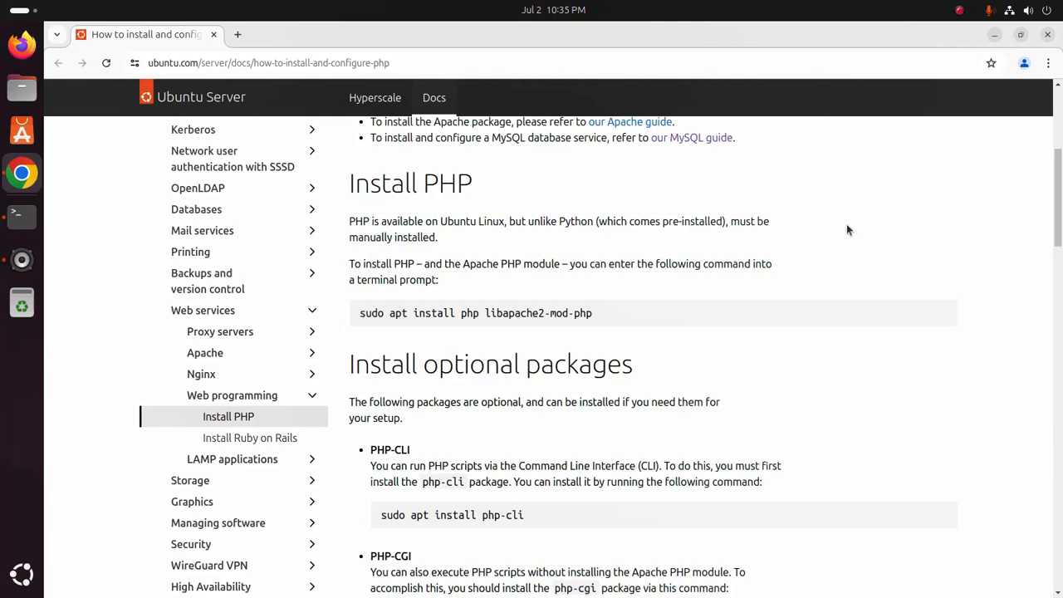
scroll(down, 3)
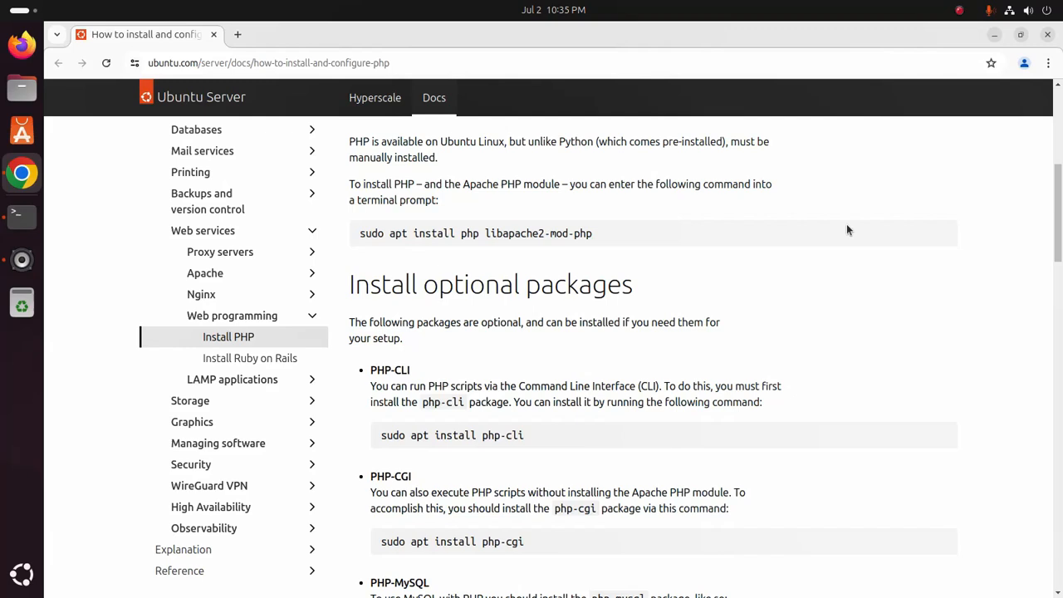
mouse_move(900, 309)
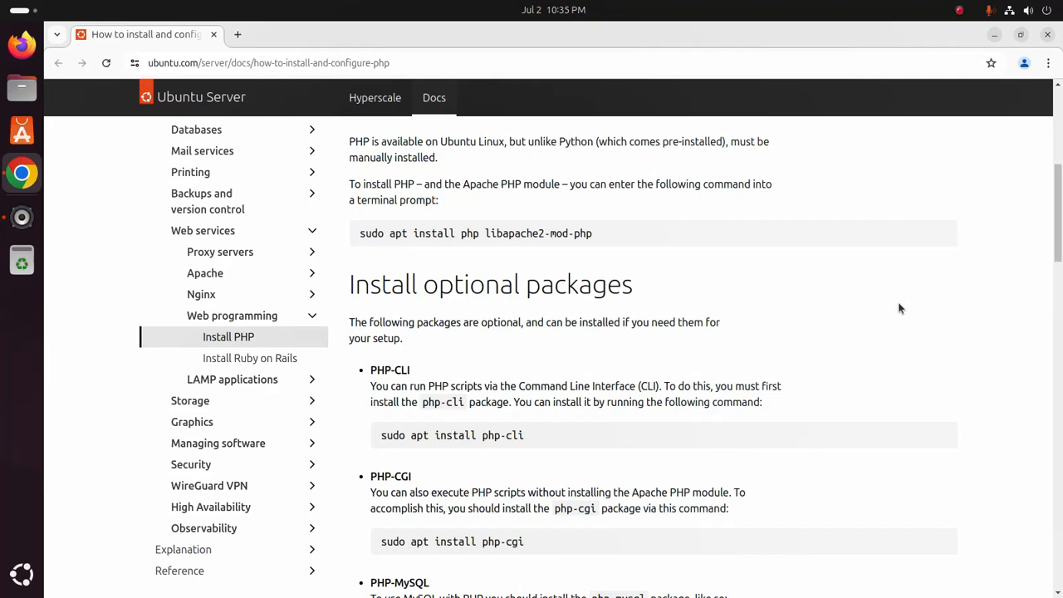
Step: Bring up a new GNOME Terminal window ready for the install command
key(ctrl+alt+t)
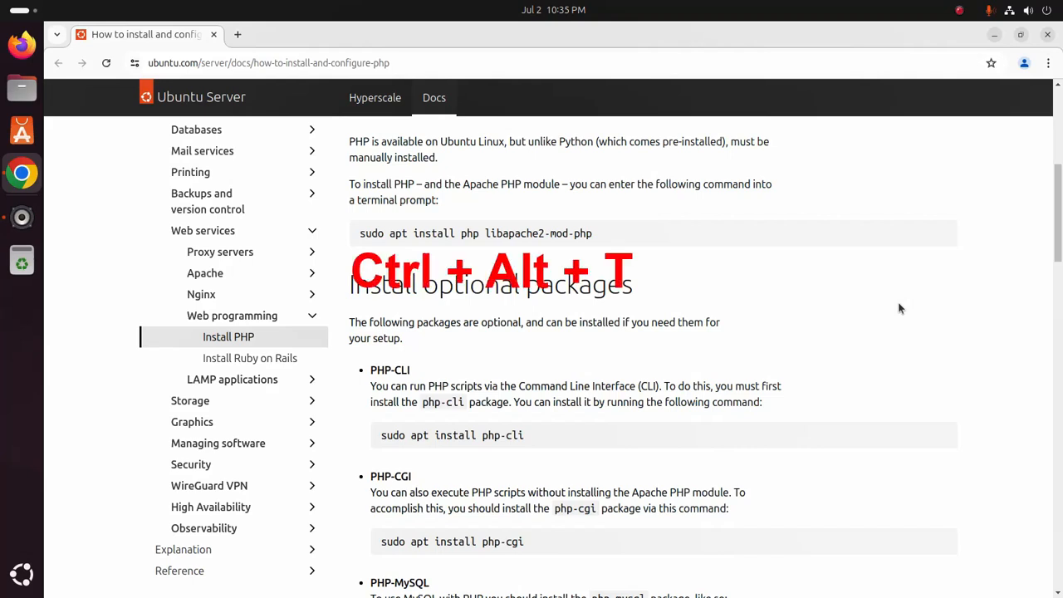
key(ctrl+alt+t)
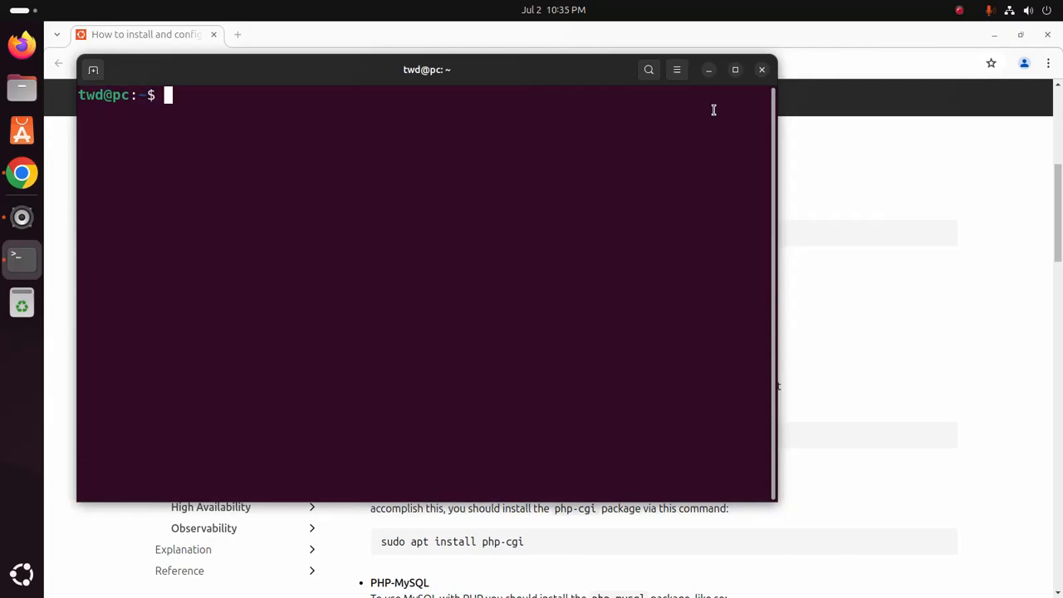
click(735, 70)
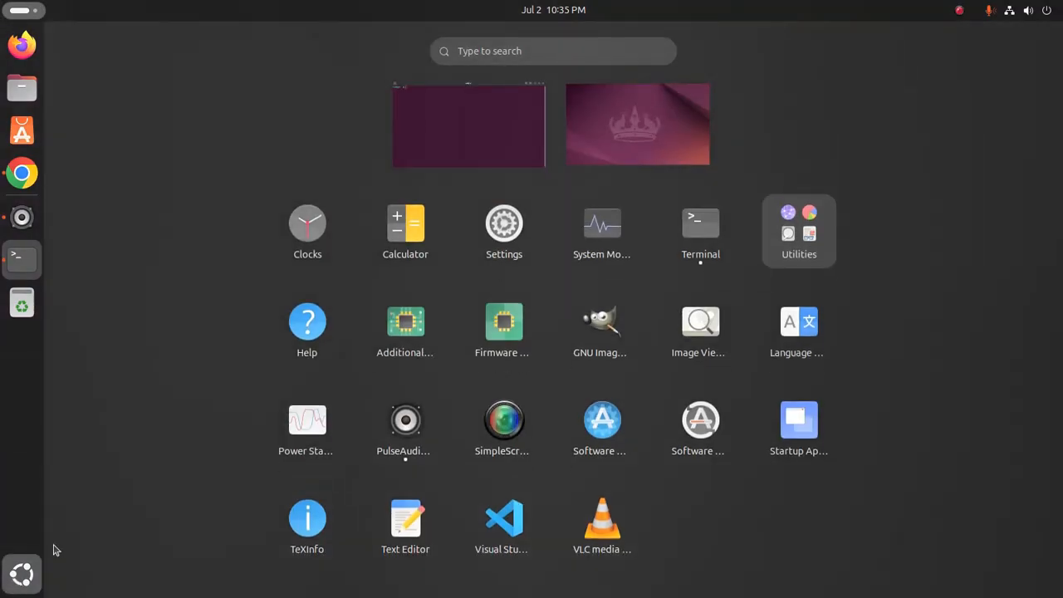
click(701, 222)
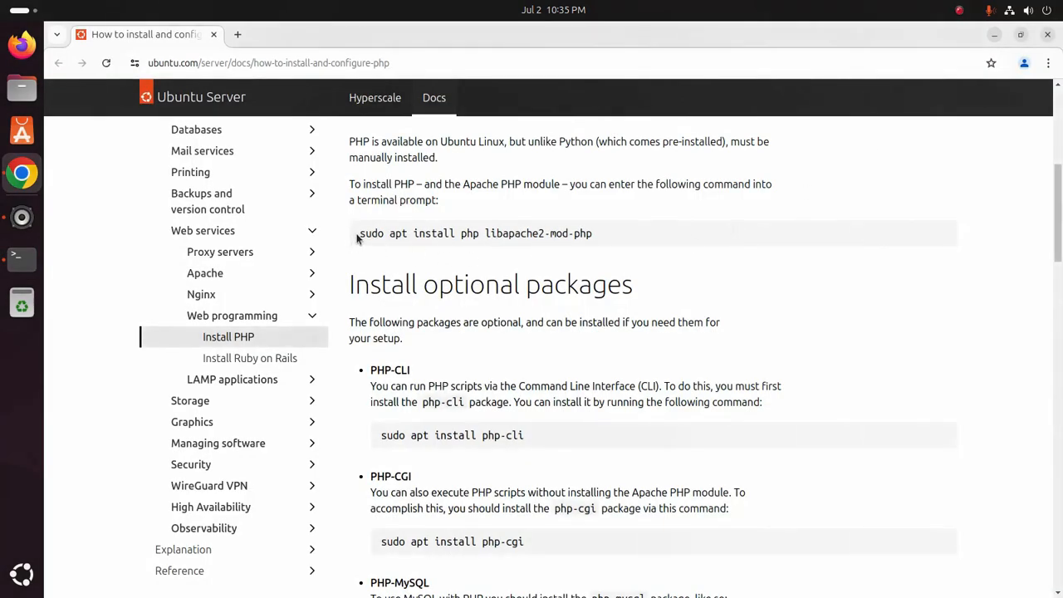
Step: Run 'sudo apt install php libapache2-mod-php', giving the password and answering Y to install PHP 8.3
right_click(473, 233)
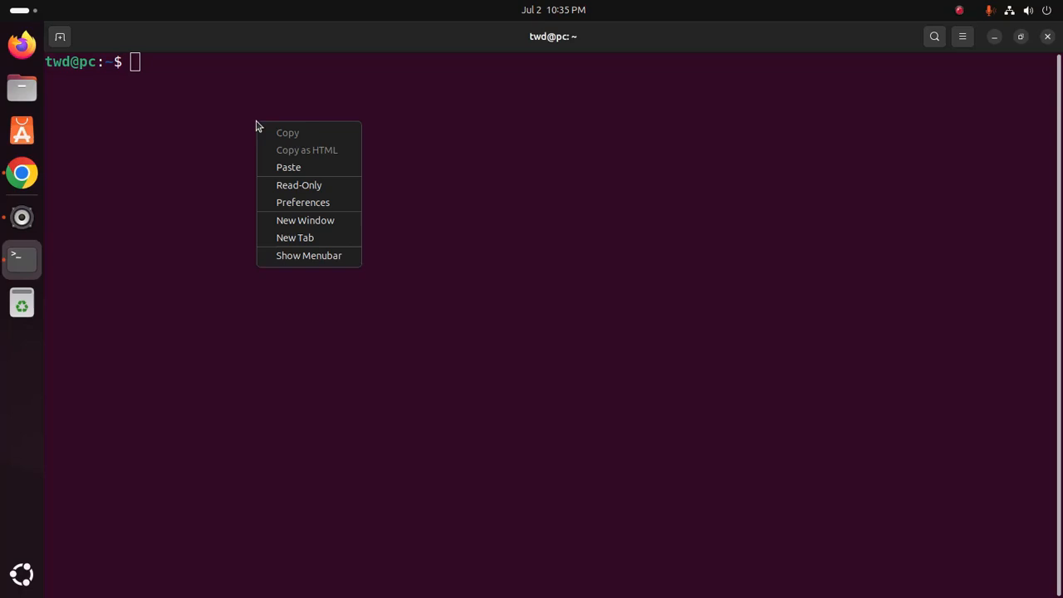
click(289, 166)
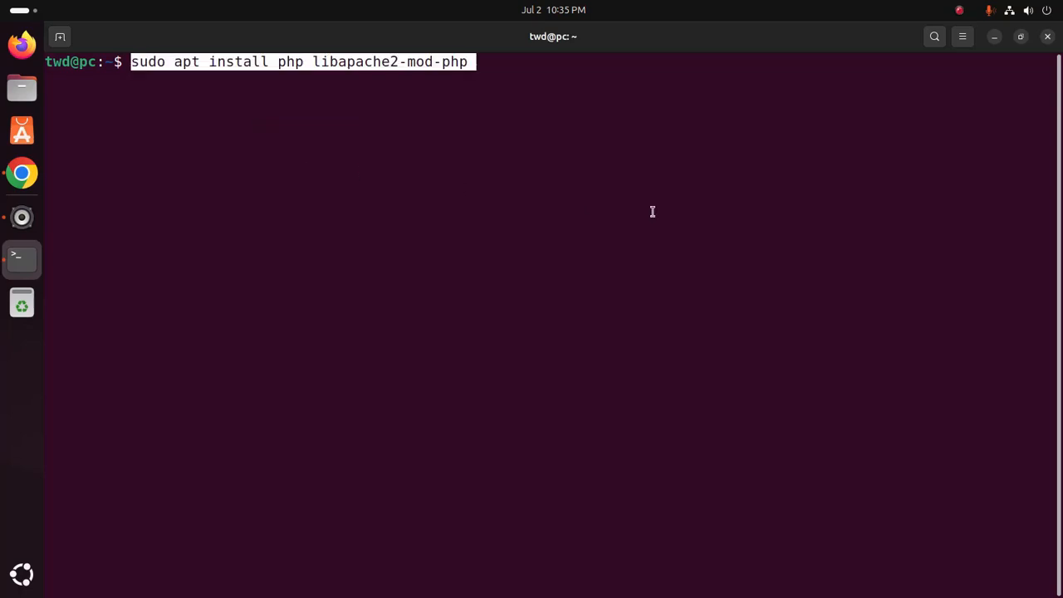
key(Return)
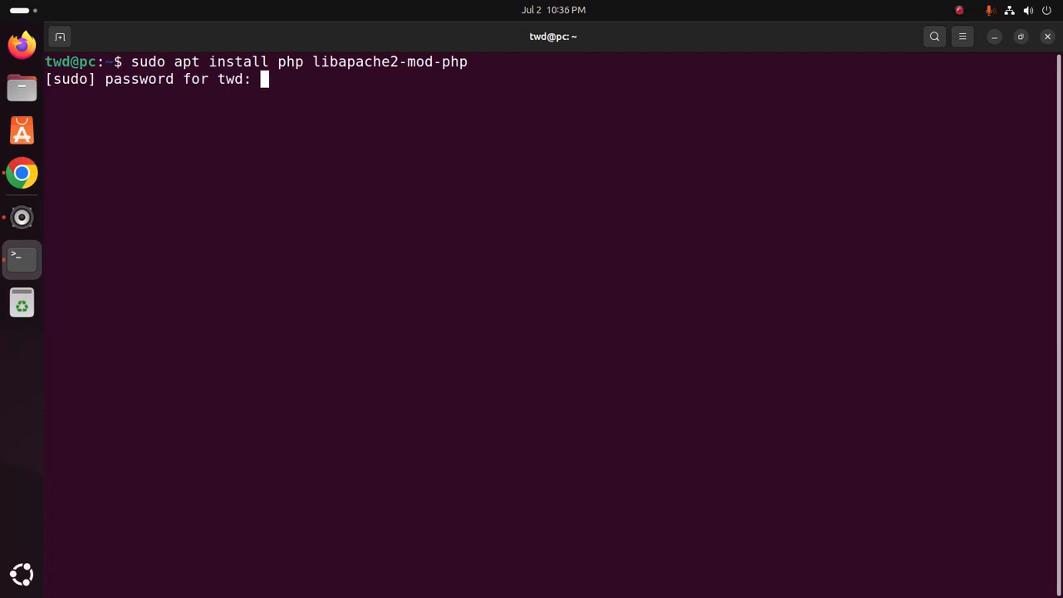
key(Return)
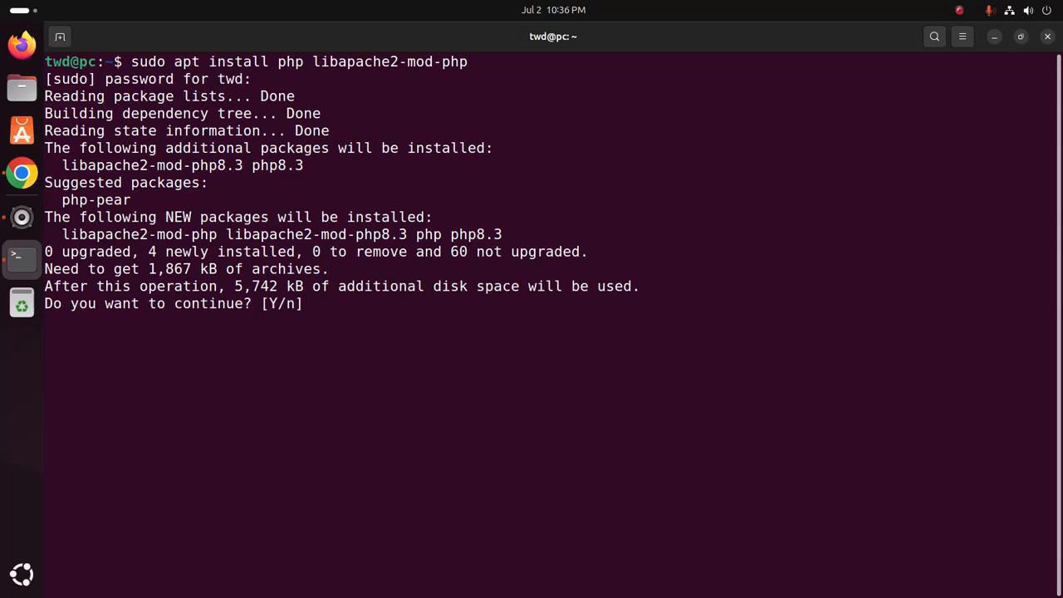
text(Y)
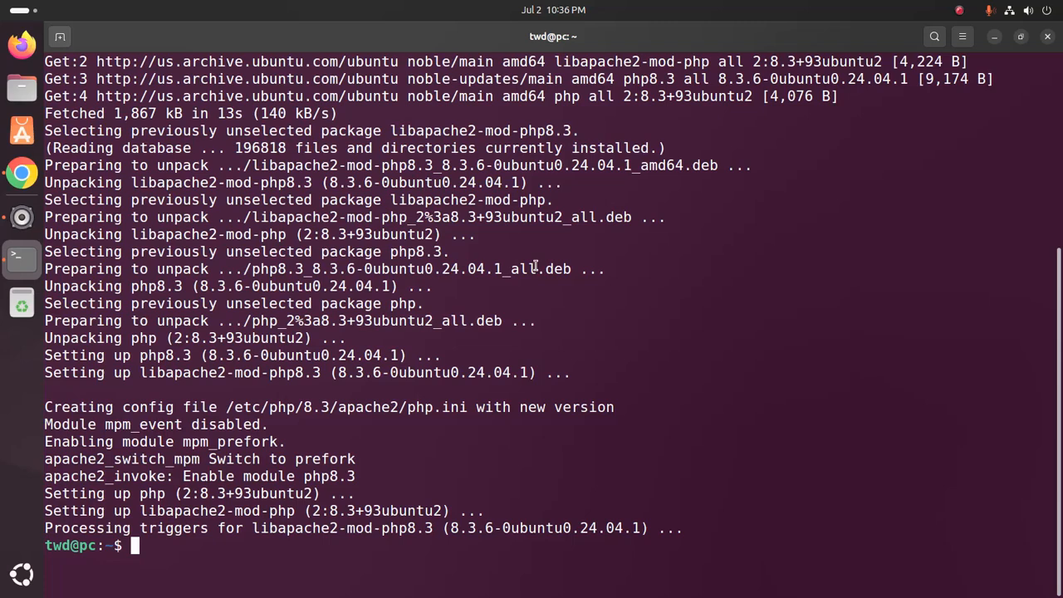
text(php)
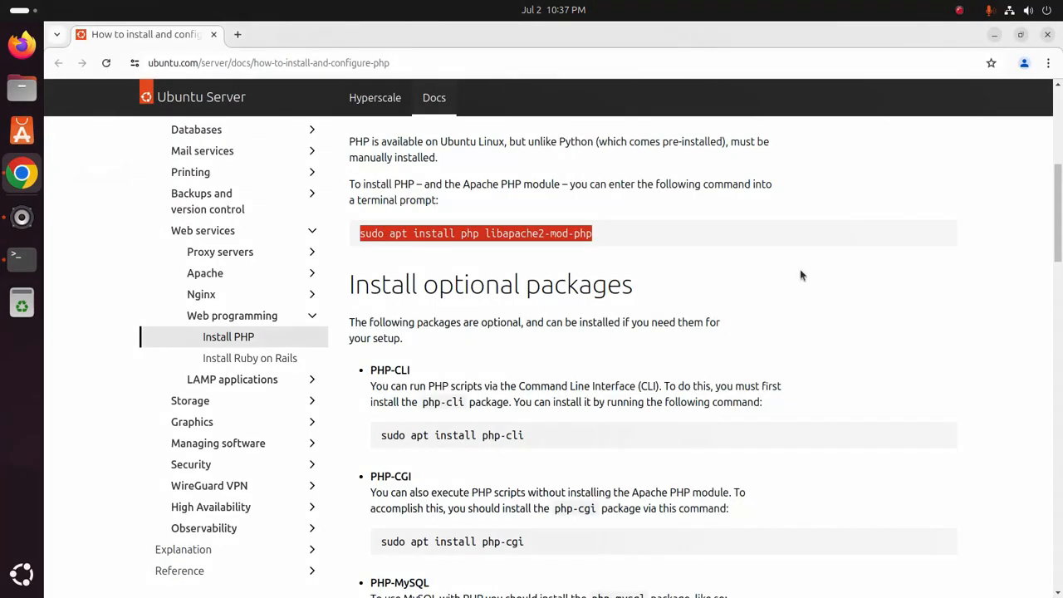
Step: Copy the php-cli install command from the docs and run it in the terminal
scroll(down, 3)
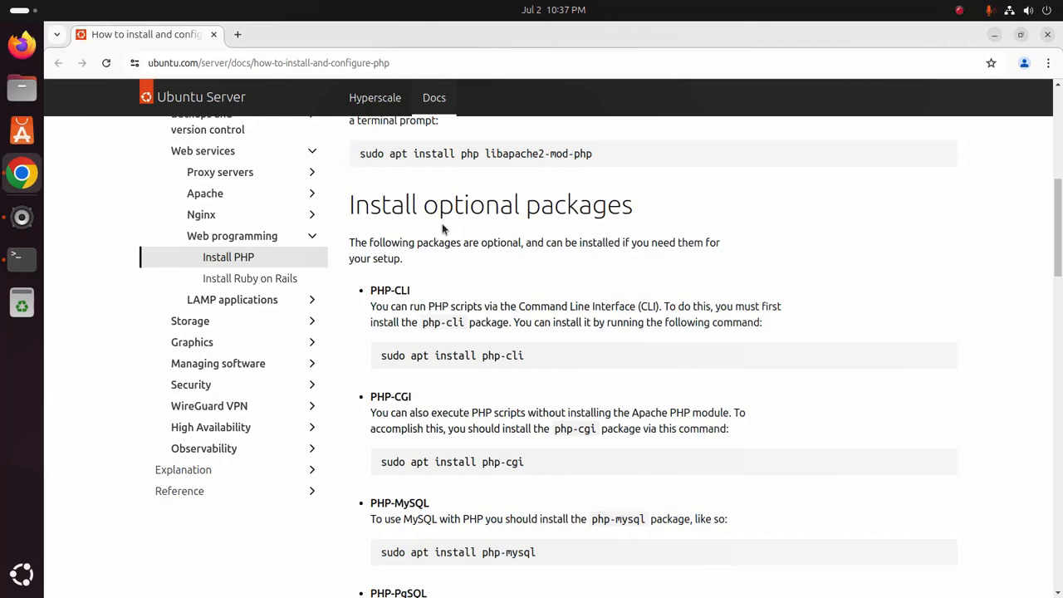
scroll(down, 3)
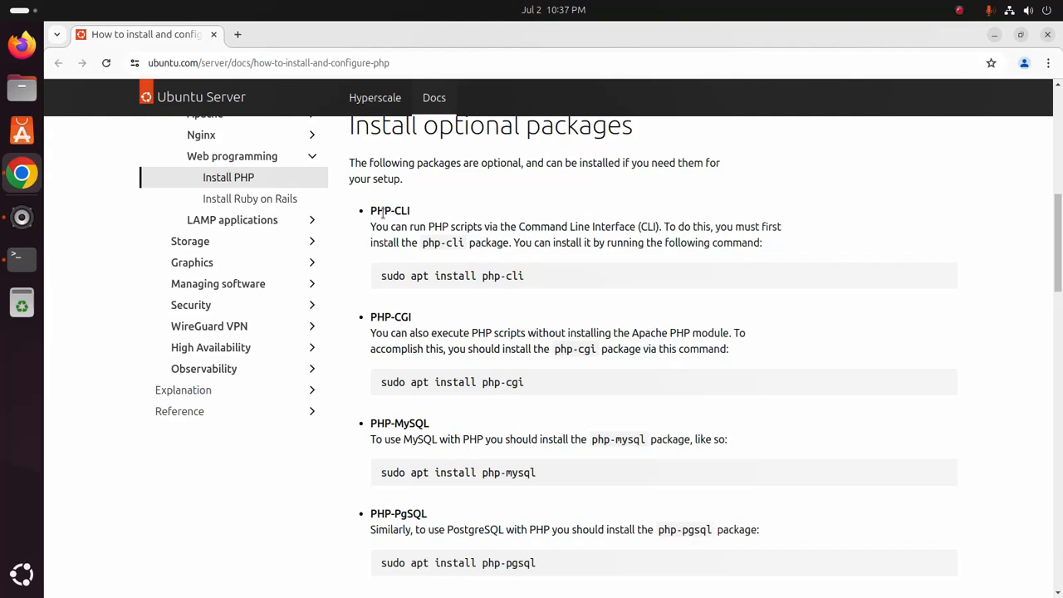
double_click(389, 209)
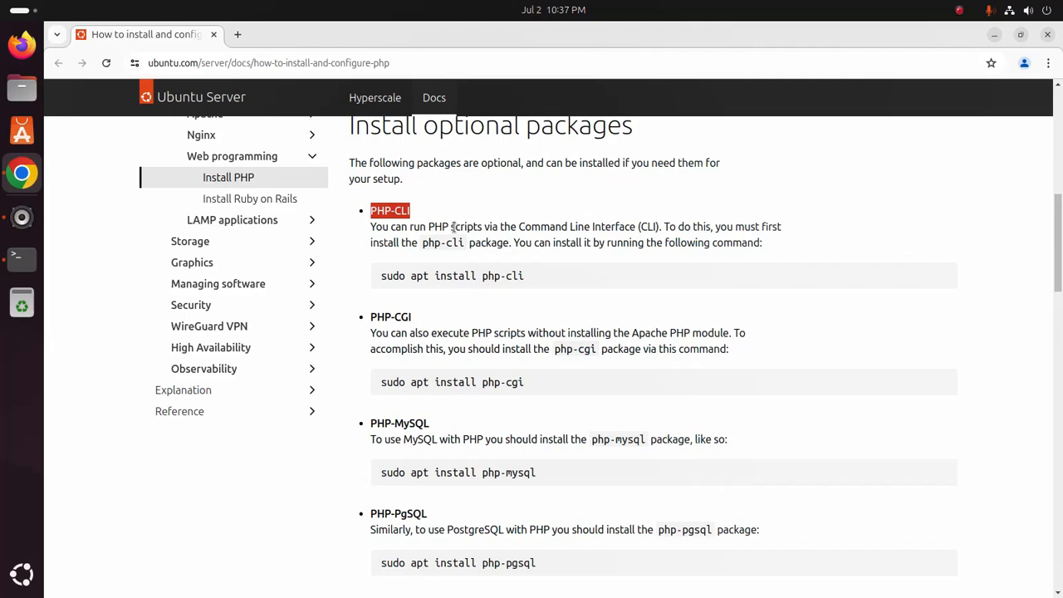
mouse_move(534, 282)
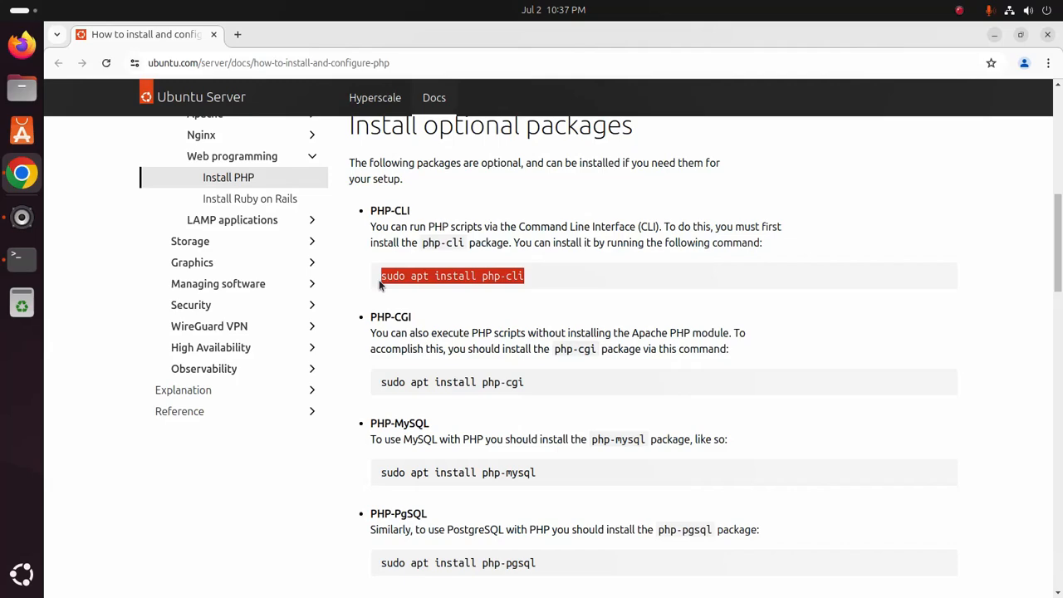
mouse_move(213, 306)
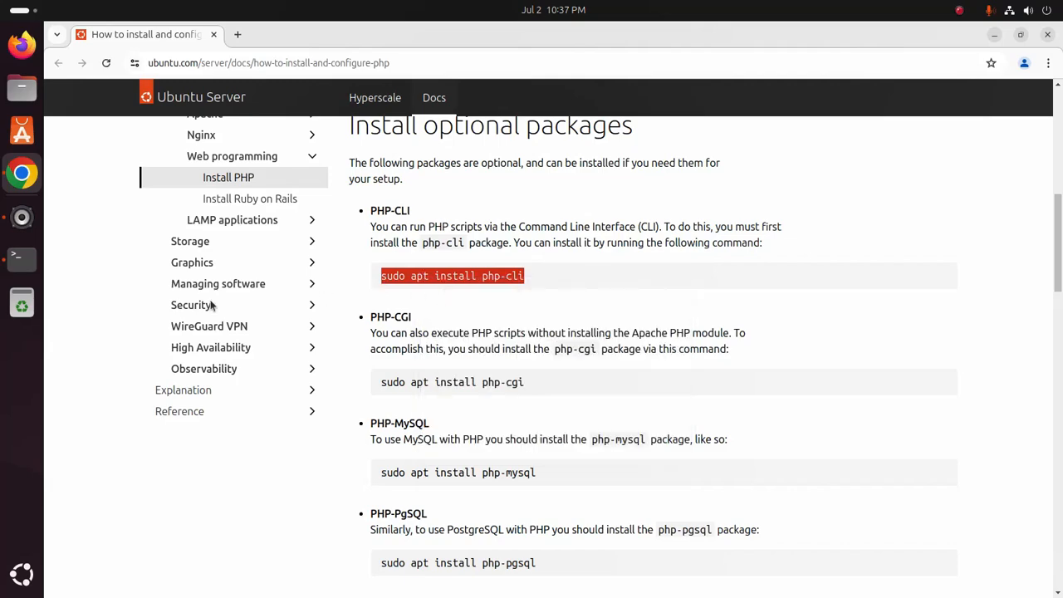
click(22, 259)
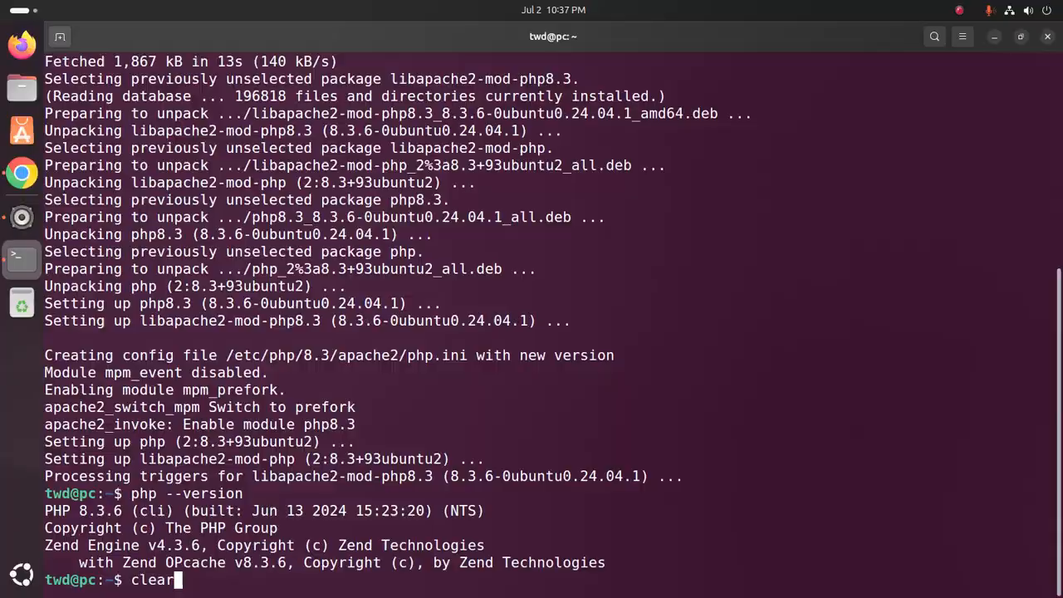
right_click(407, 199)
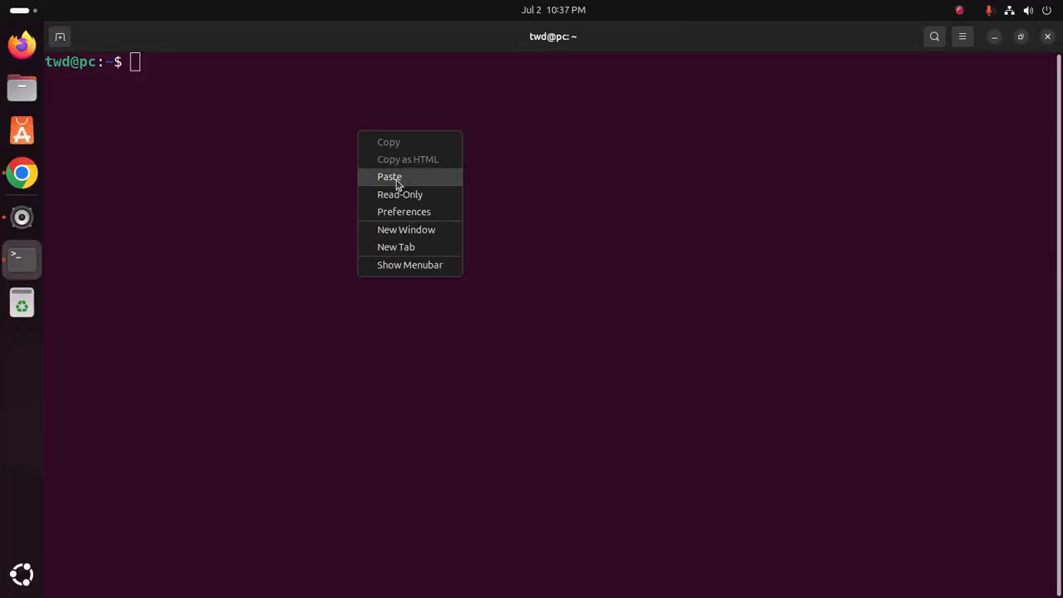
click(388, 176)
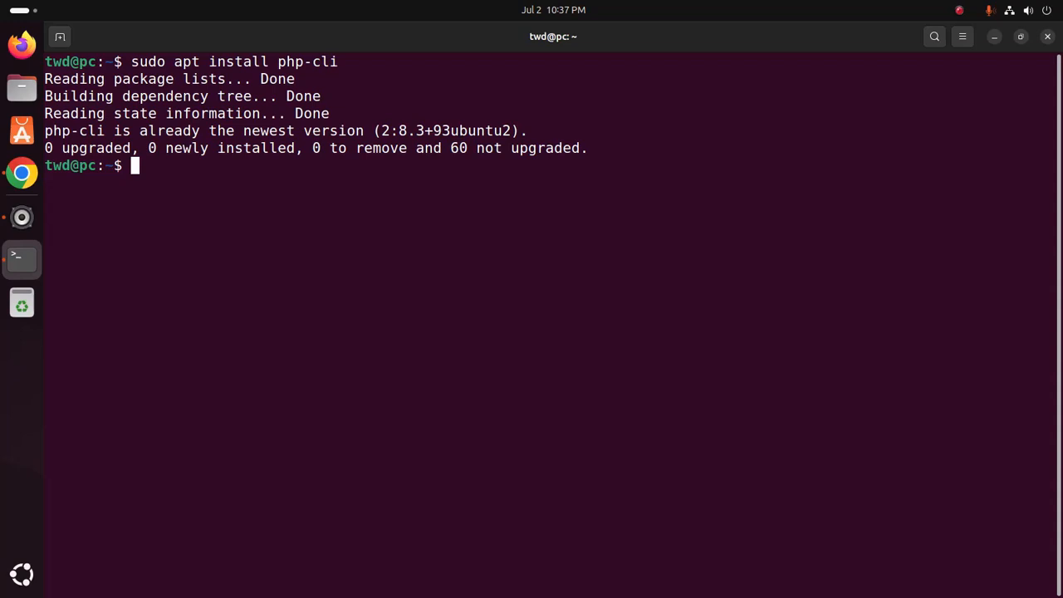
mouse_move(109, 194)
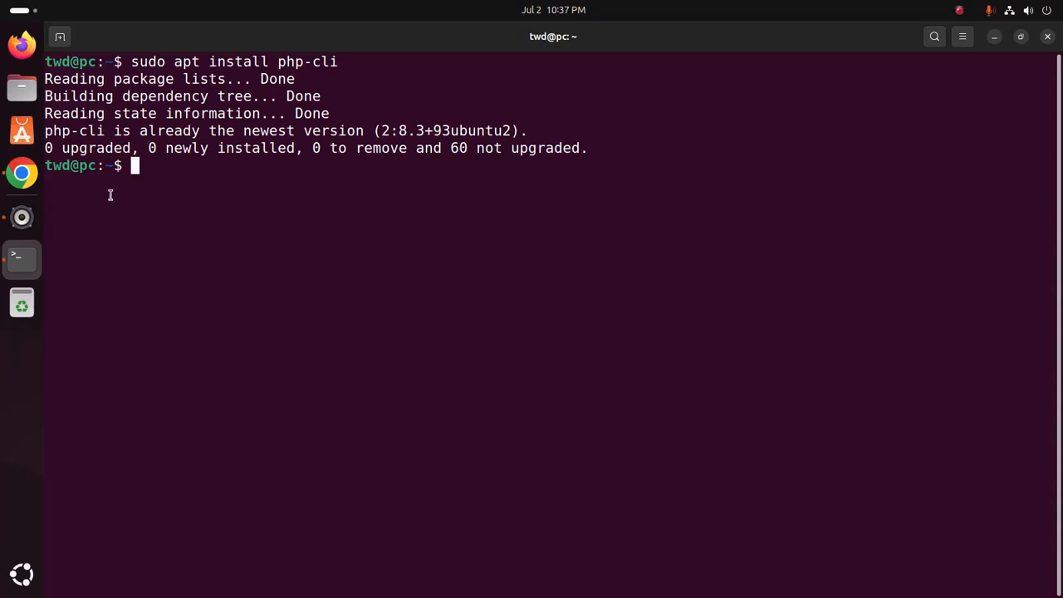
Step: Copy the php-cgi install command from the guide to run it next
click(22, 172)
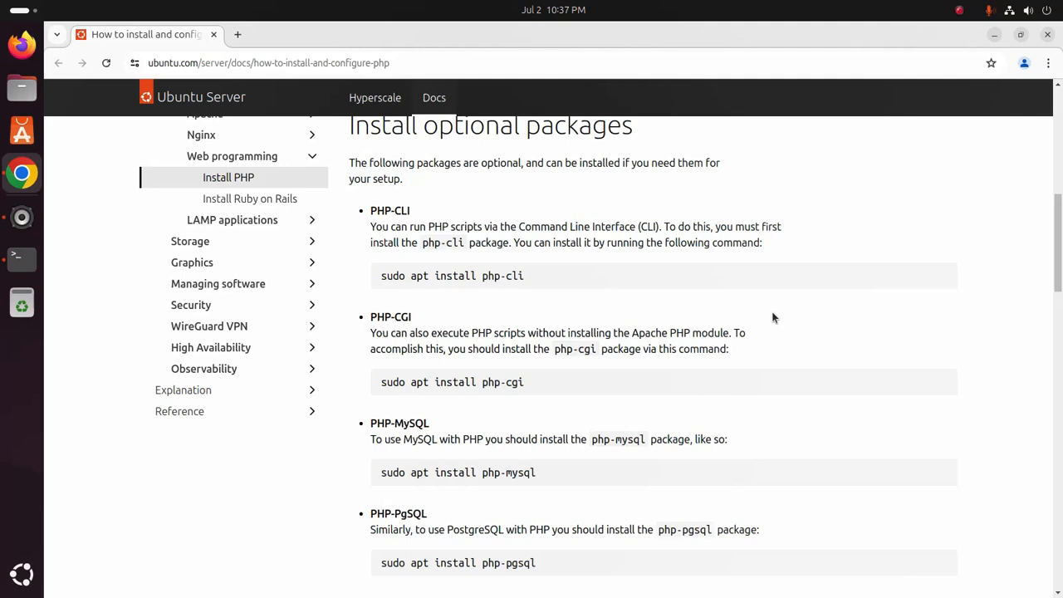
scroll(down, 3)
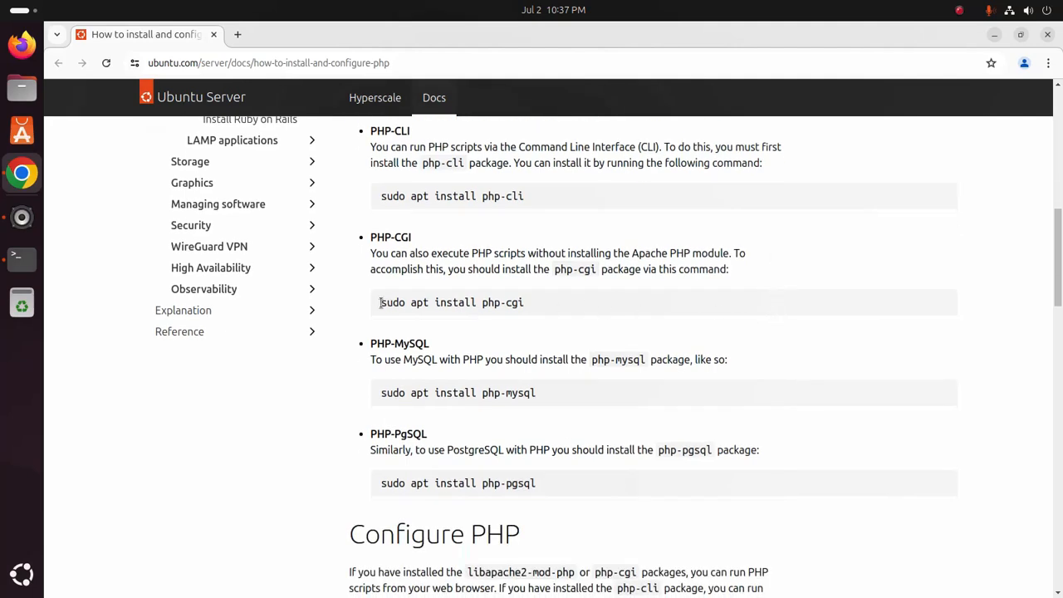
right_click(451, 303)
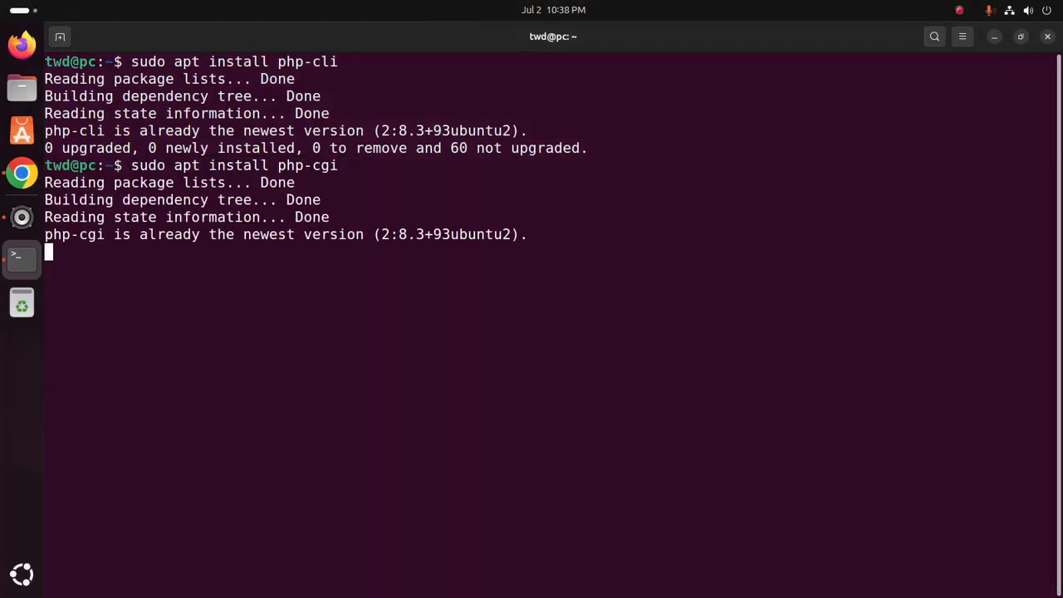
click(20, 173)
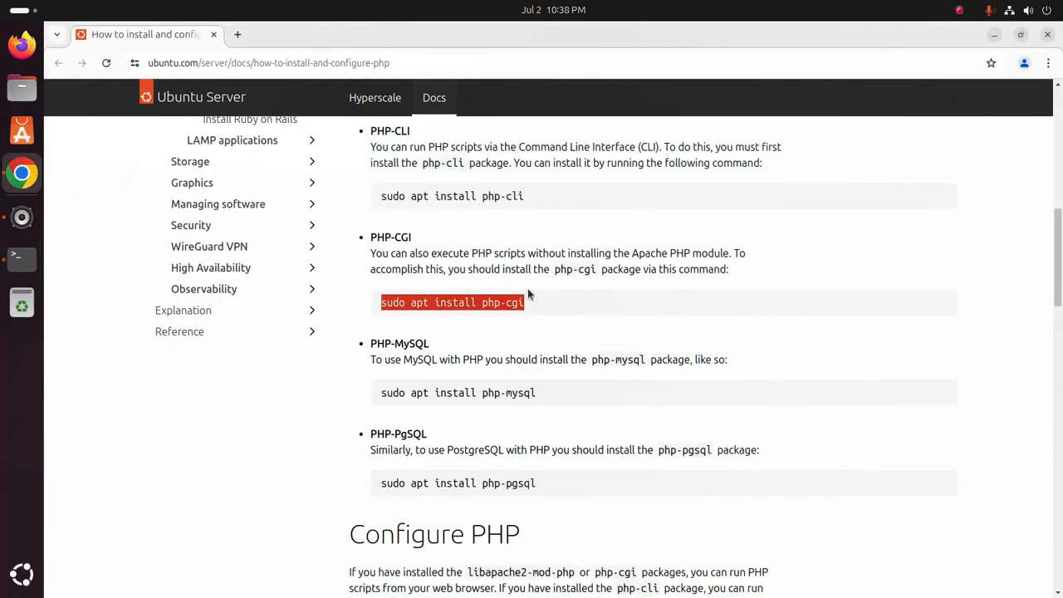
Step: Run 'sudo apt install php-mysql' in the terminal and answer Y at the continue prompt
scroll(down, 3)
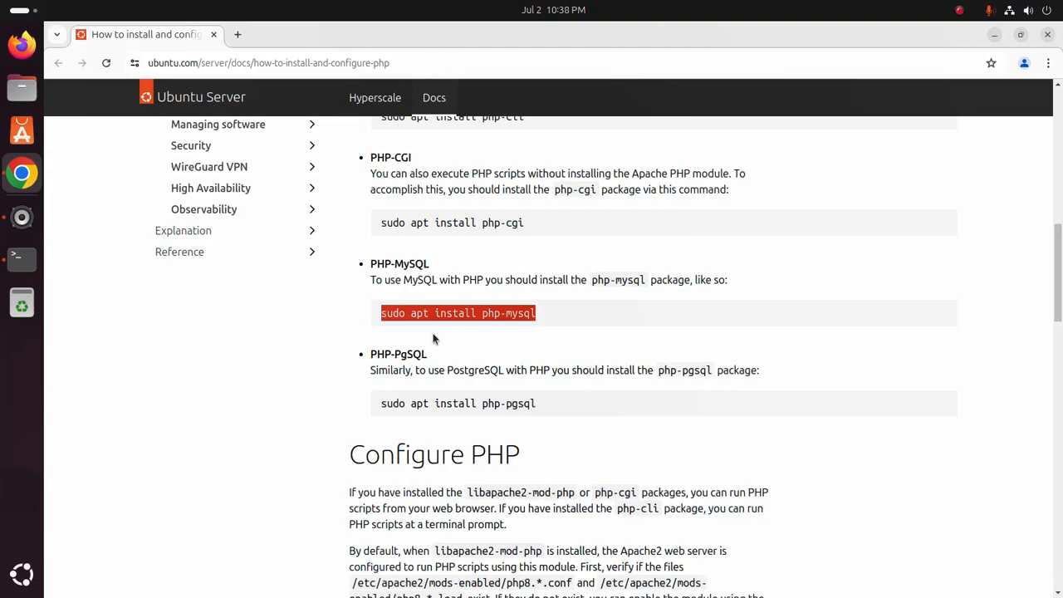
click(22, 259)
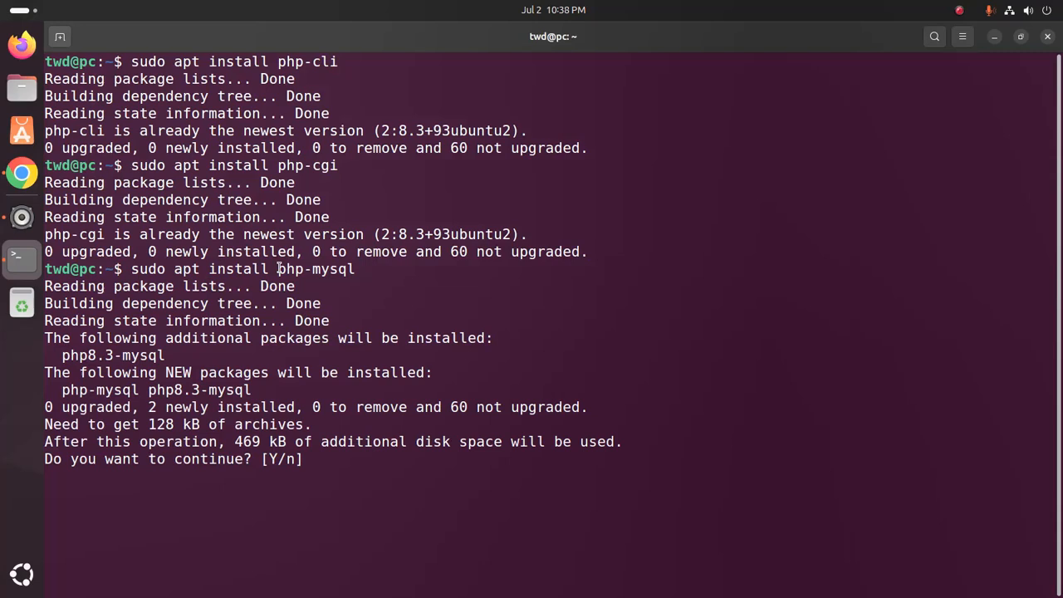
double_click(316, 270)
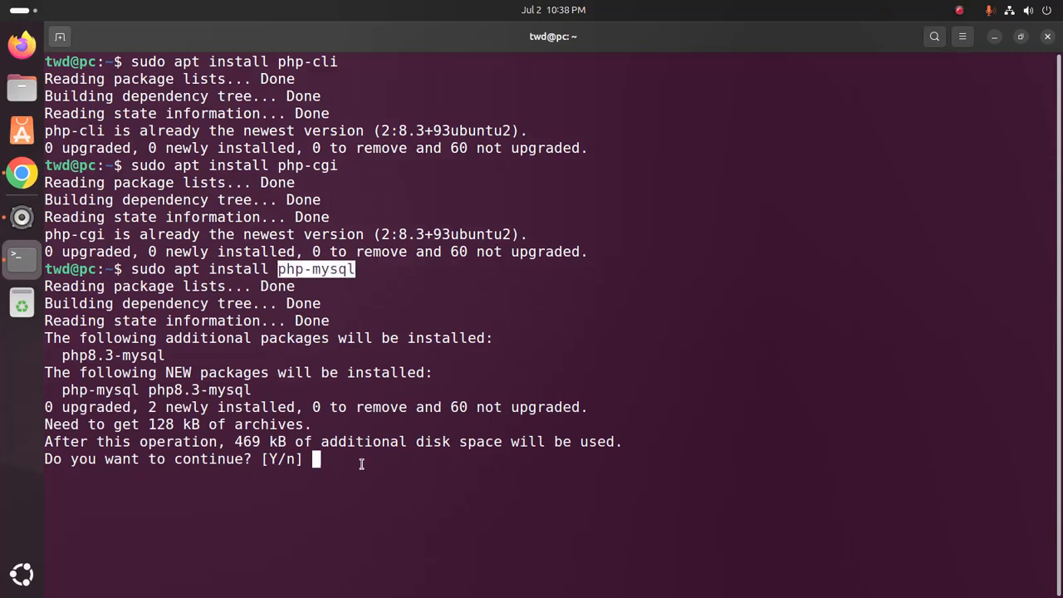
text(Y)
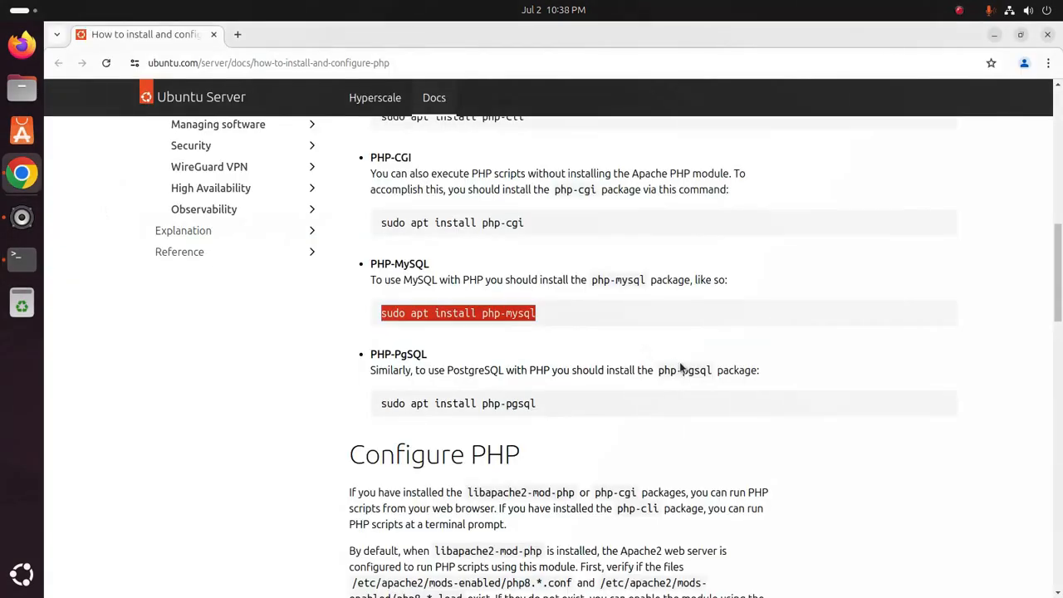
Step: Copy the php-pgsql install command from Chrome, run it and answer Y to install libpq5 and php8.3-pgsql
scroll(down, 3)
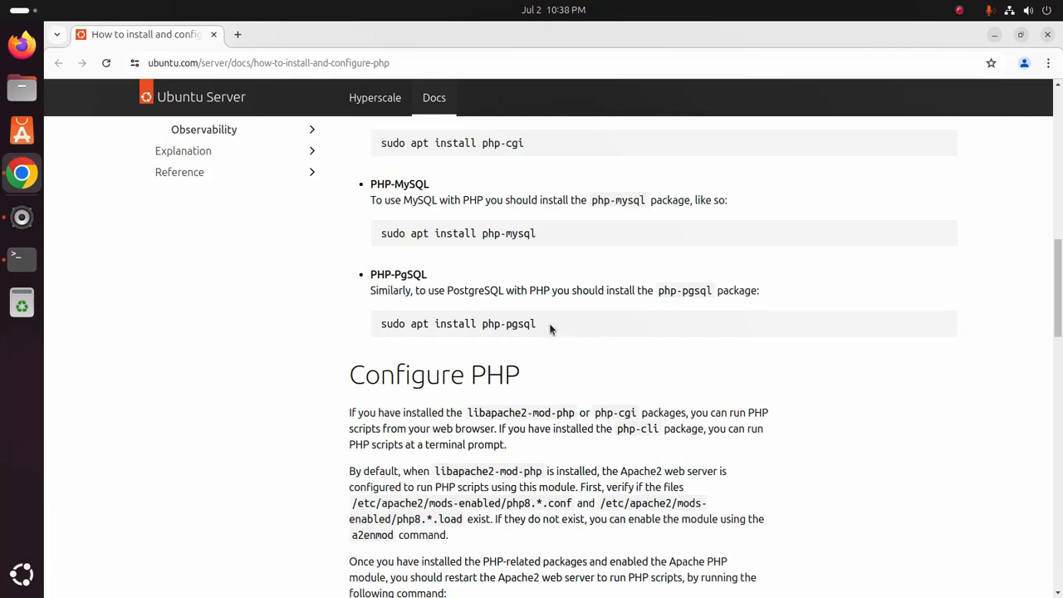
double_click(459, 324)
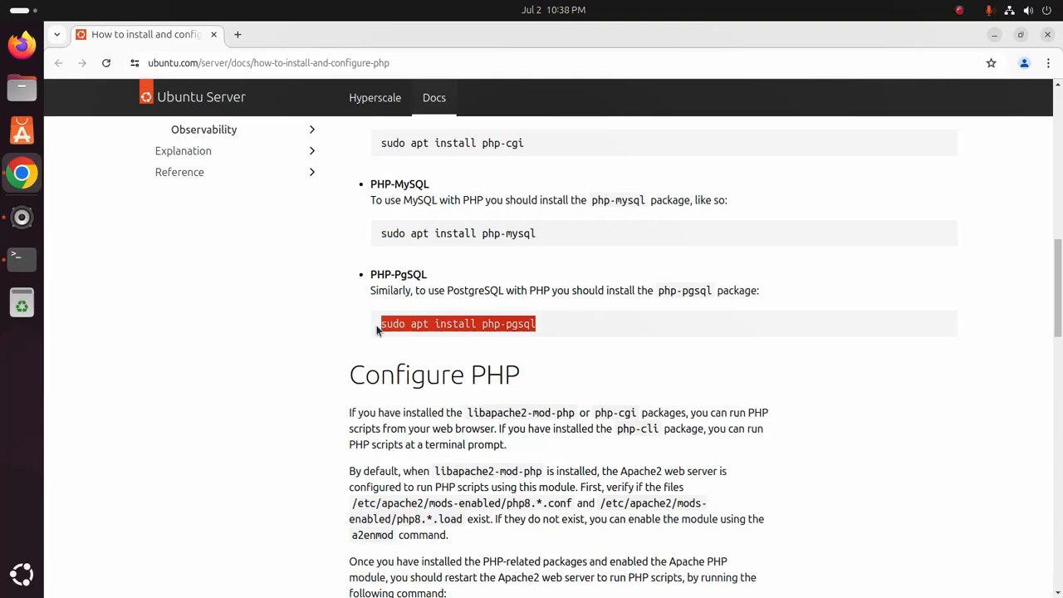
right_click(457, 324)
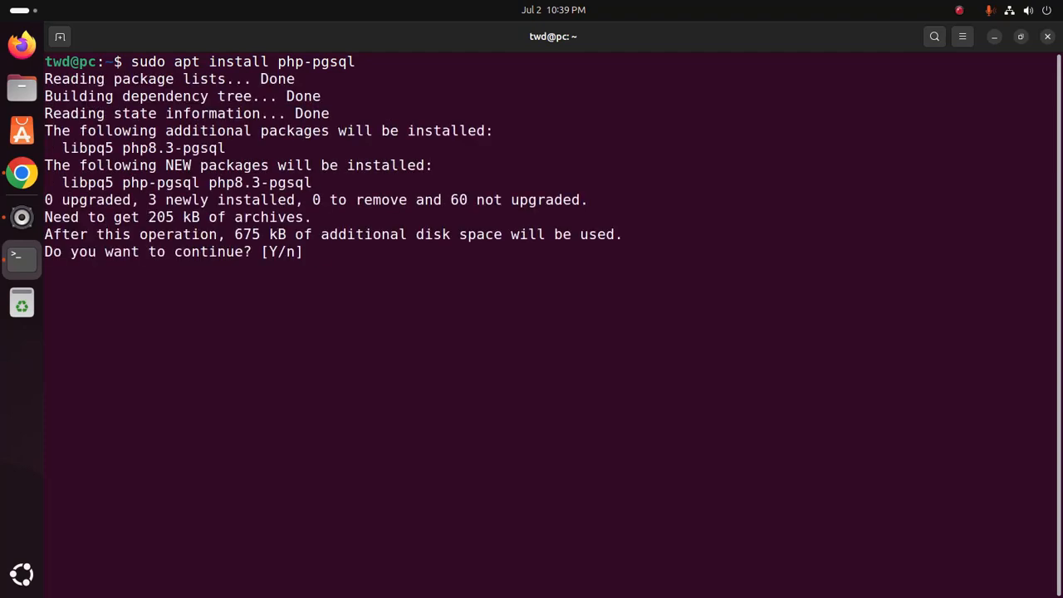
text(Y)
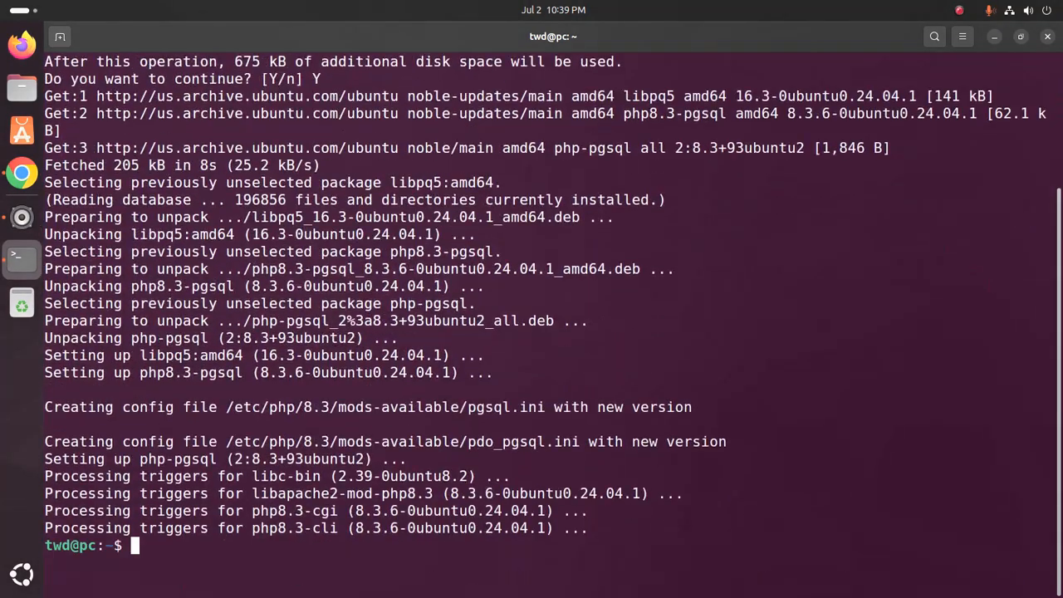
click(21, 172)
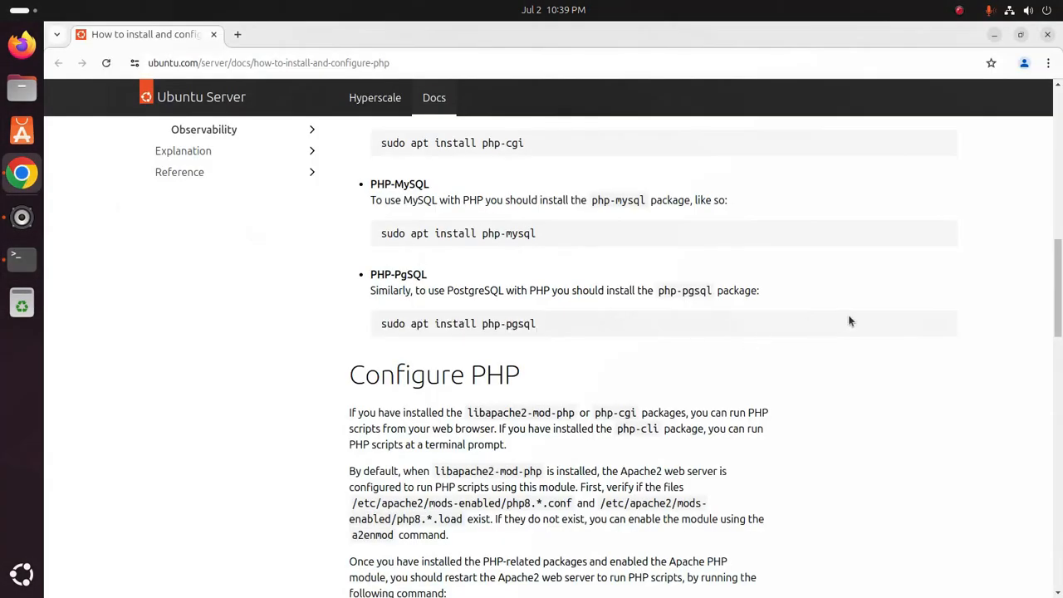
scroll(down, 3)
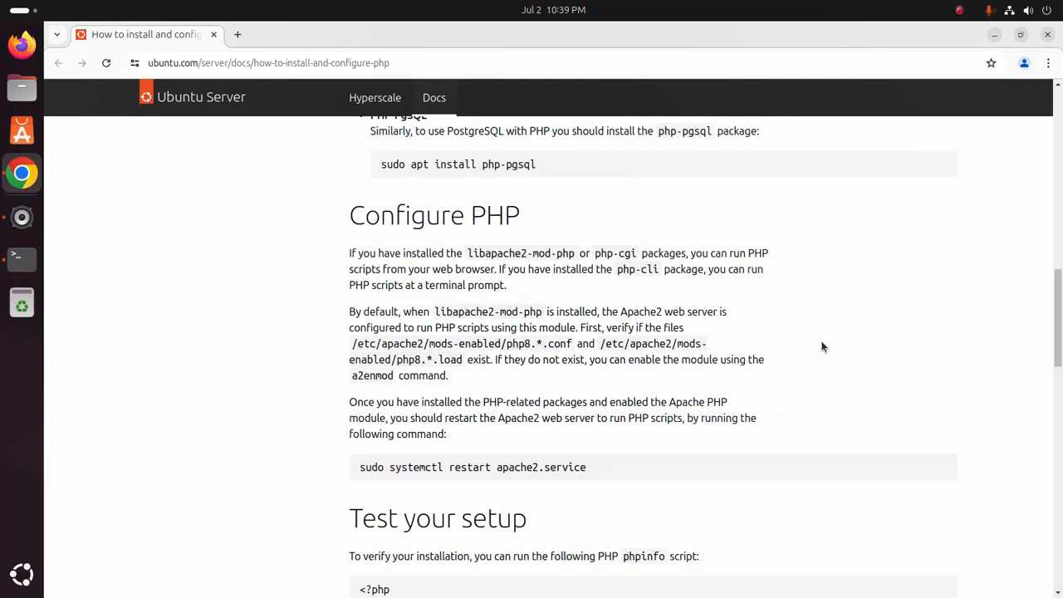
mouse_move(475, 252)
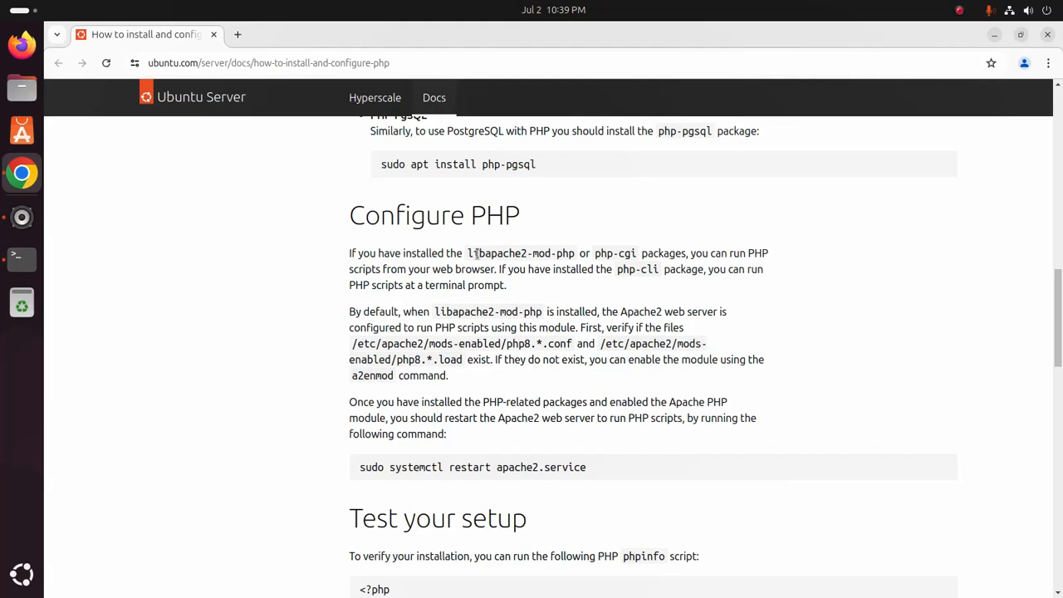
scroll(down, 3)
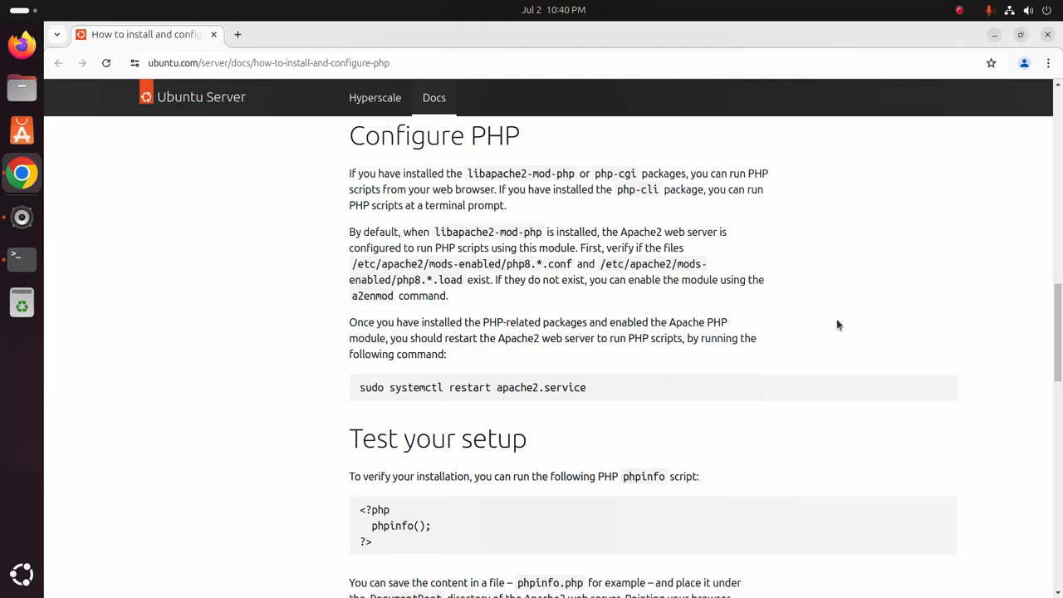
mouse_move(433, 236)
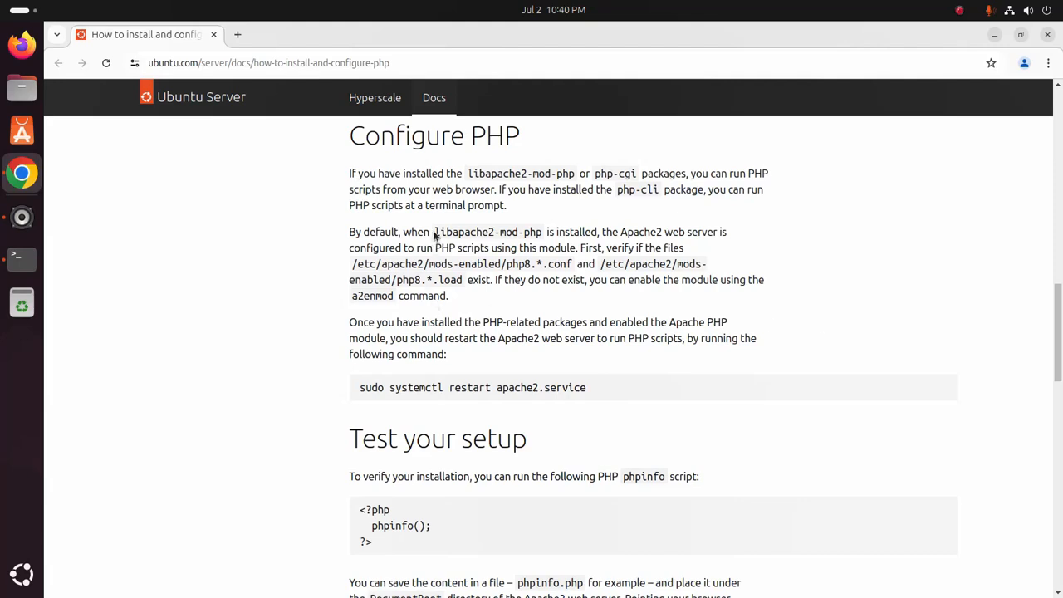
double_click(489, 233)
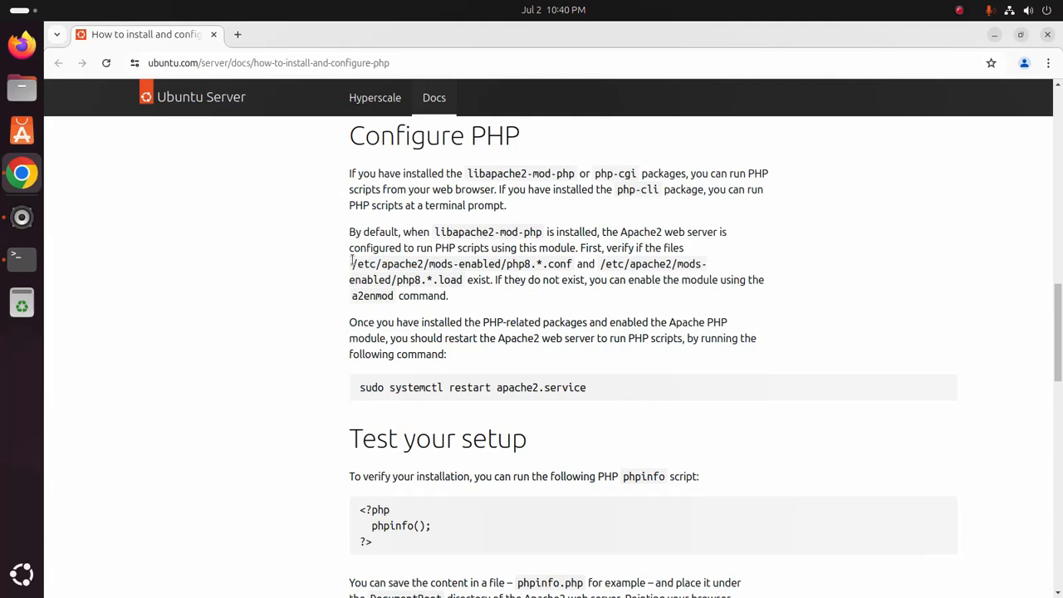
drag(352, 264, 572, 264)
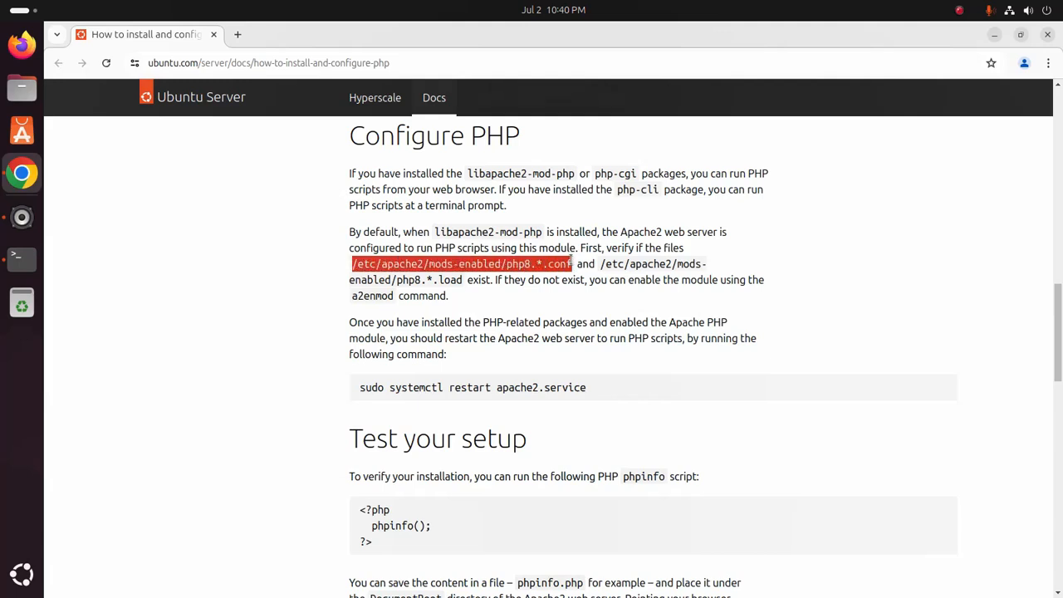
click(601, 264)
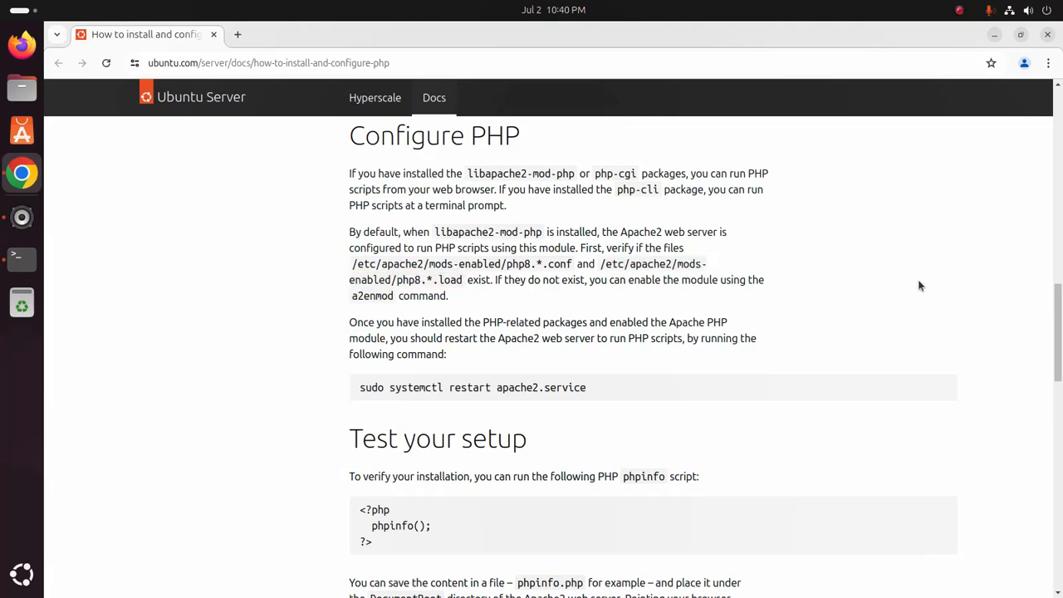
mouse_move(20, 259)
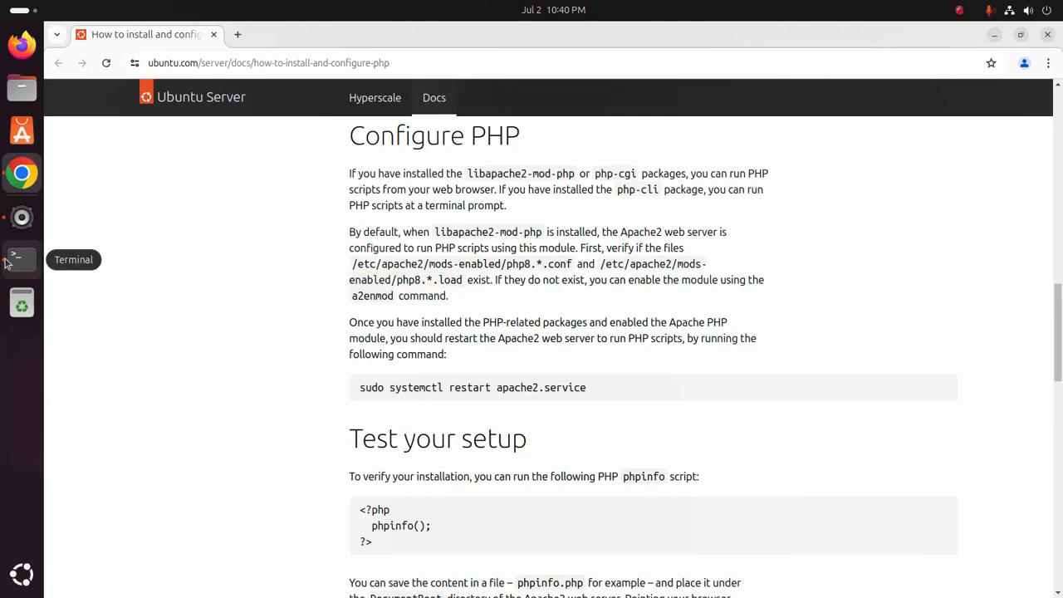
Step: Clear the terminal and change directory into /etc/apache2/
click(20, 259)
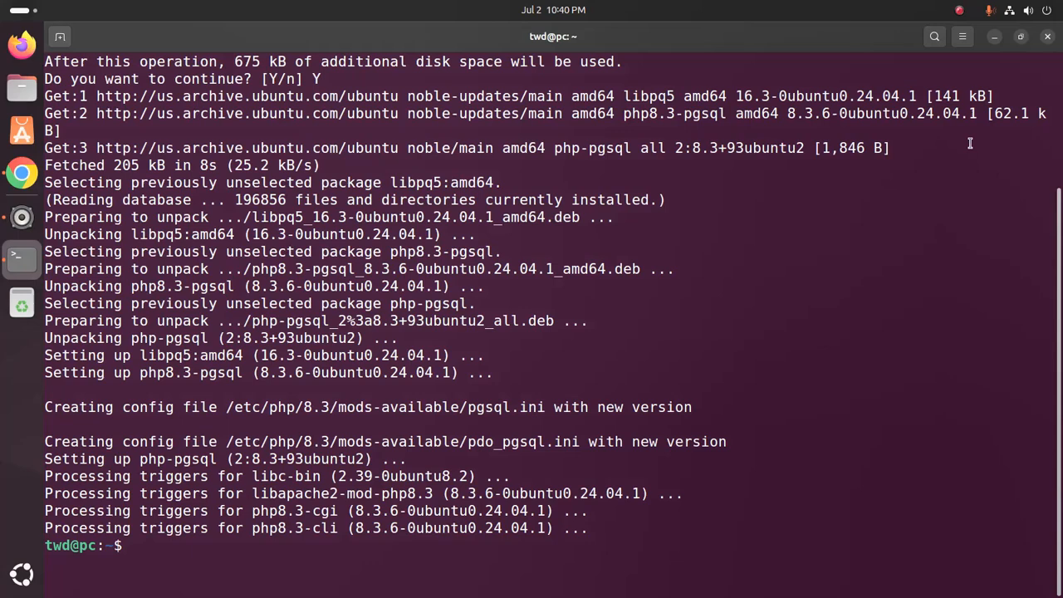
text(c)
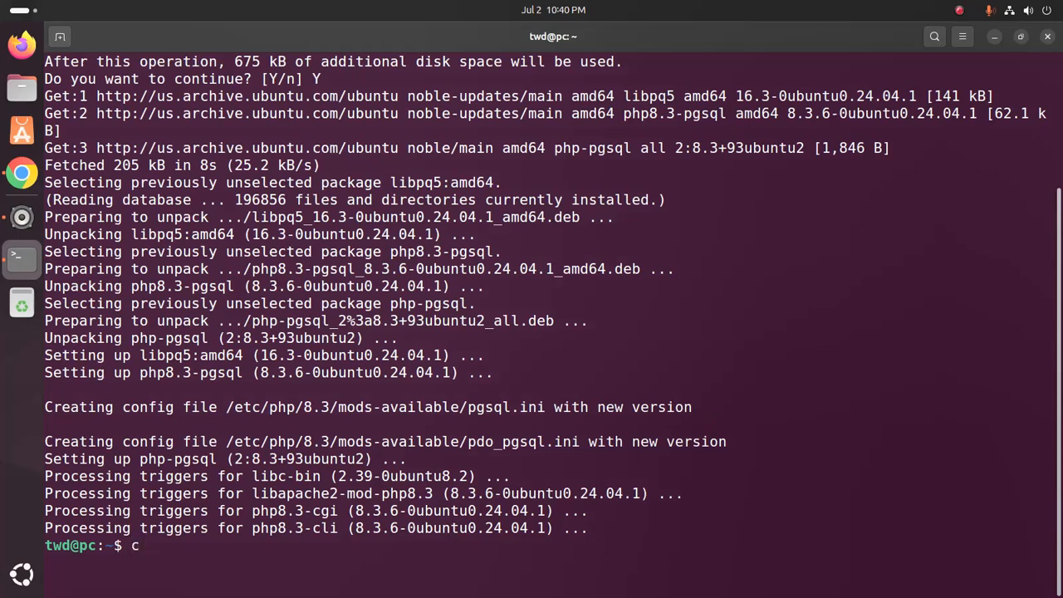
text(lea)
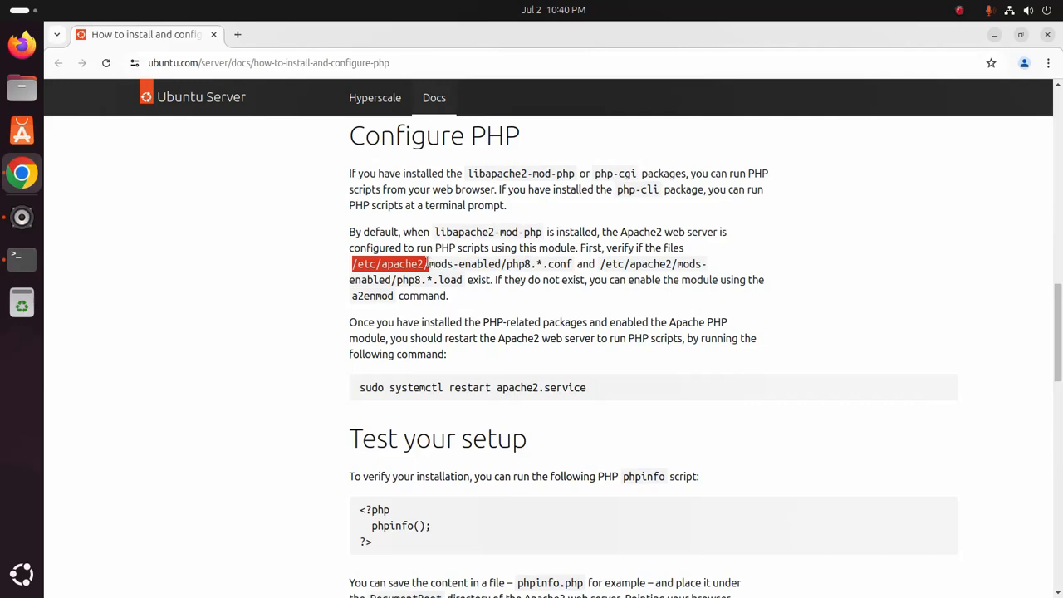
right_click(407, 264)
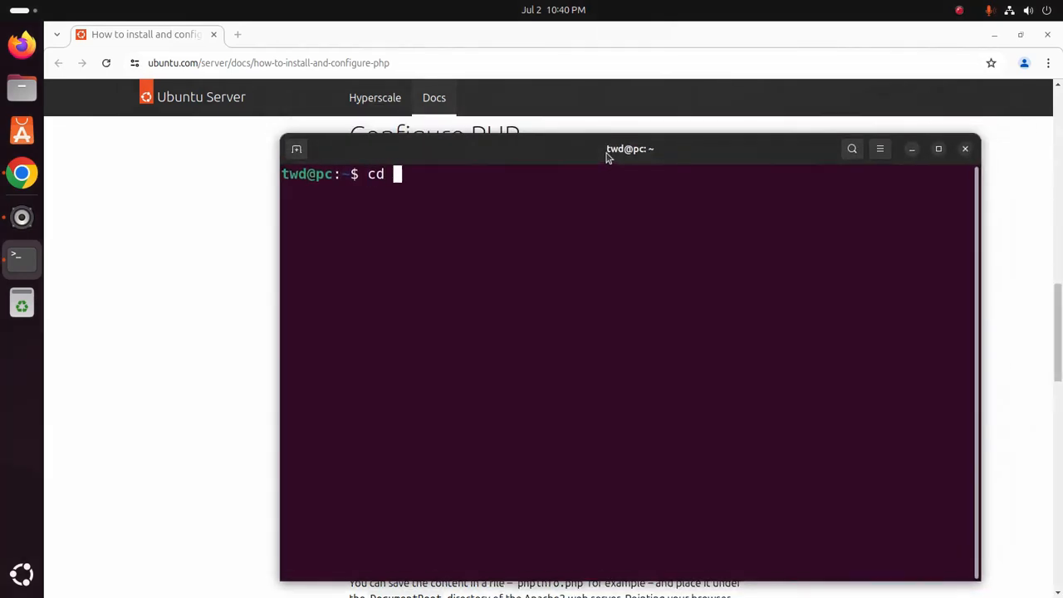
text(/etc/apache2/)
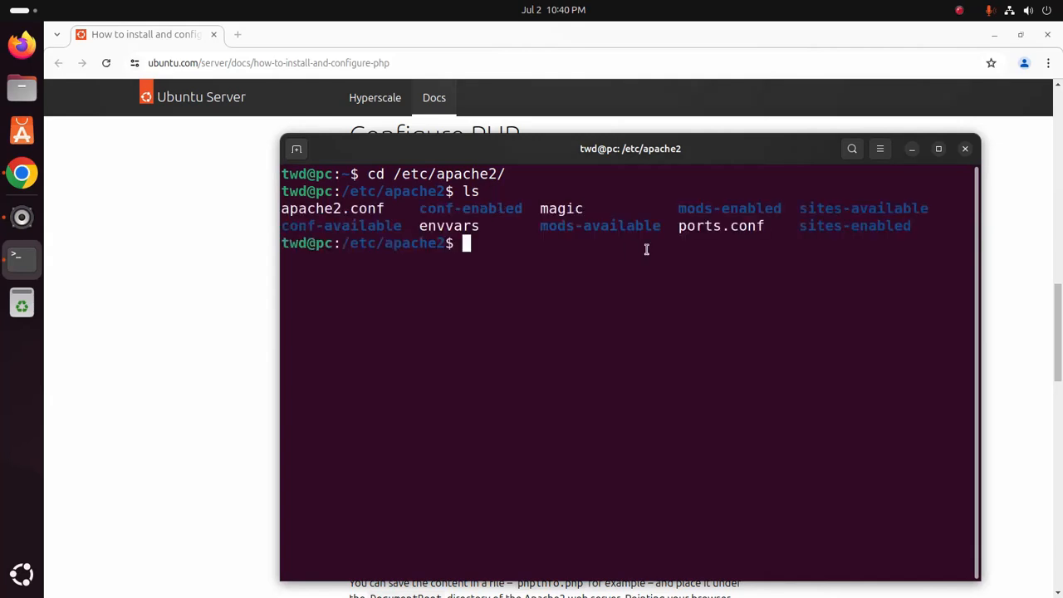
drag(630, 150, 606, 211)
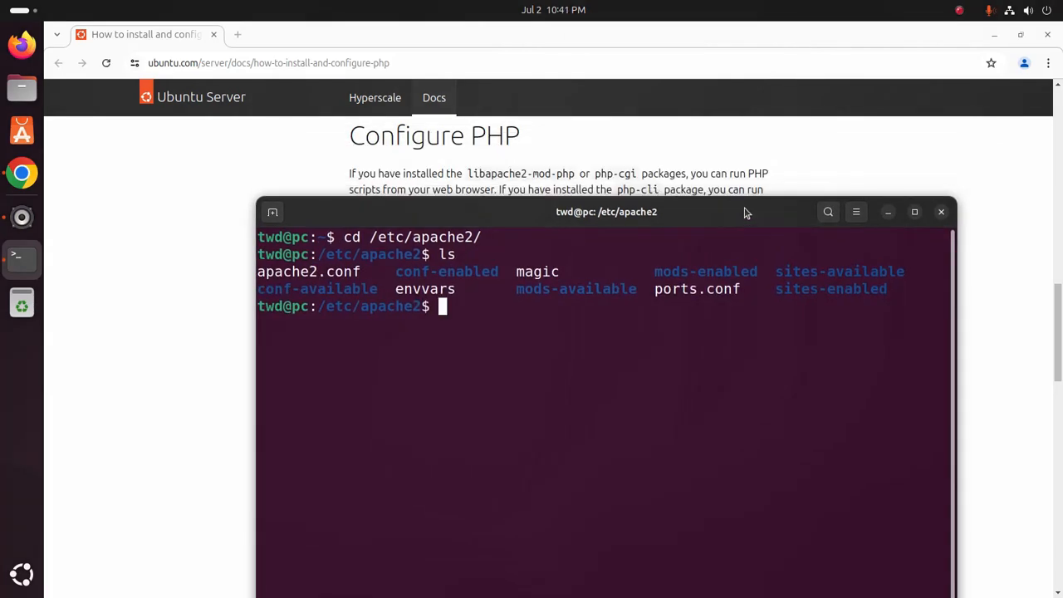
Step: List conf-enabled, go back up, then list mods-enabled to find php8.3.conf and php8.3.load
double_click(445, 271)
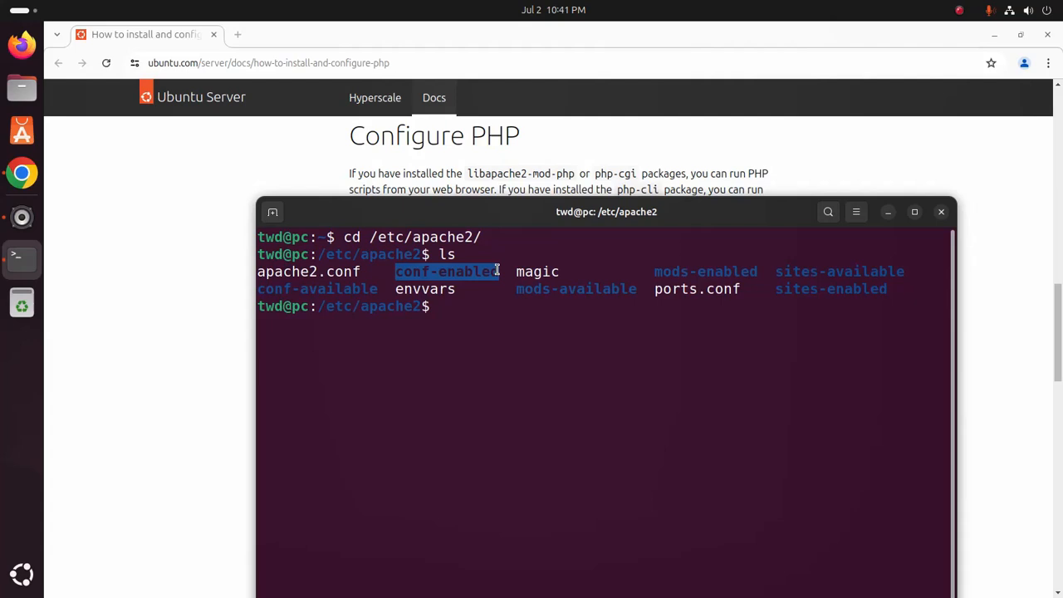
text(cd)
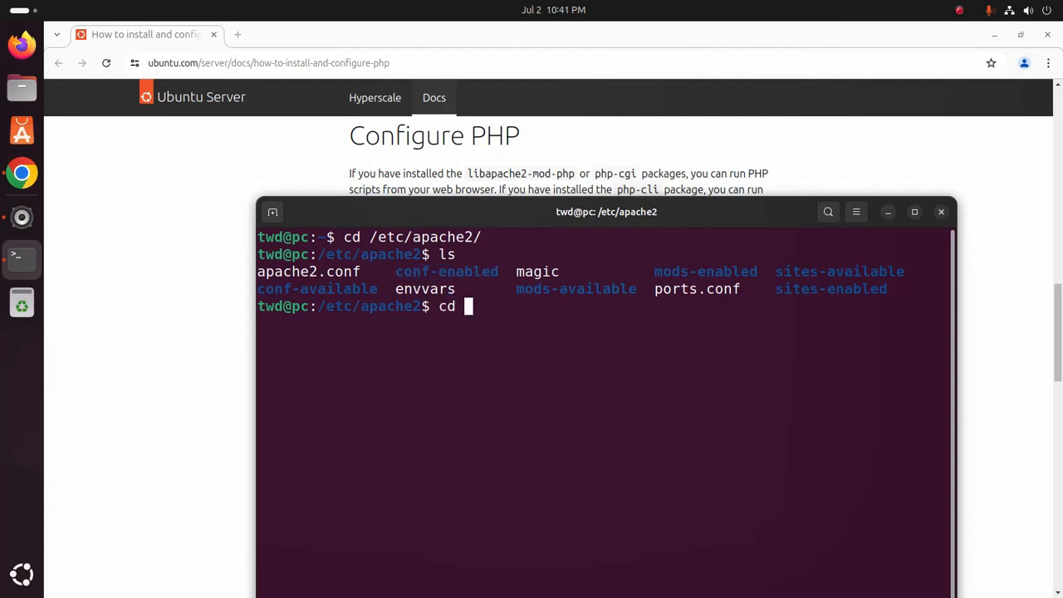
text(conf-enabled/)
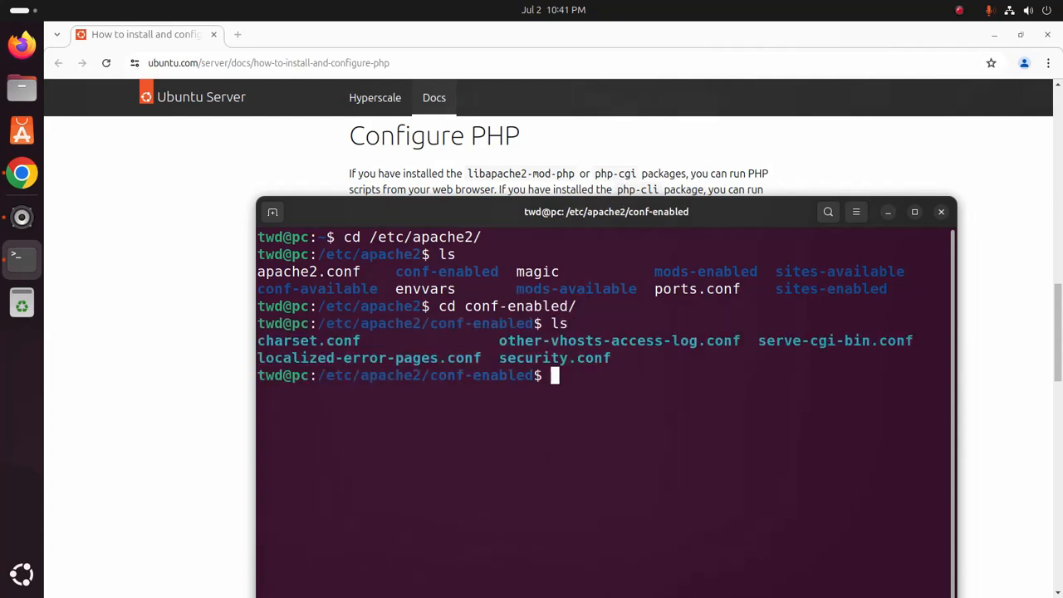
text(cd ..)
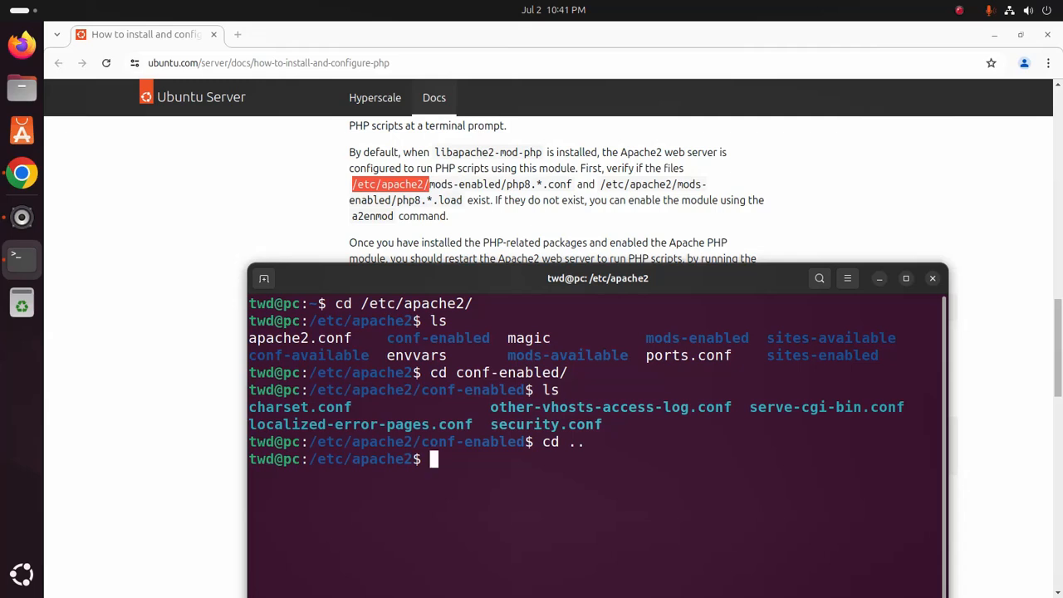
text(cd)
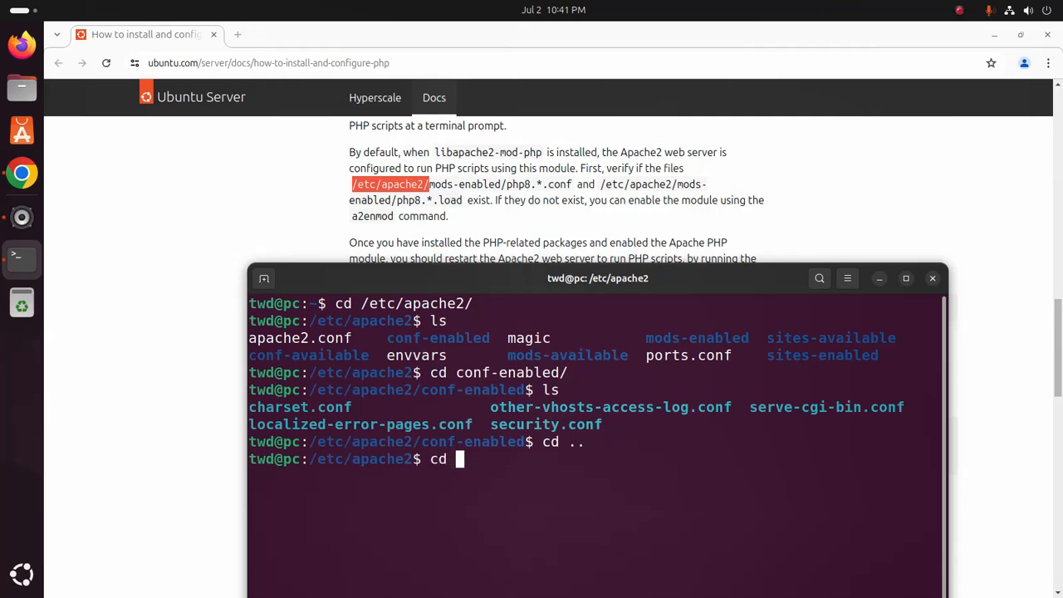
text(mods-enabled/)
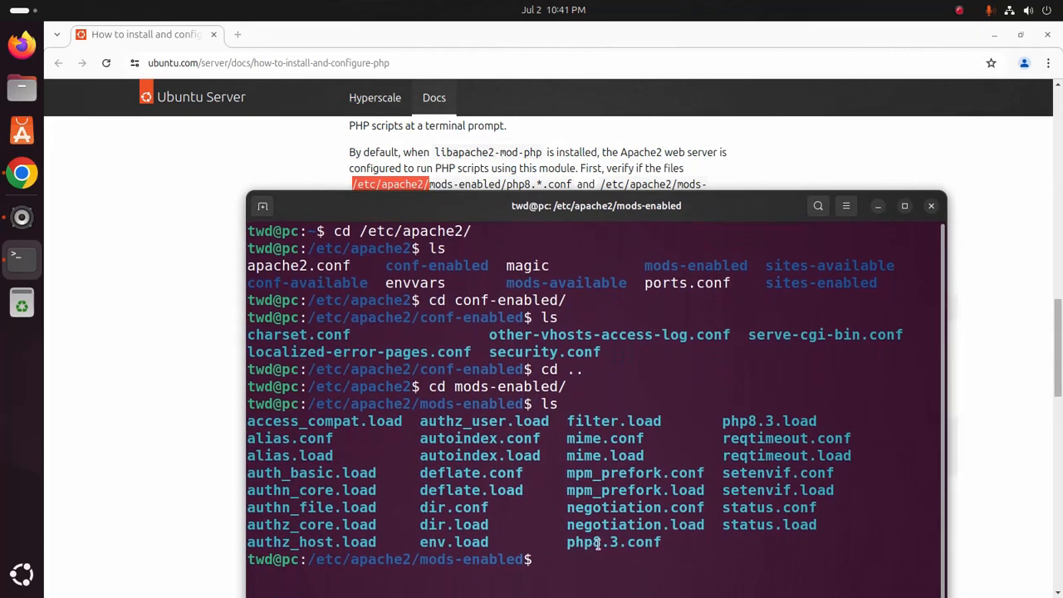
Step: Read the docs' a2enmod module-enabling sentence and select the Apache restart command line
double_click(598, 541)
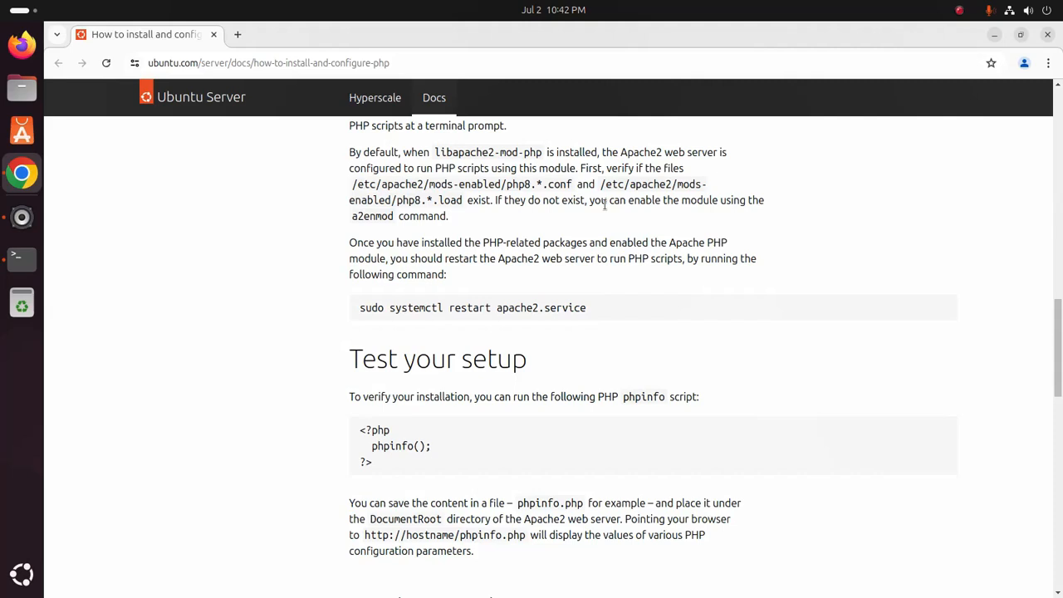
drag(500, 200, 573, 199)
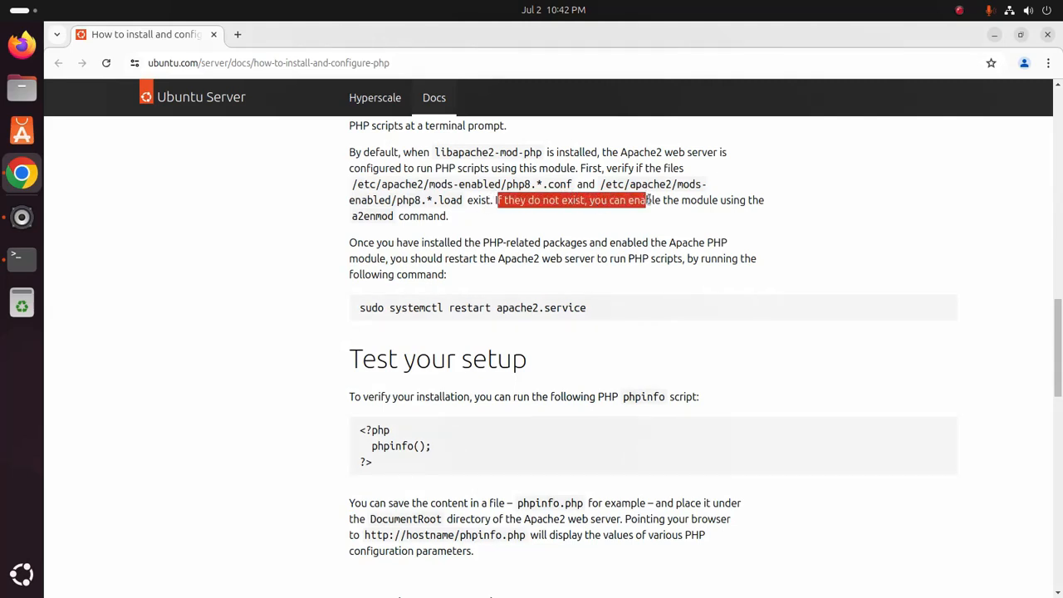
drag(646, 200, 449, 216)
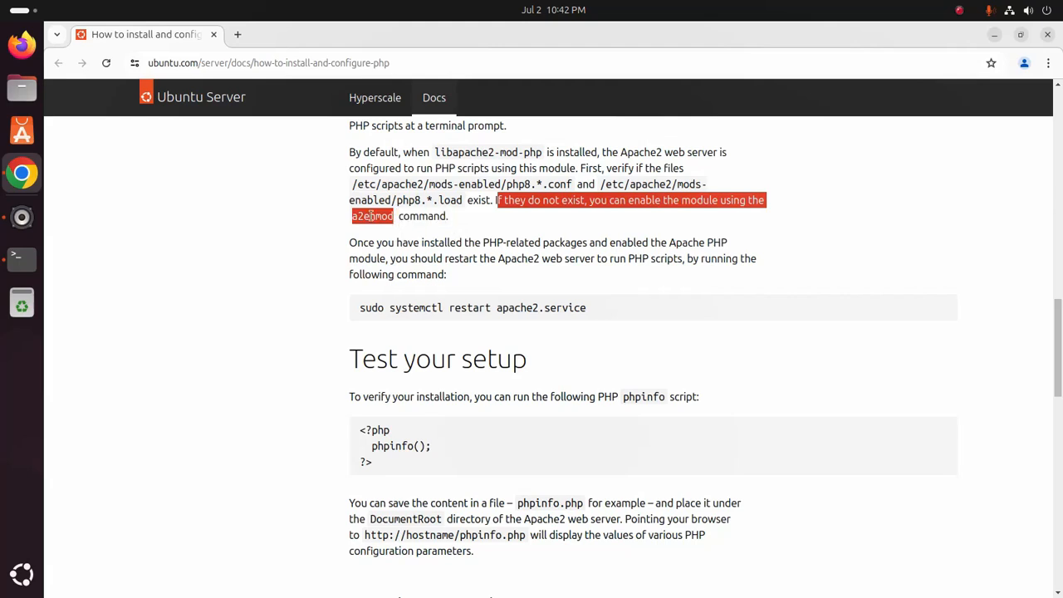
click(846, 317)
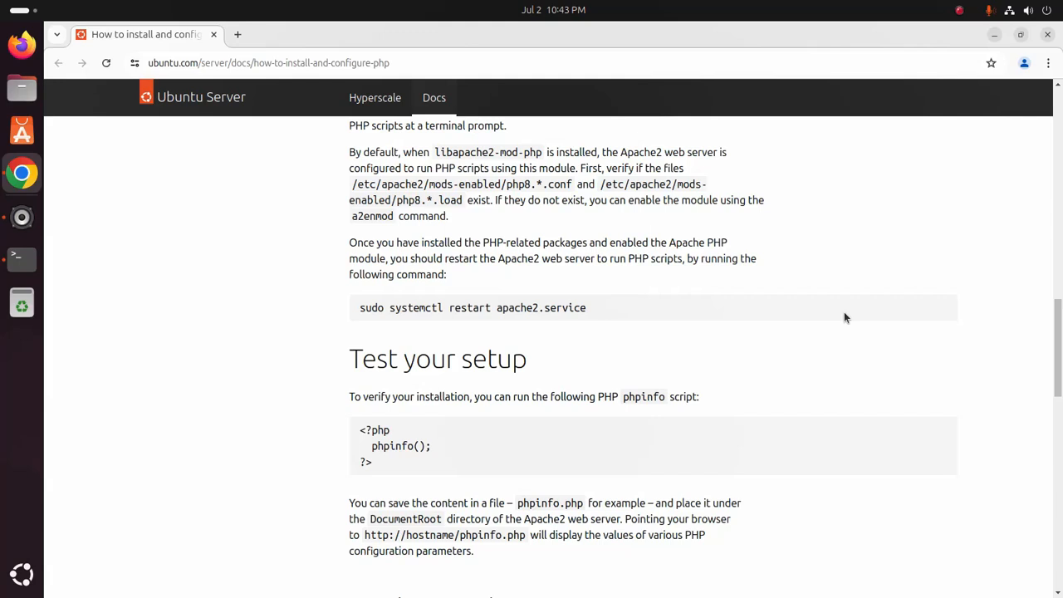
mouse_move(613, 322)
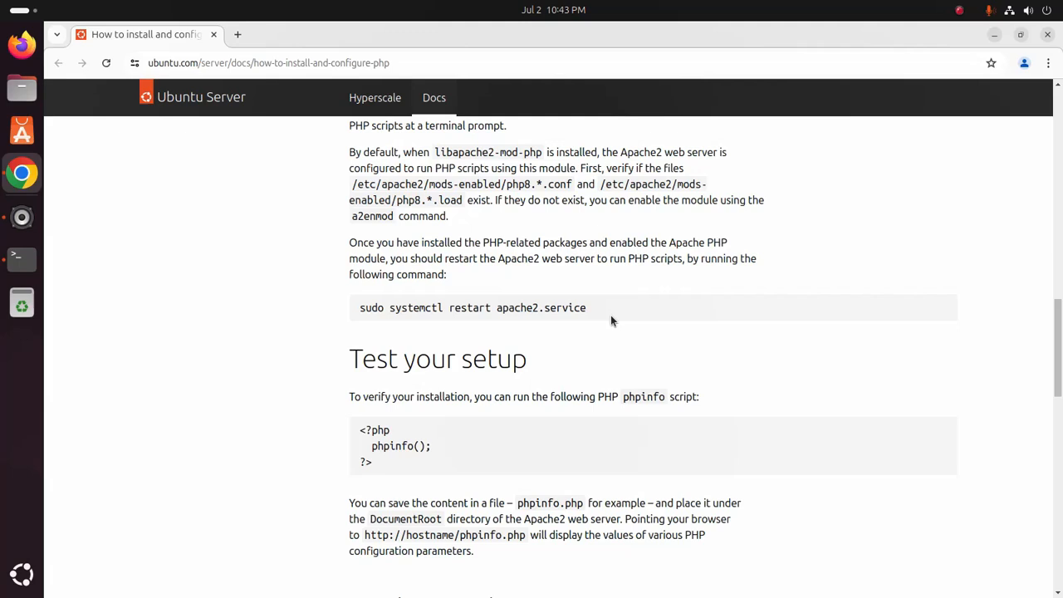
triple_click(471, 307)
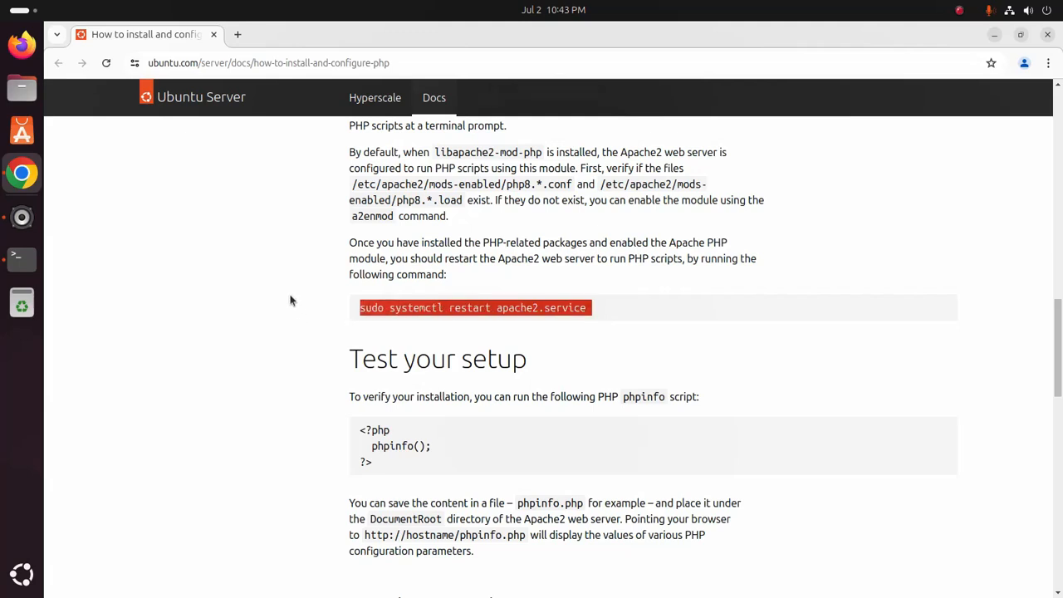
mouse_move(290, 293)
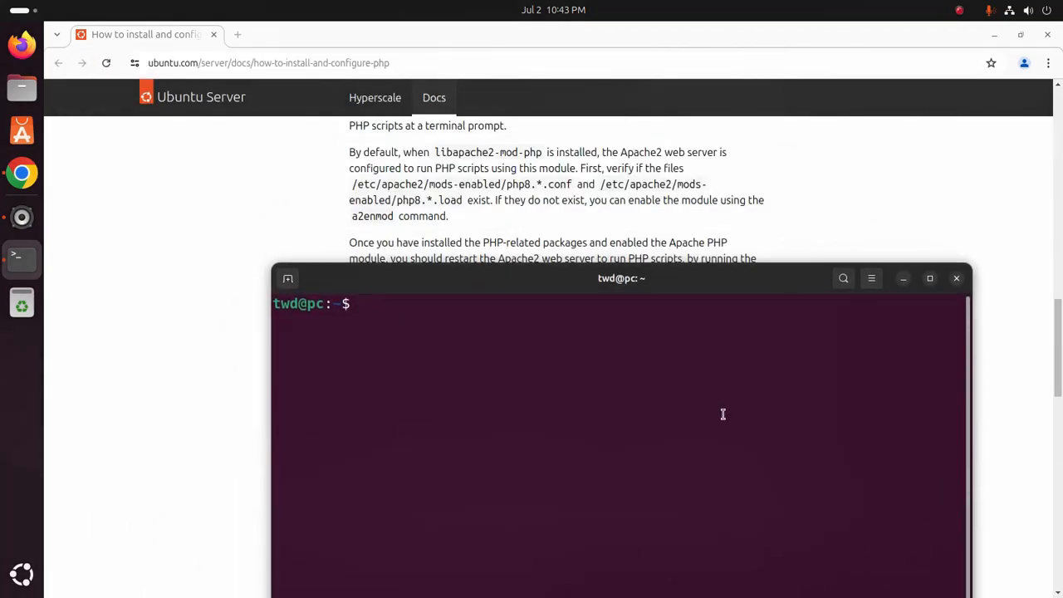
Step: Enter 'sudo a2enmod php8.3' to enable the PHP 8.3 Apache module
text(sudo)
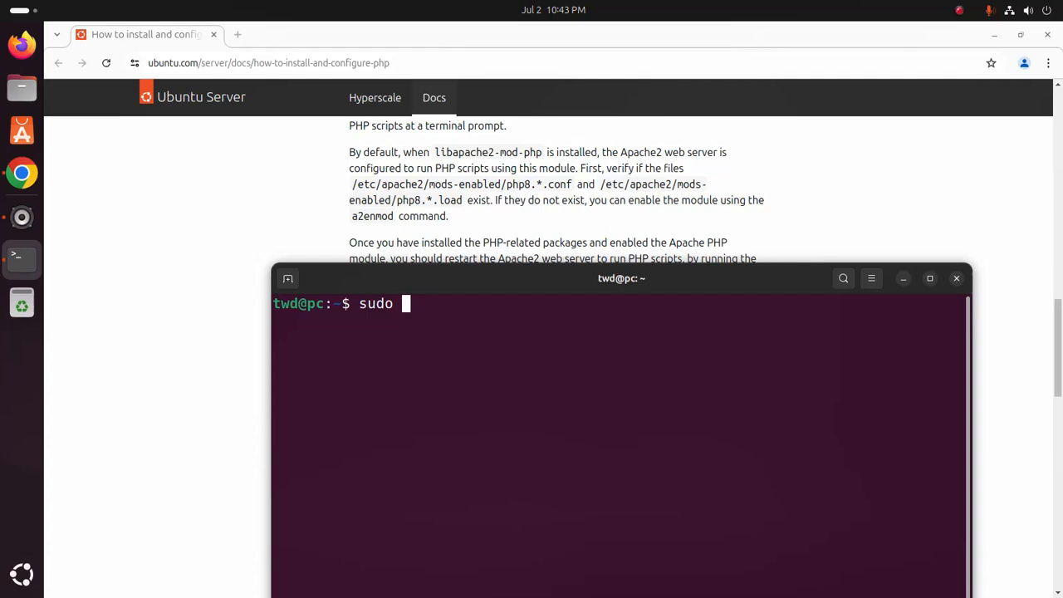
text(en)
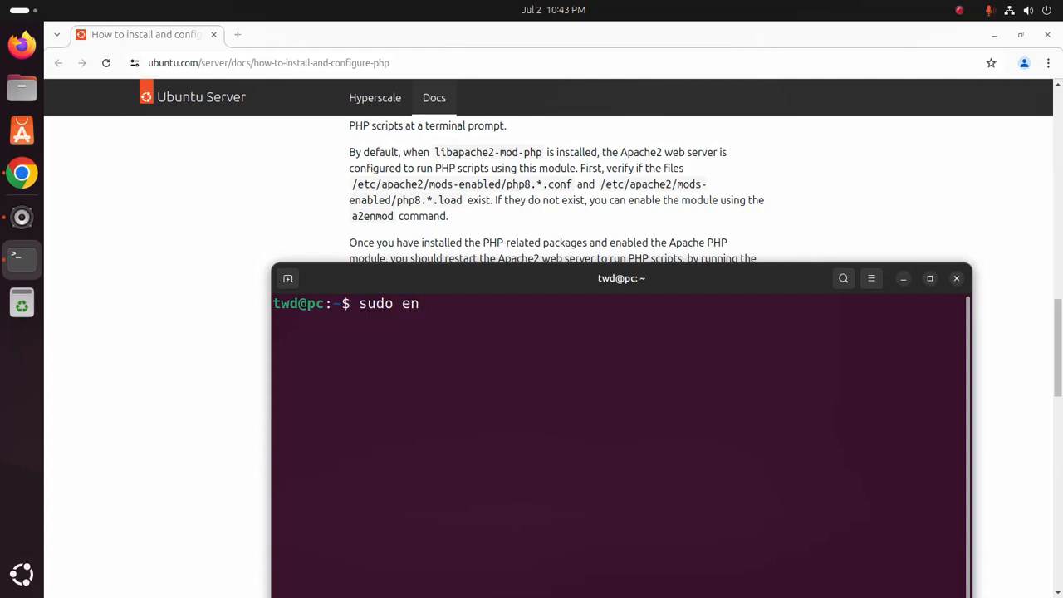
key(BackSpace)
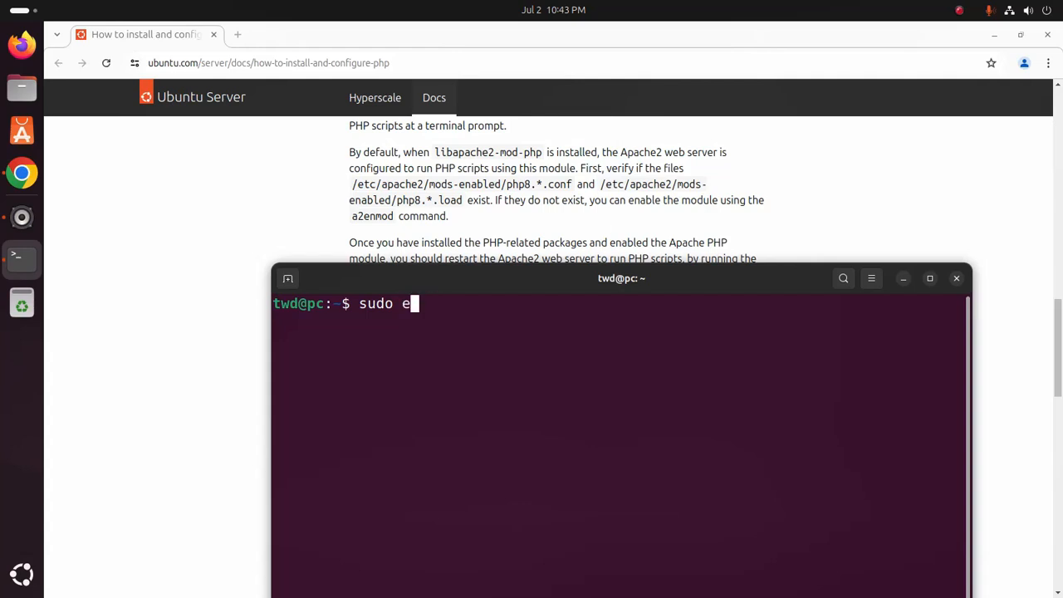
text(a2)
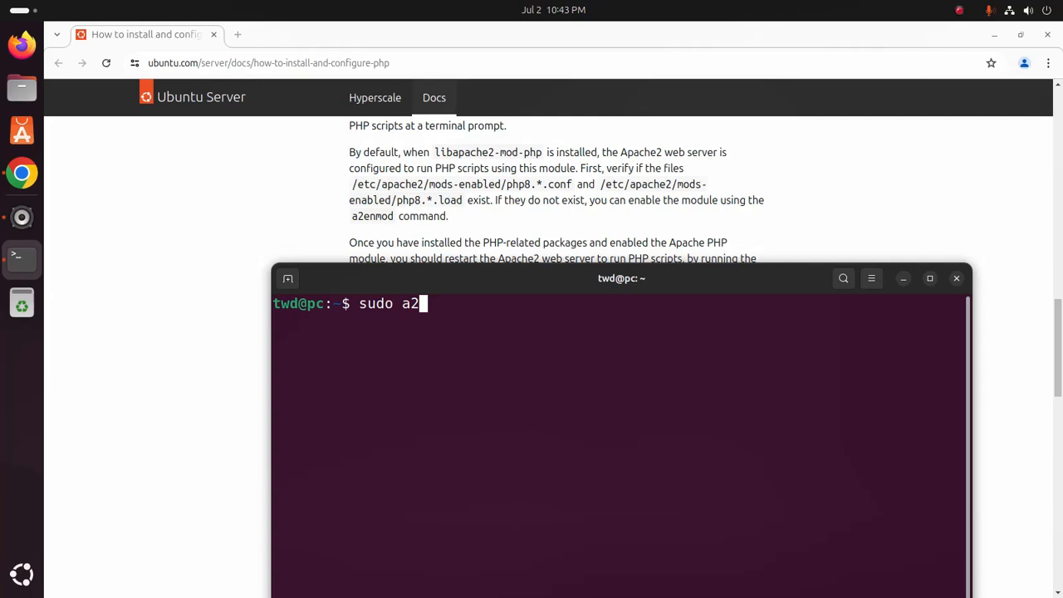
text(enmod)
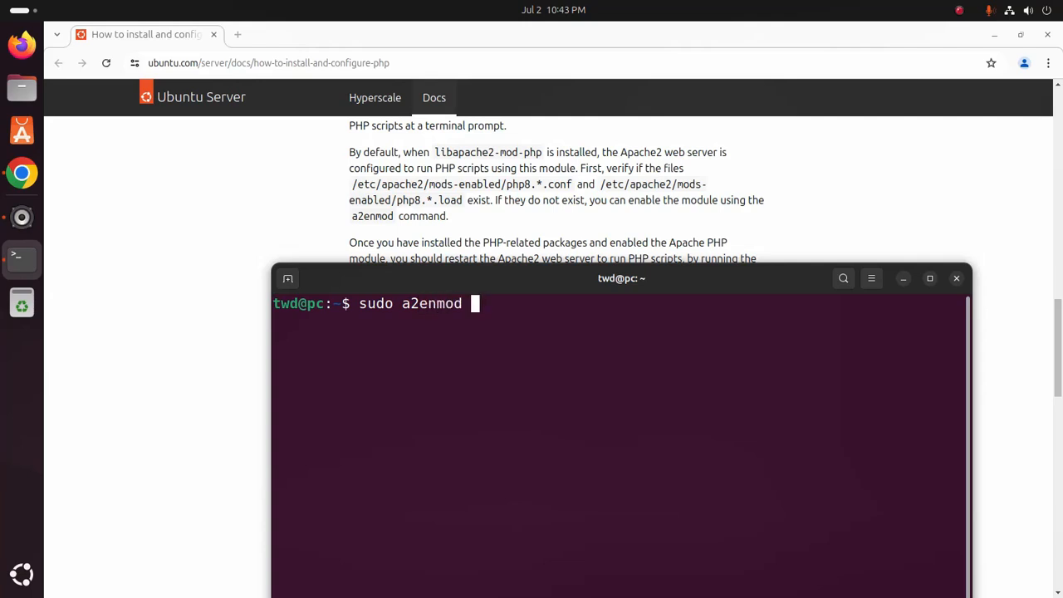
text(ph)
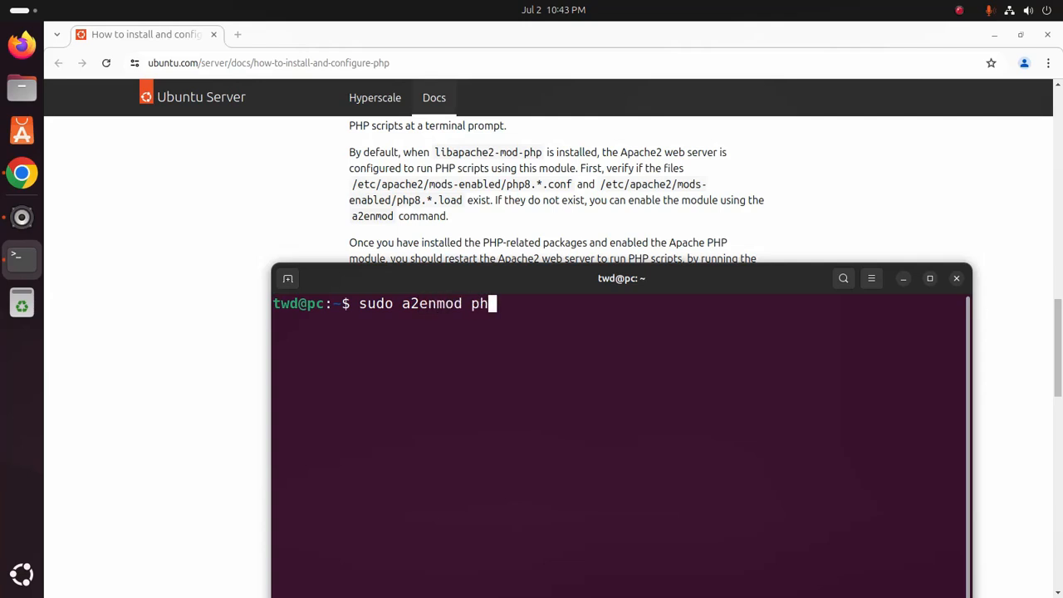
text(p8.3)
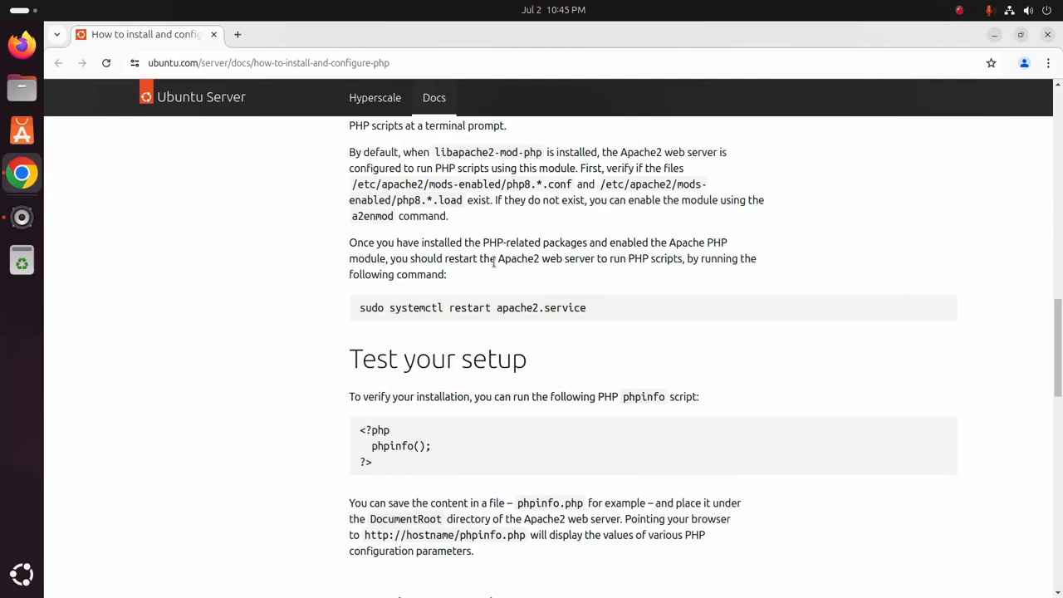
mouse_move(594, 279)
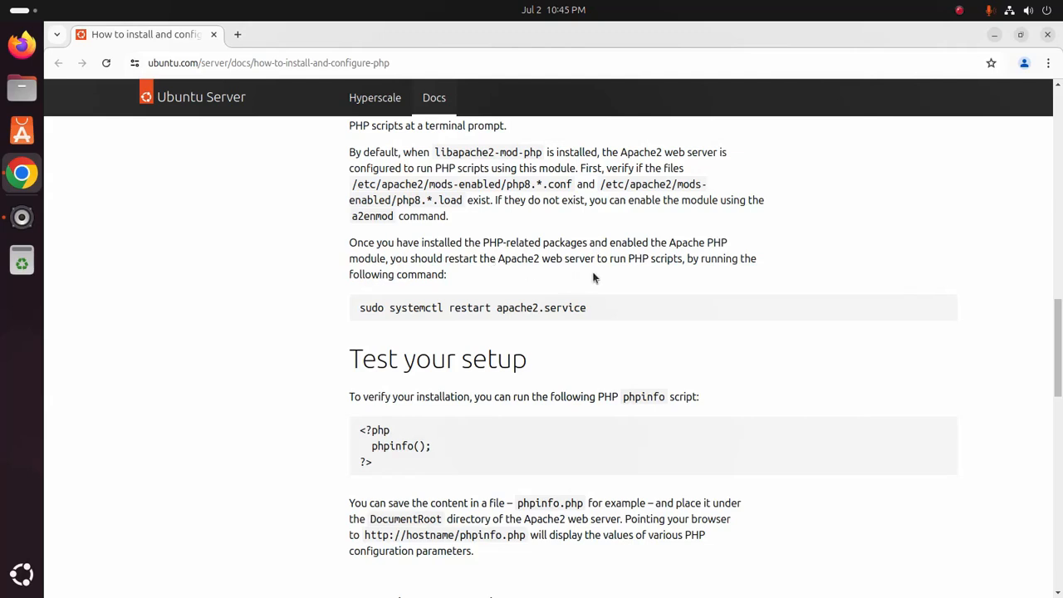
mouse_move(352, 302)
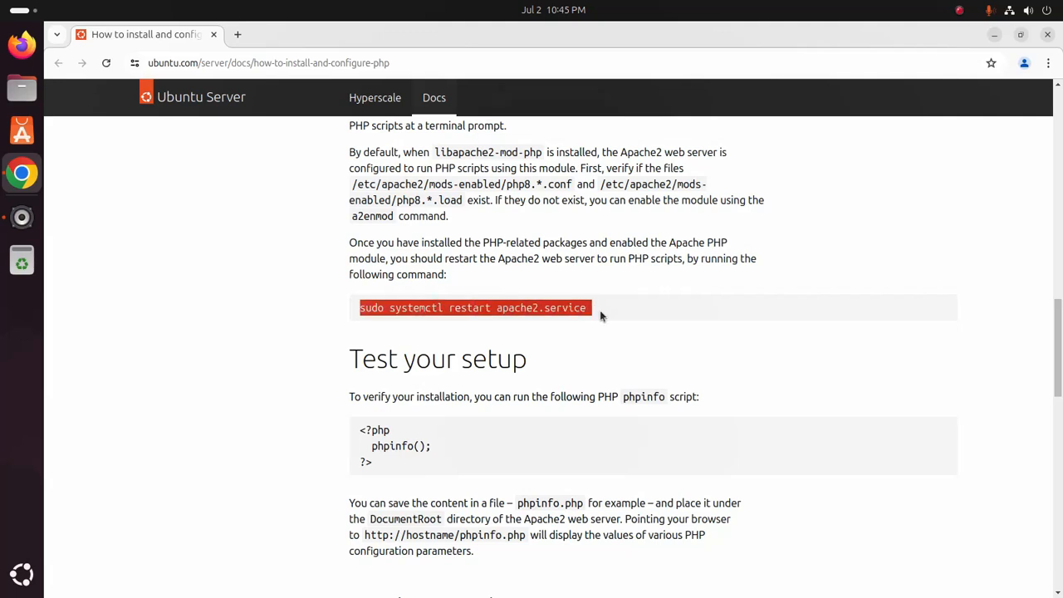
mouse_move(186, 442)
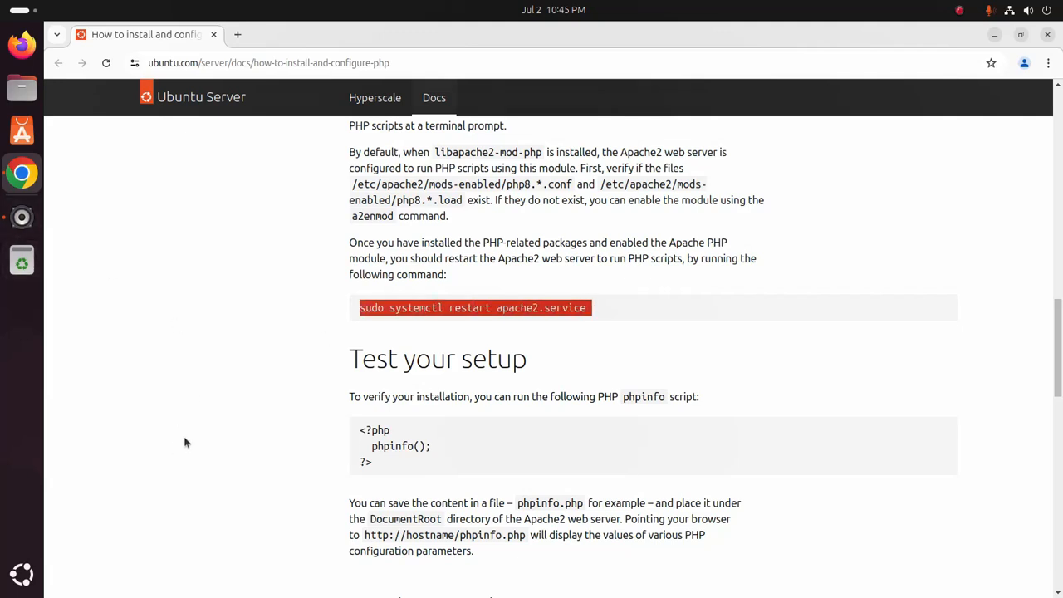
Step: Paste and run 'sudo systemctl restart apache2.service' in the terminal
click(21, 259)
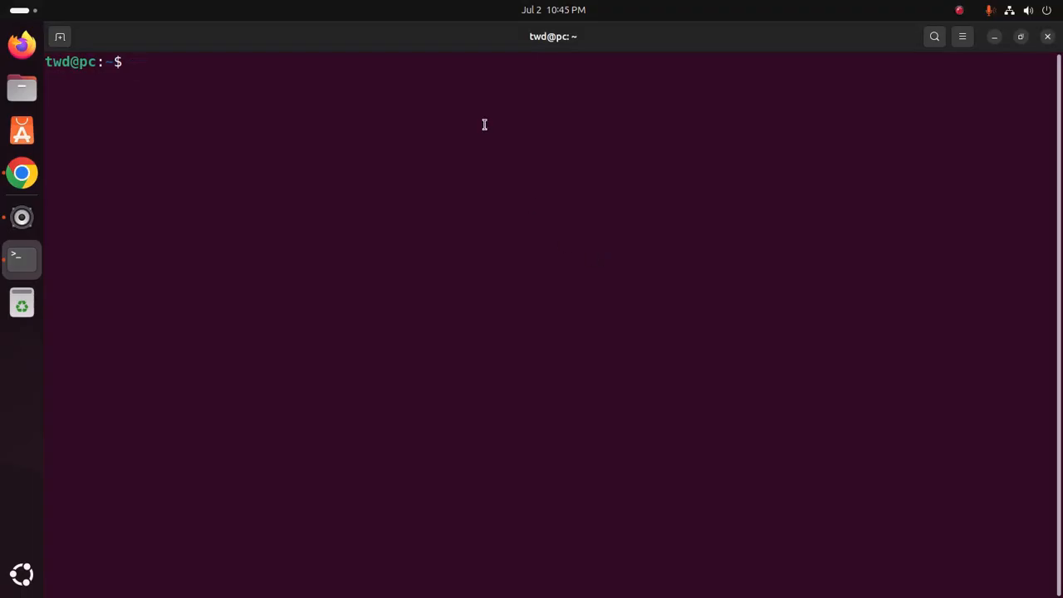
right_click(485, 124)
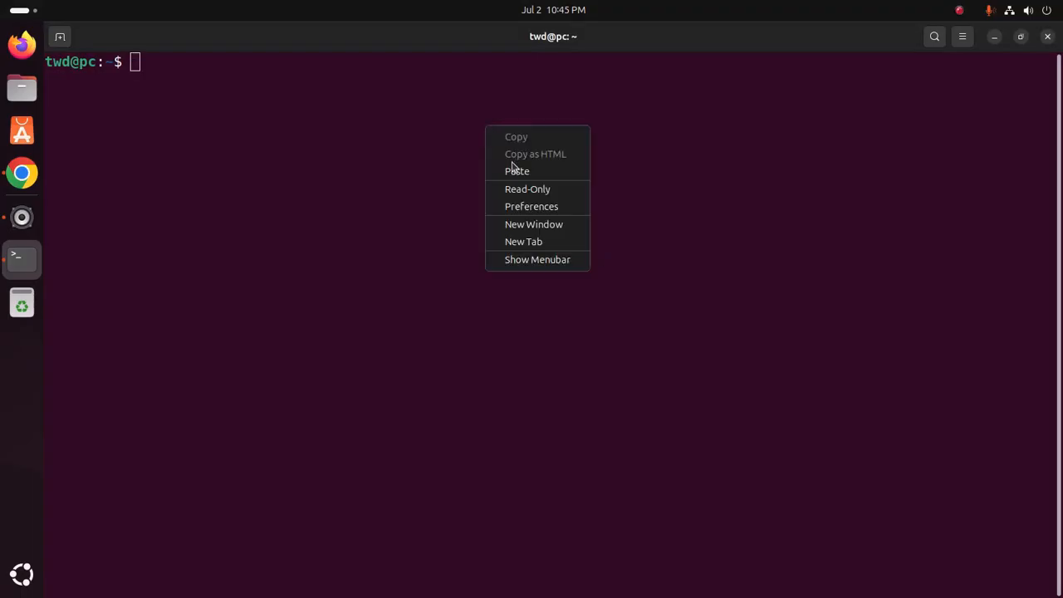
click(517, 169)
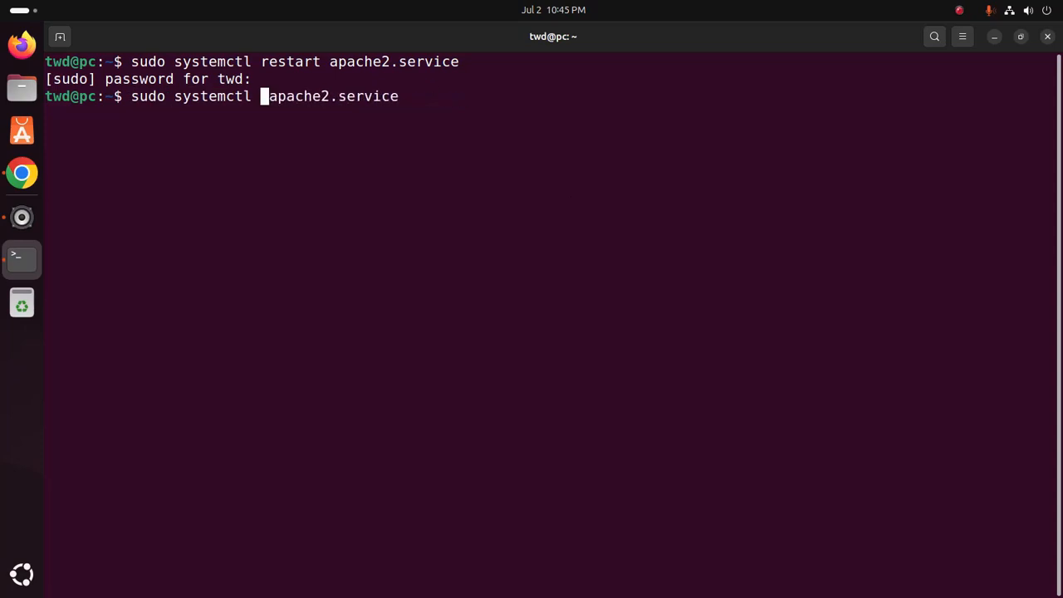
Step: Check 'sudo systemctl status apache2.service' shows active (running), quit with q and return to the docs
text(s)
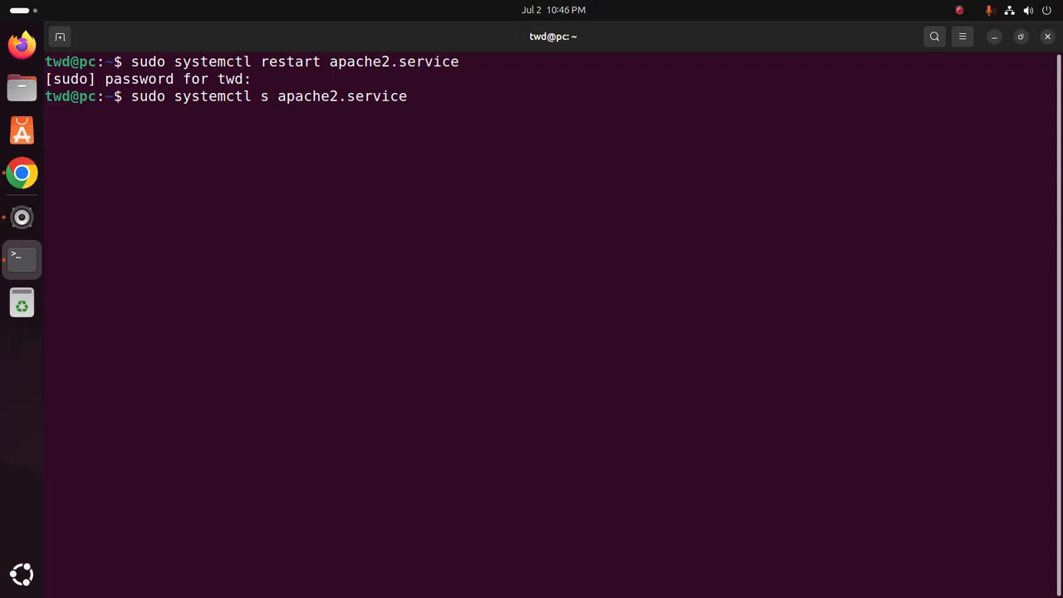
text(tatu)
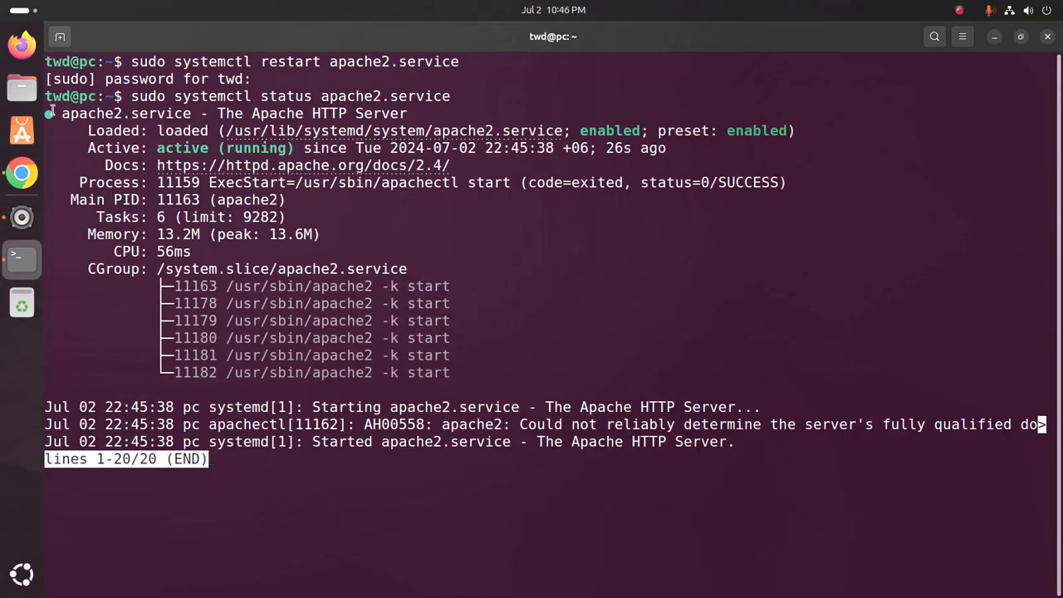
double_click(126, 113)
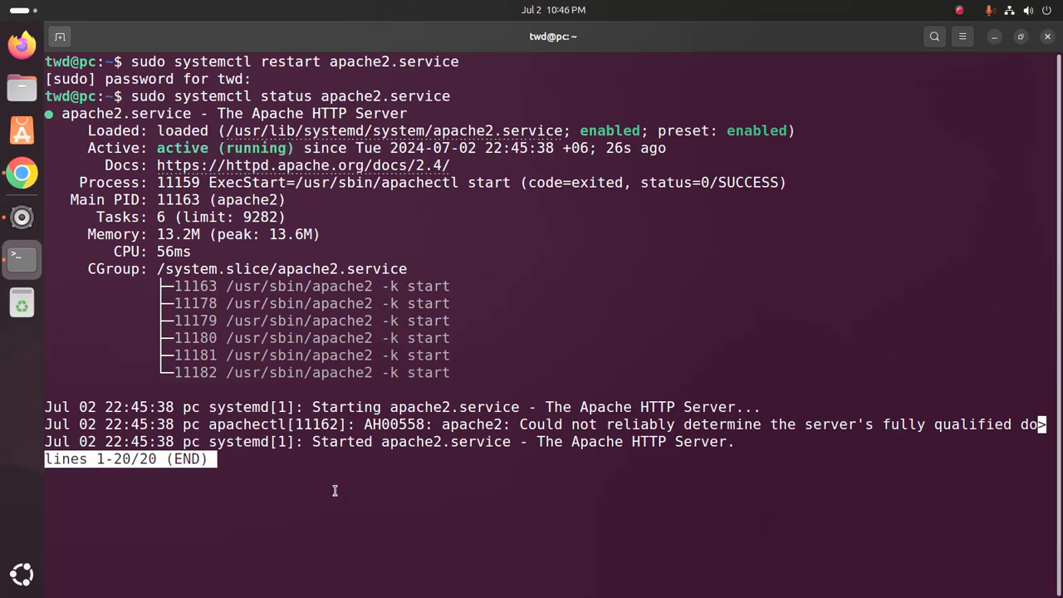
key(q)
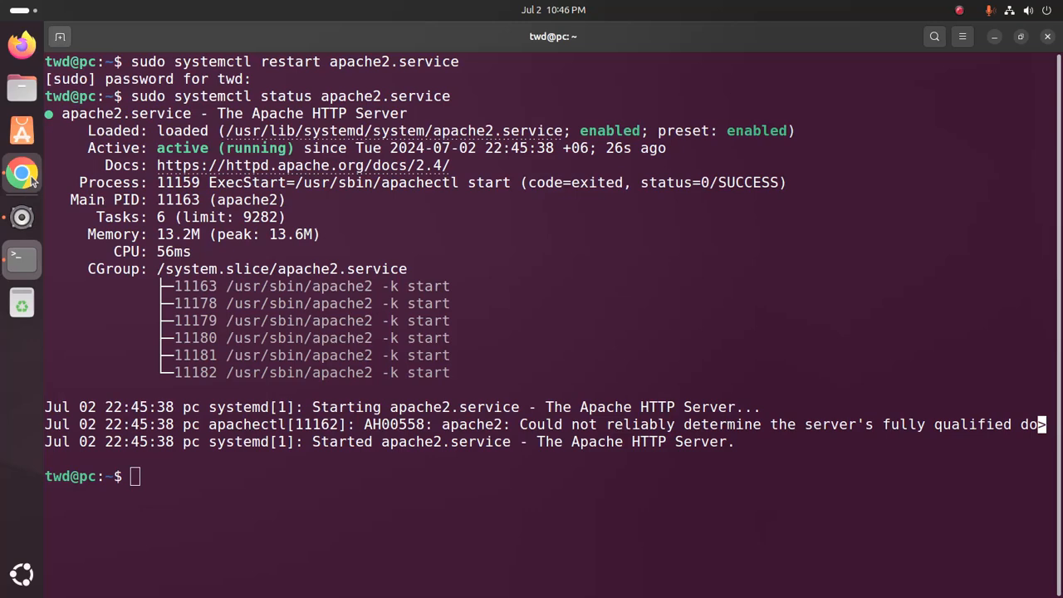
click(21, 173)
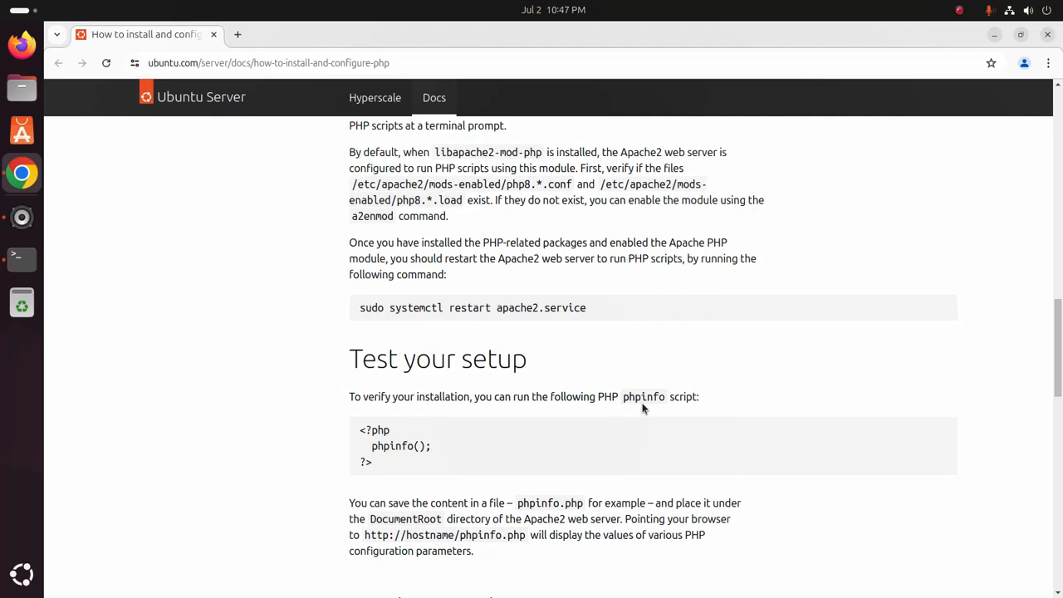
Step: Note the phpinfo test in the docs, then in Files open Other Locations > Ubuntu > var
double_click(645, 395)
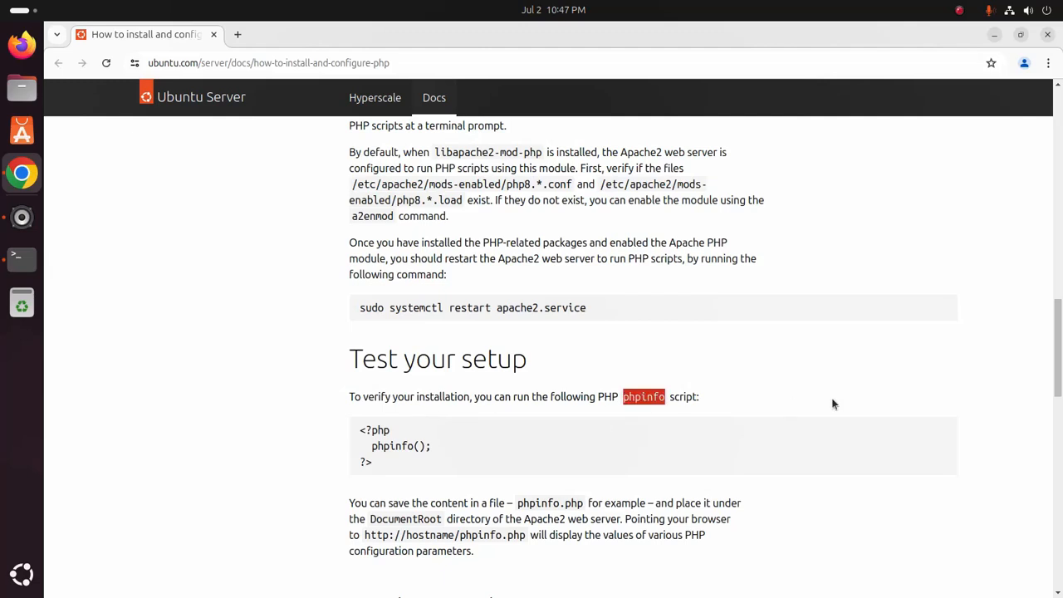
mouse_move(395, 471)
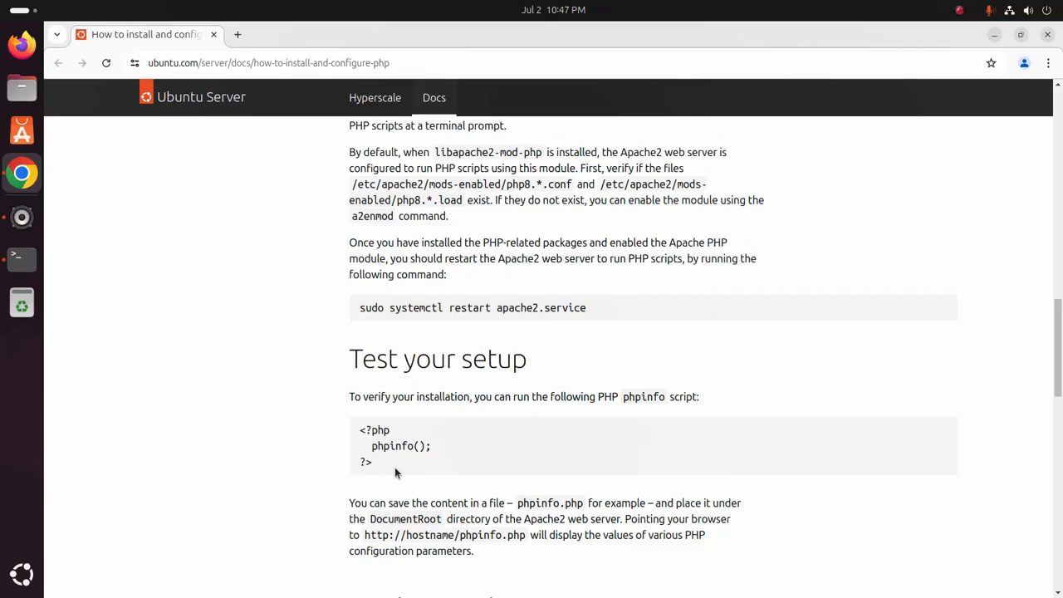
right_click(395, 445)
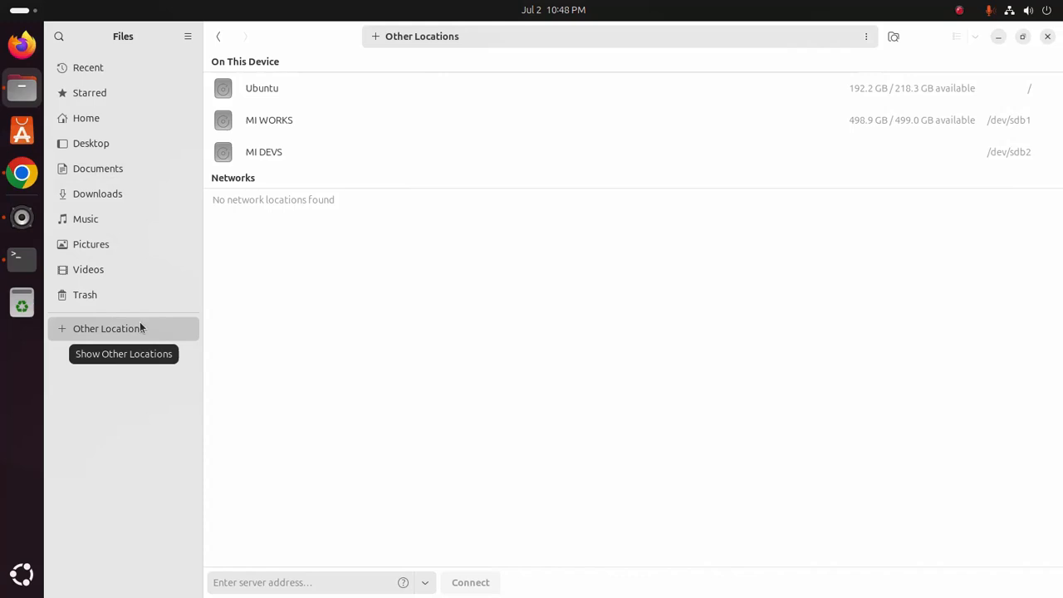
double_click(263, 86)
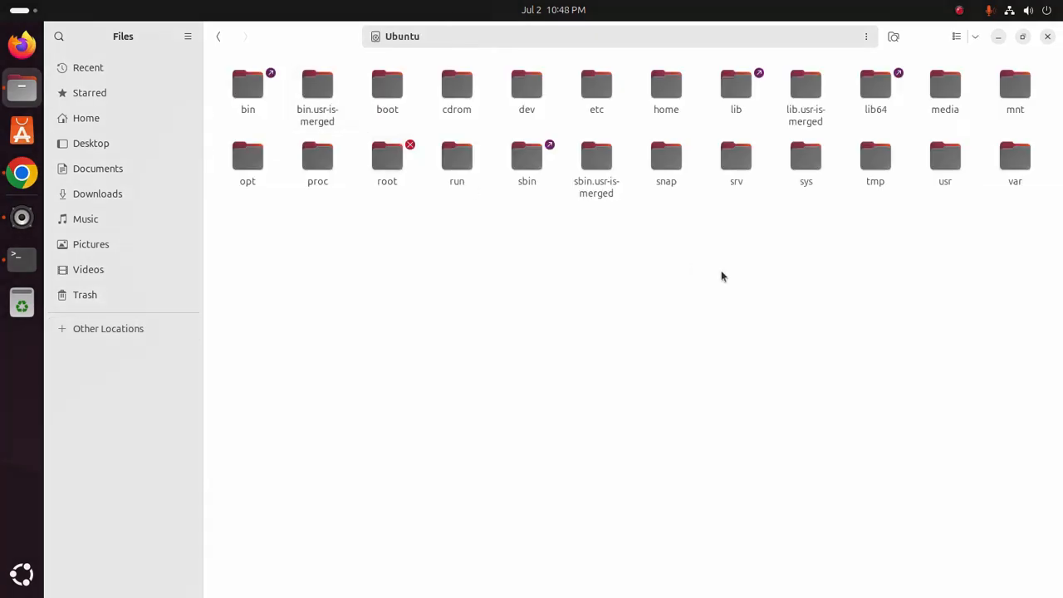
double_click(1015, 158)
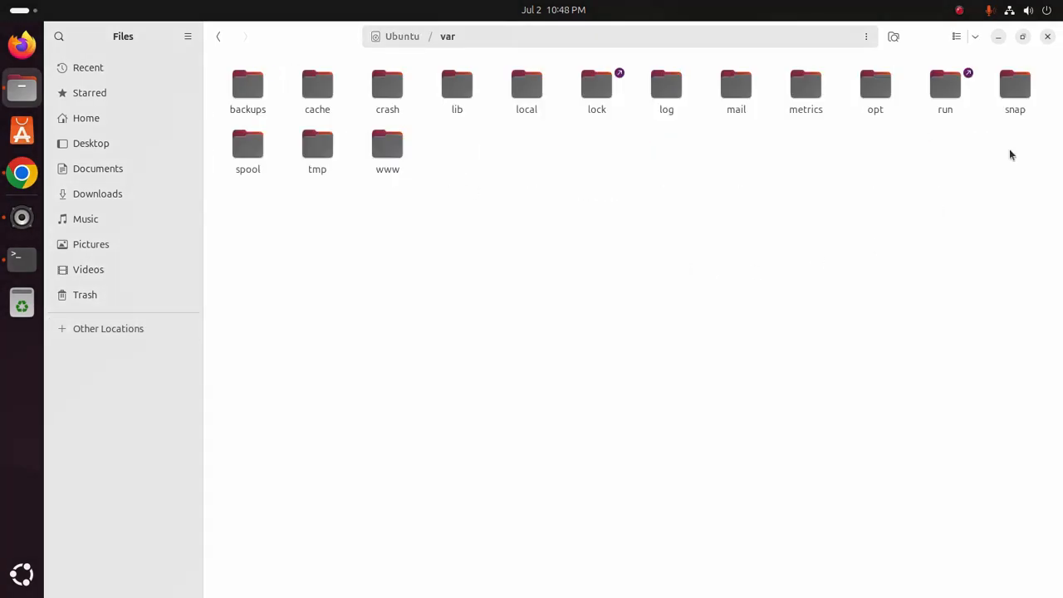
Step: Open the www and html folders to reach /var/www/html containing index.html
click(387, 150)
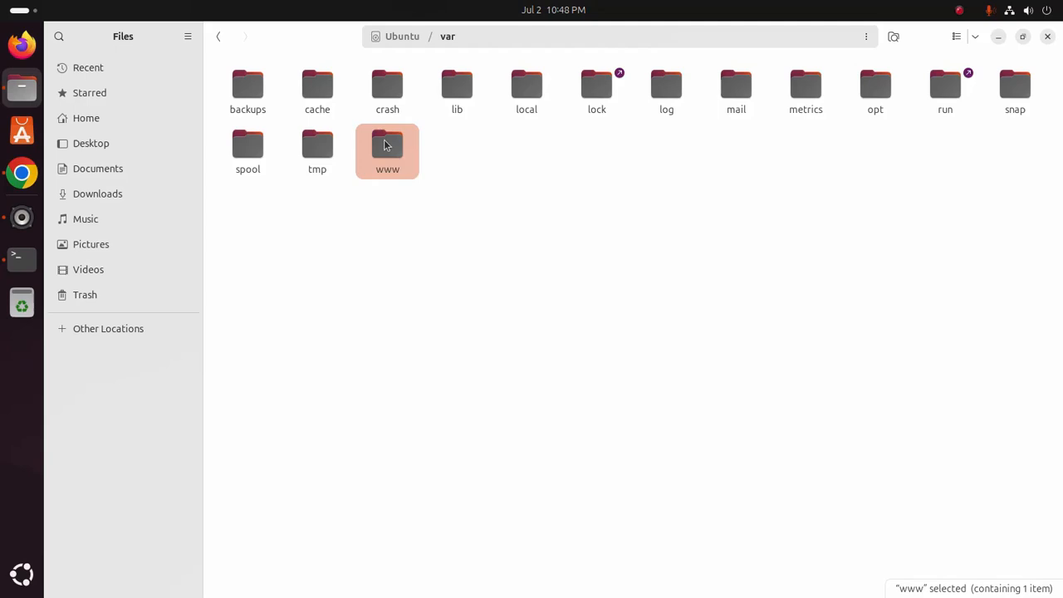
double_click(387, 146)
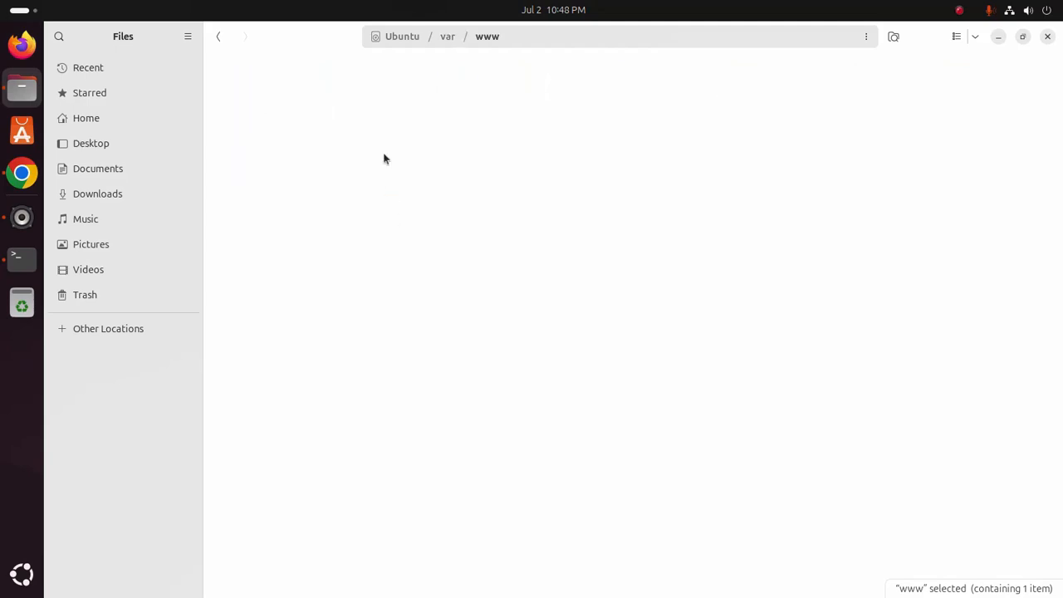
double_click(247, 91)
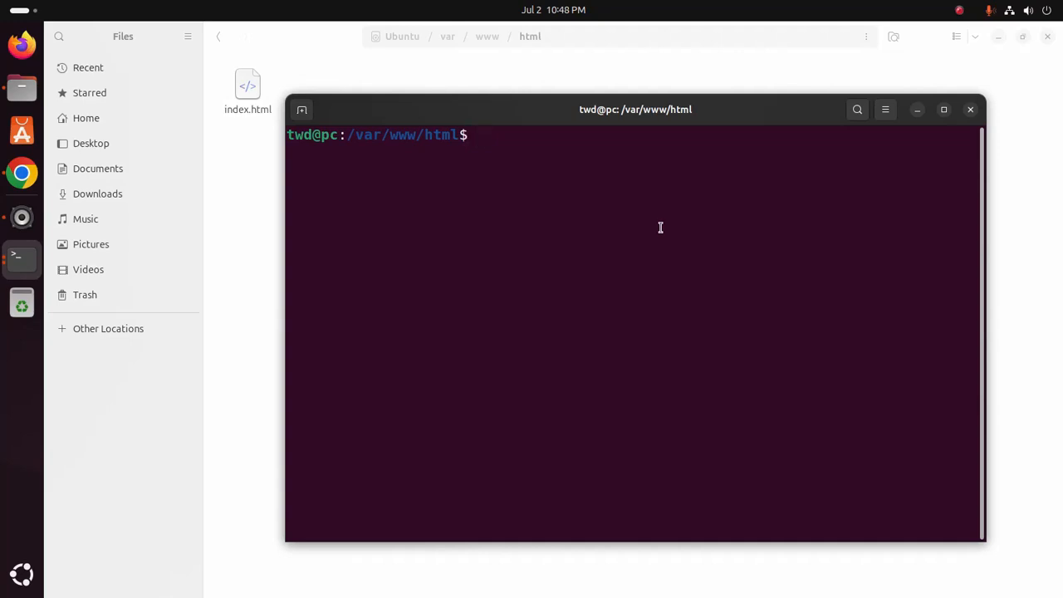
Step: Create a test folder in /var/www/html with sudo, list it, and change into it
text(mkd)
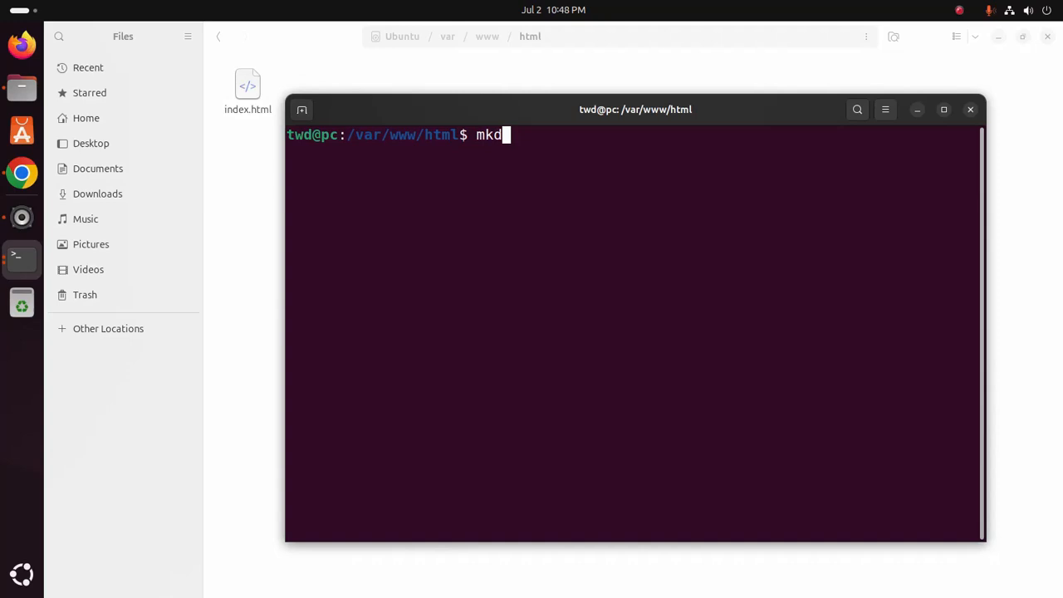
text(ir test)
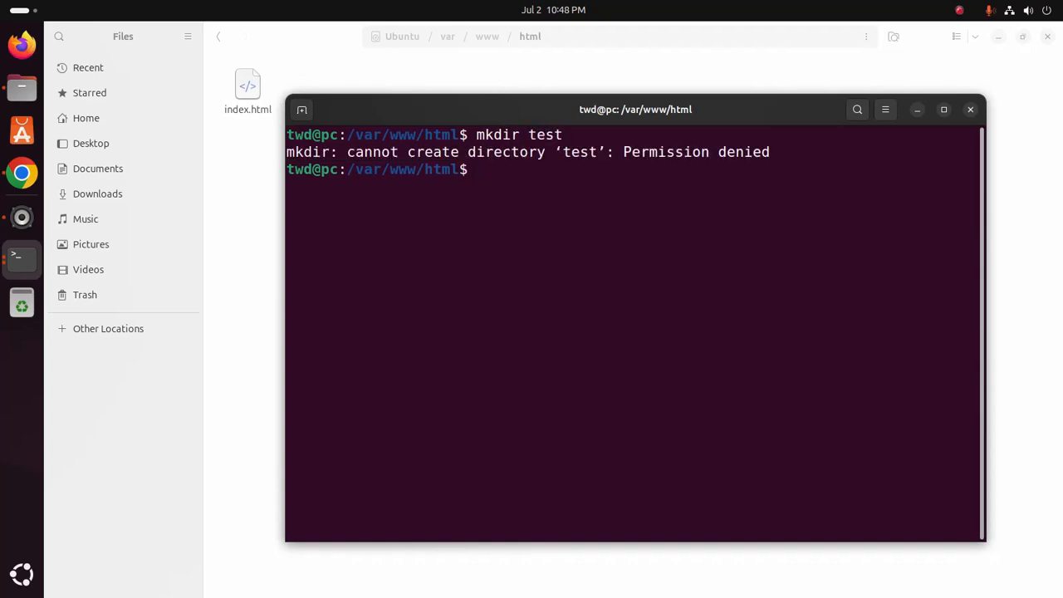
text(mkdir test)
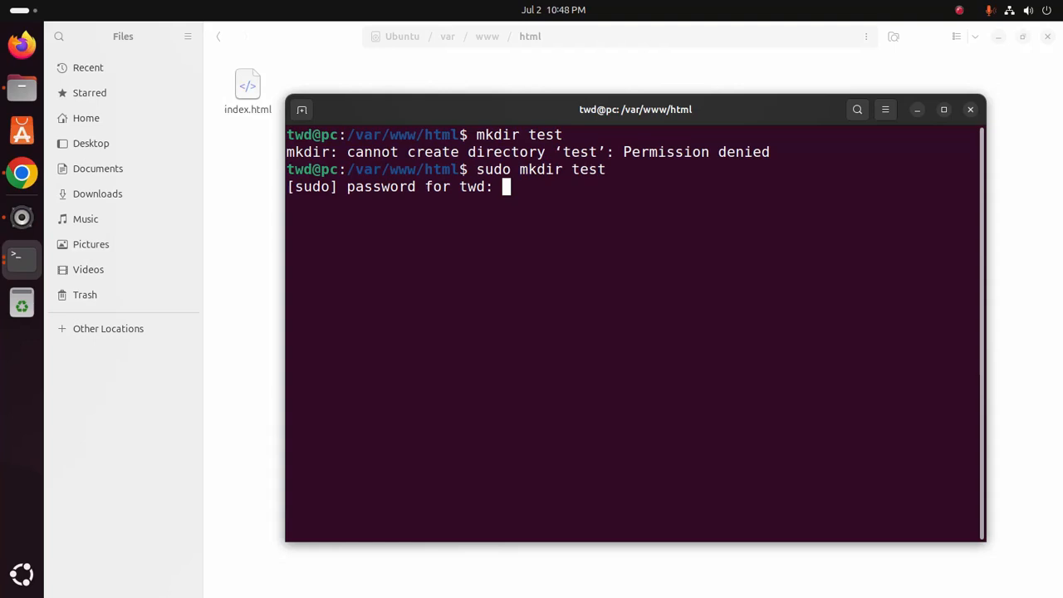
text(ls)
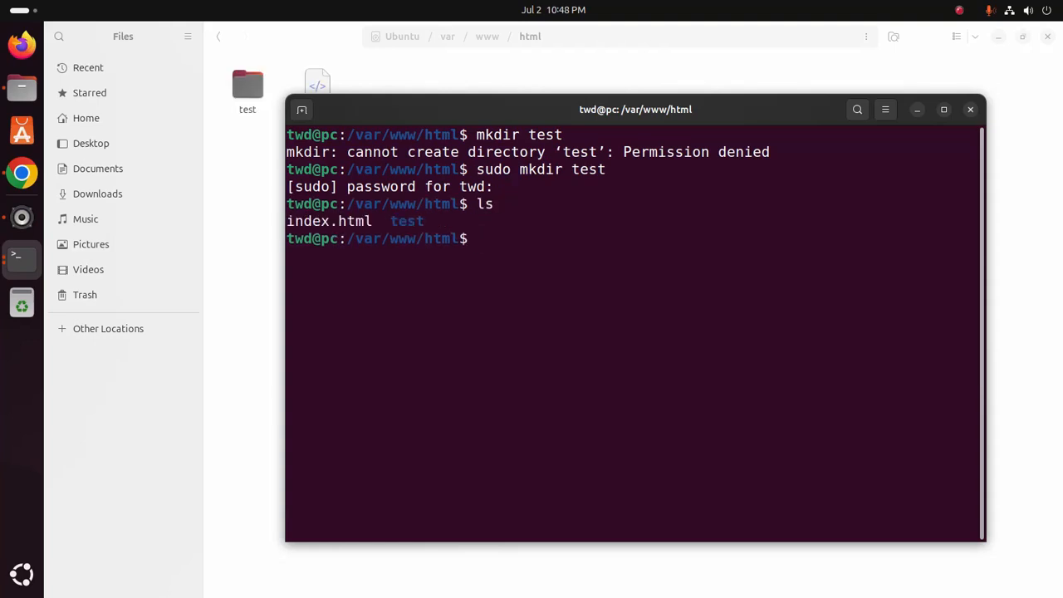
text(cd test/)
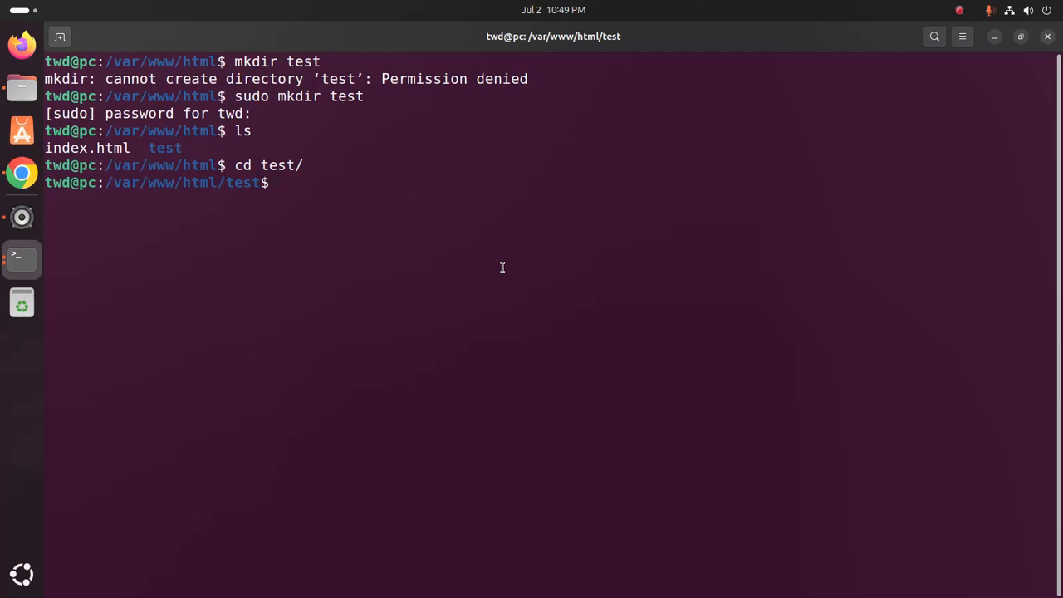
Step: Launch Visual Studio Code on the test folder with code
text(c)
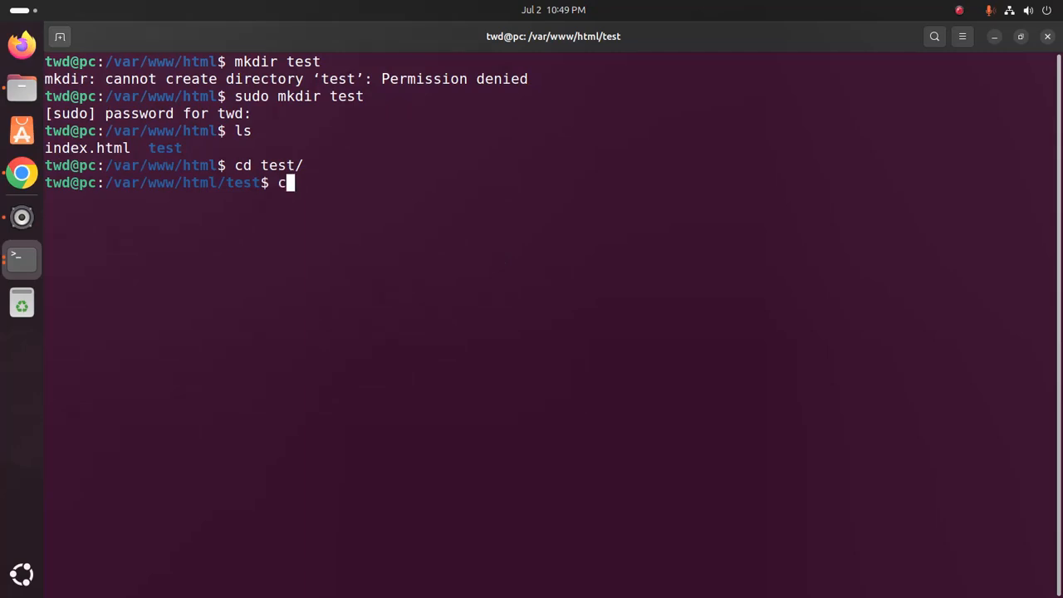
text(ode .)
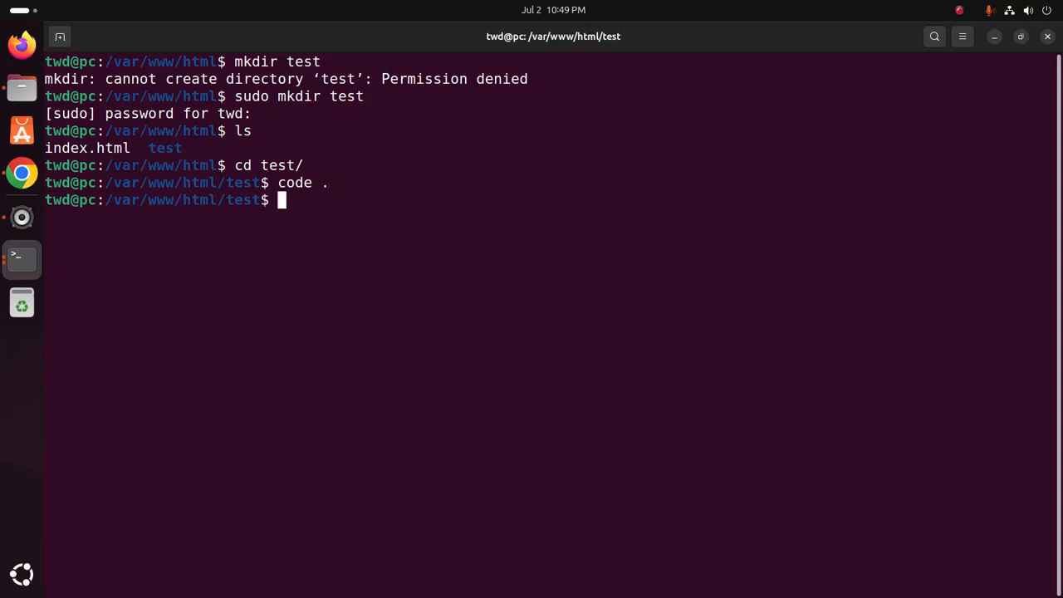
key(Return)
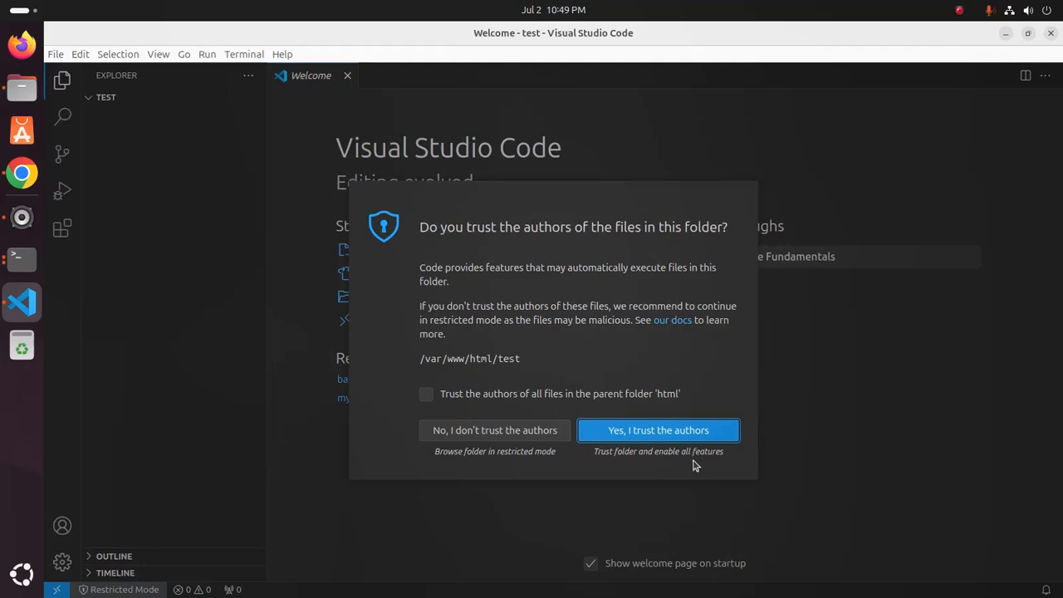
Step: Trust the test folder and try creating phpinfo.php, which fails with permission denied
click(658, 430)
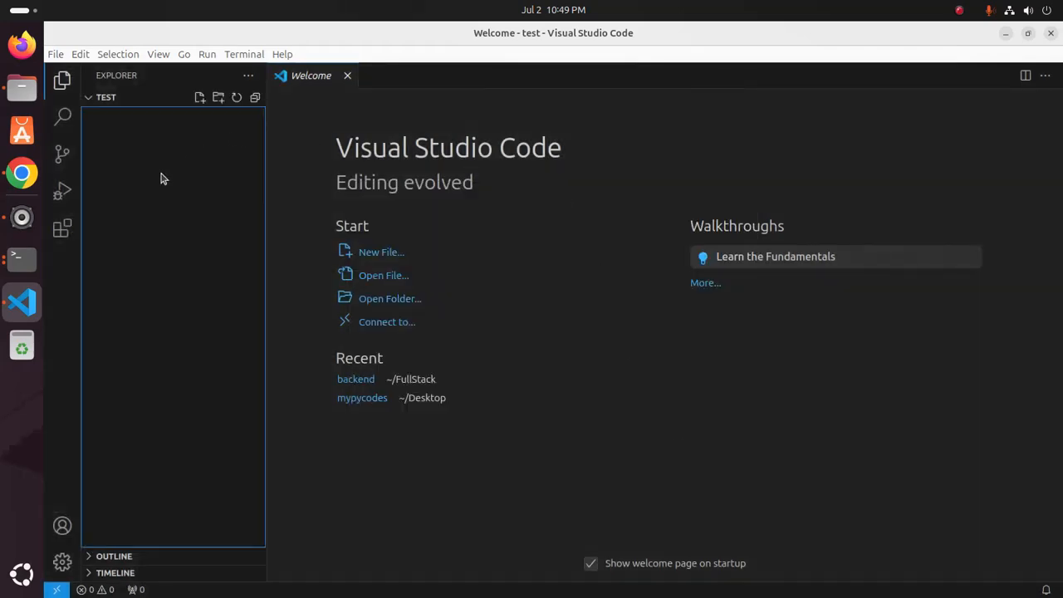
click(199, 96)
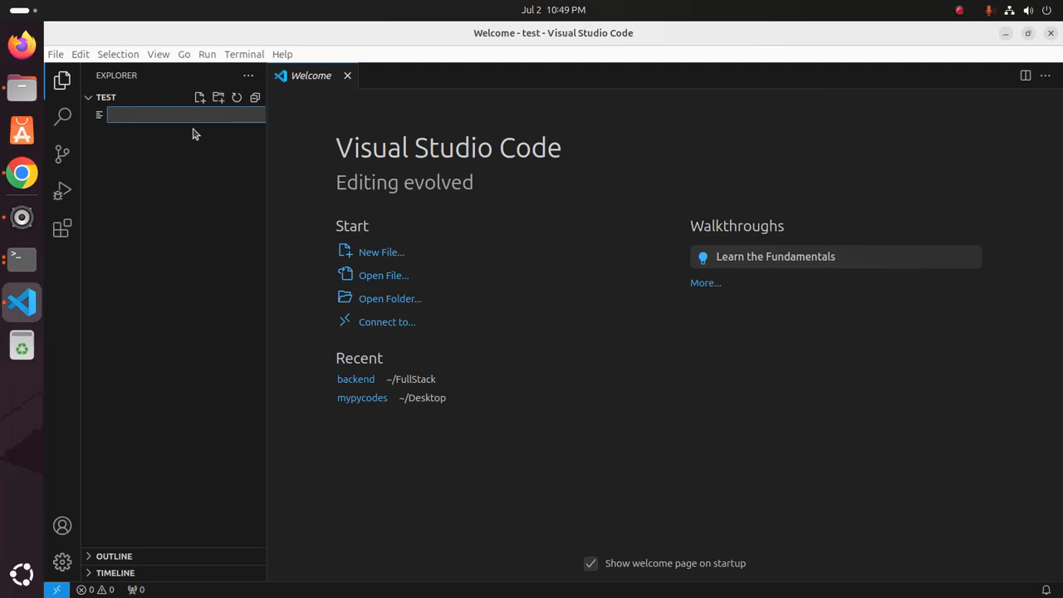
text(p)
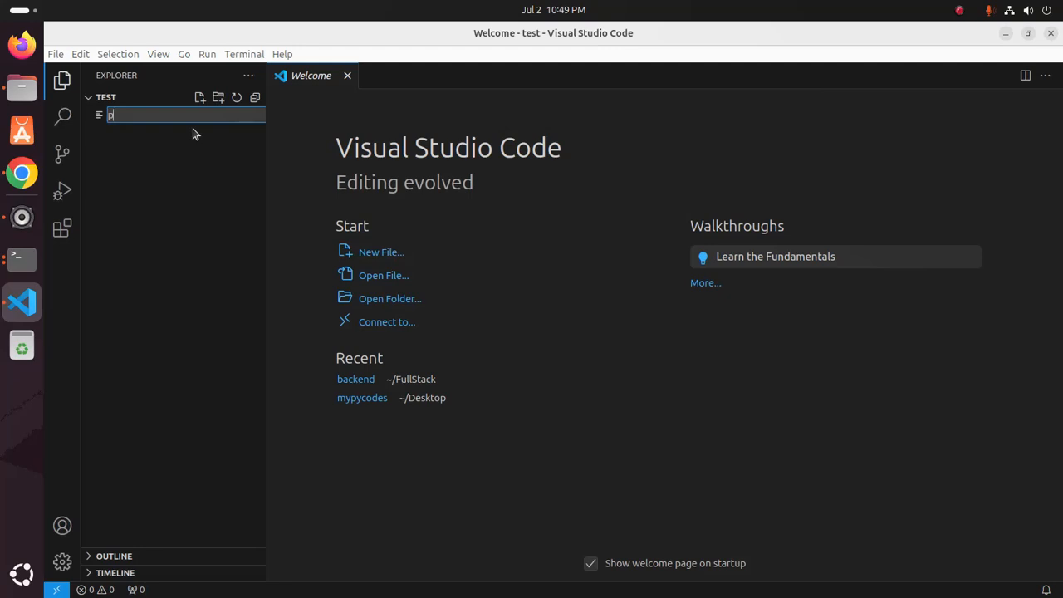
text(hpin)
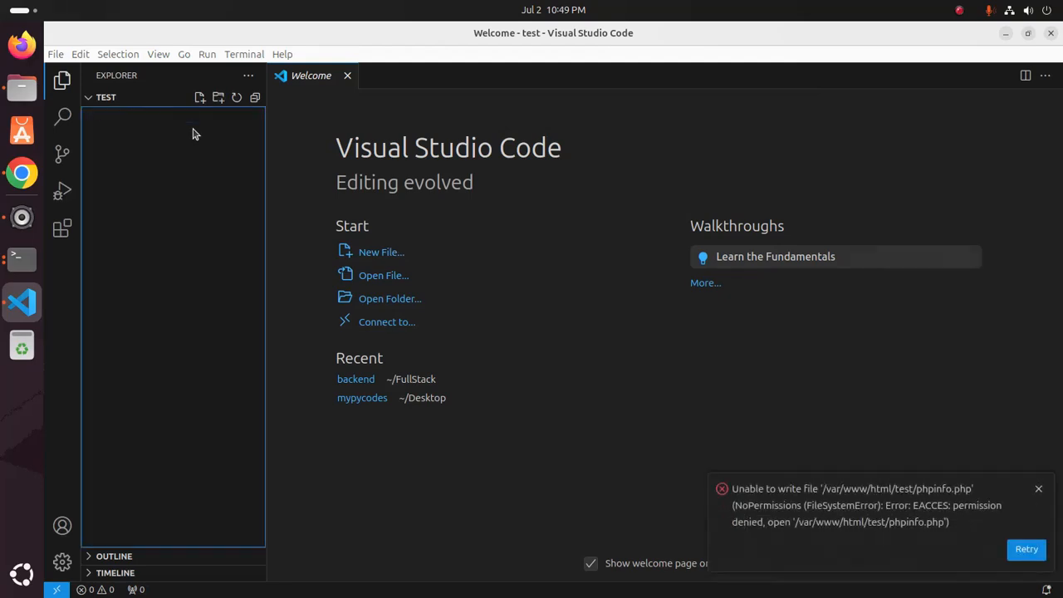
click(1039, 489)
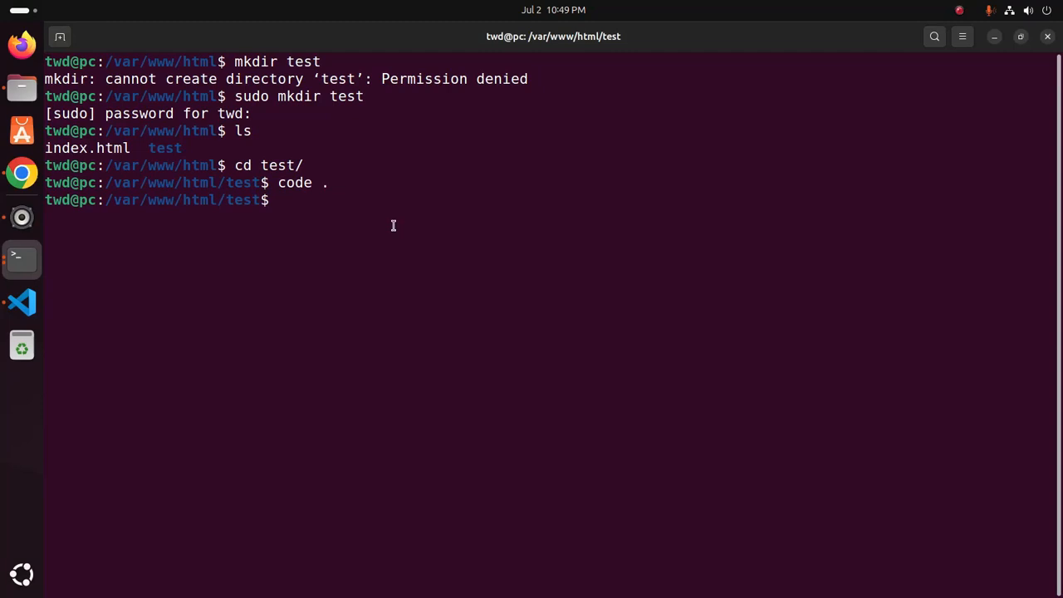
Step: Go up to /var/www/html and run sudo chown -R $USER:$USER test/ to take ownership
text(cd)
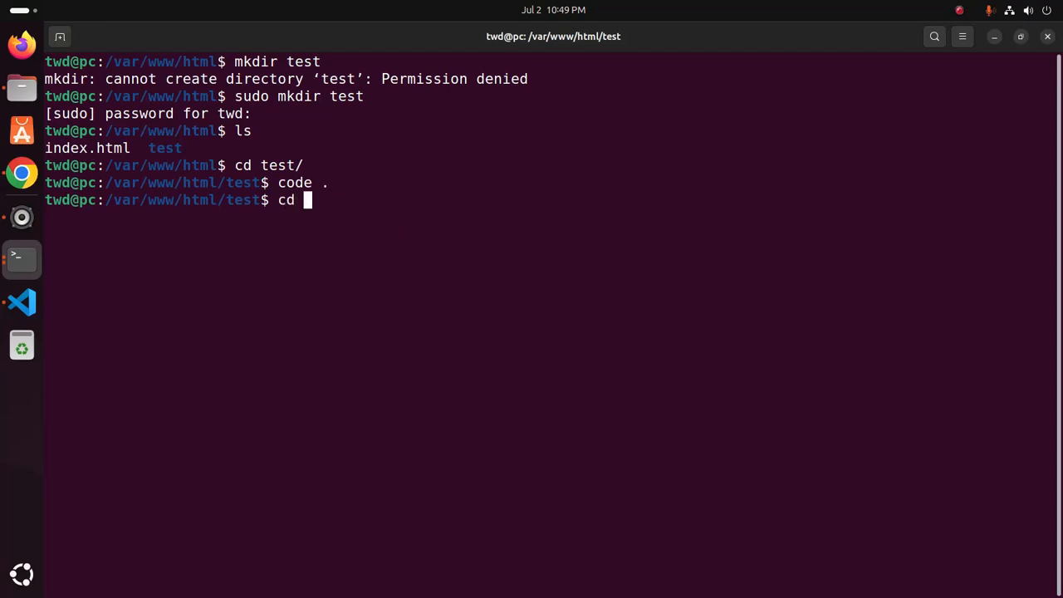
text(..)
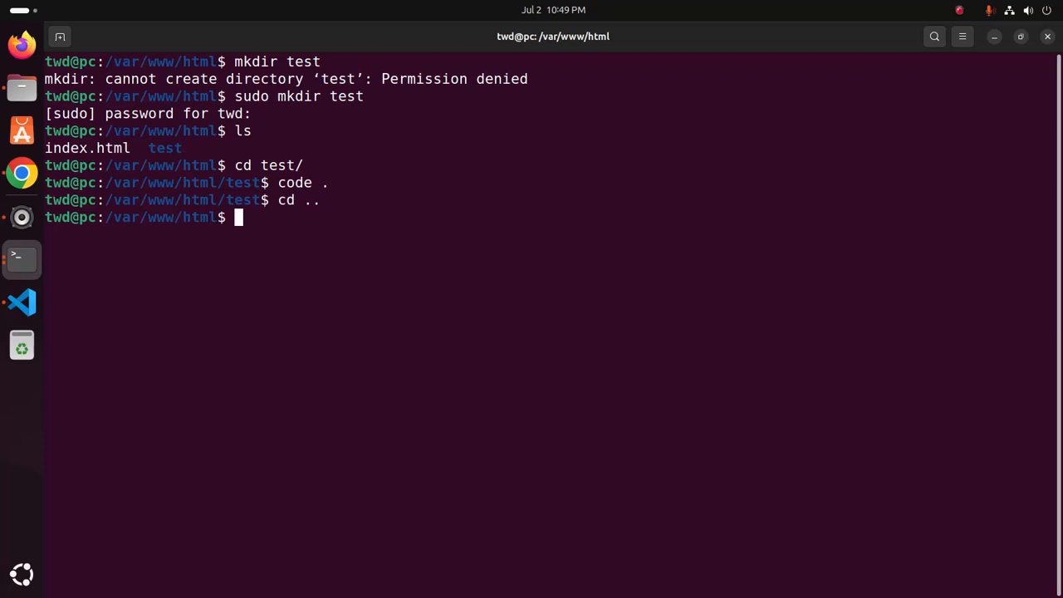
text(sudo)
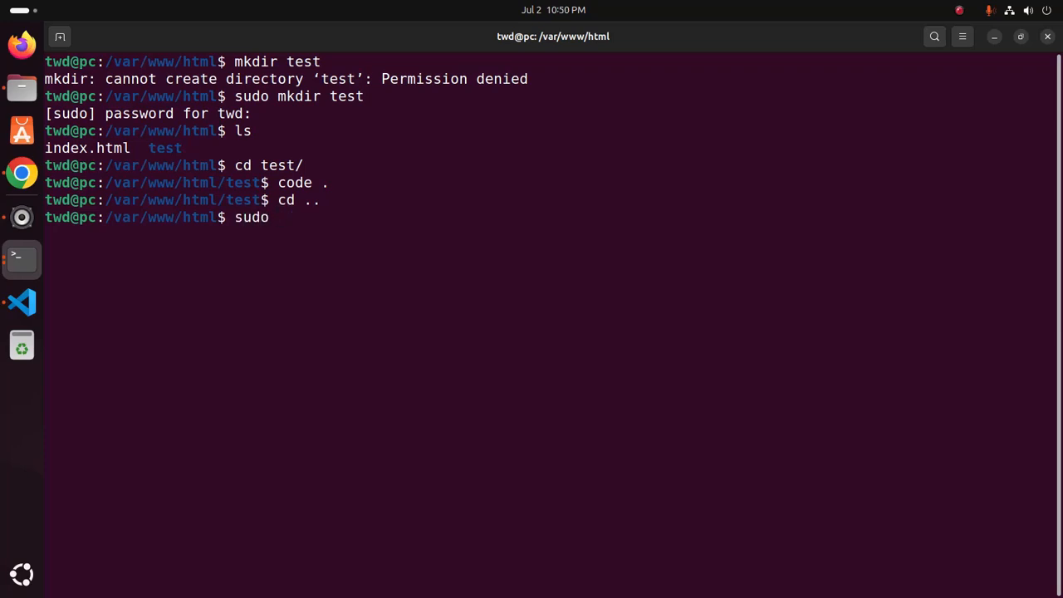
text(cho)
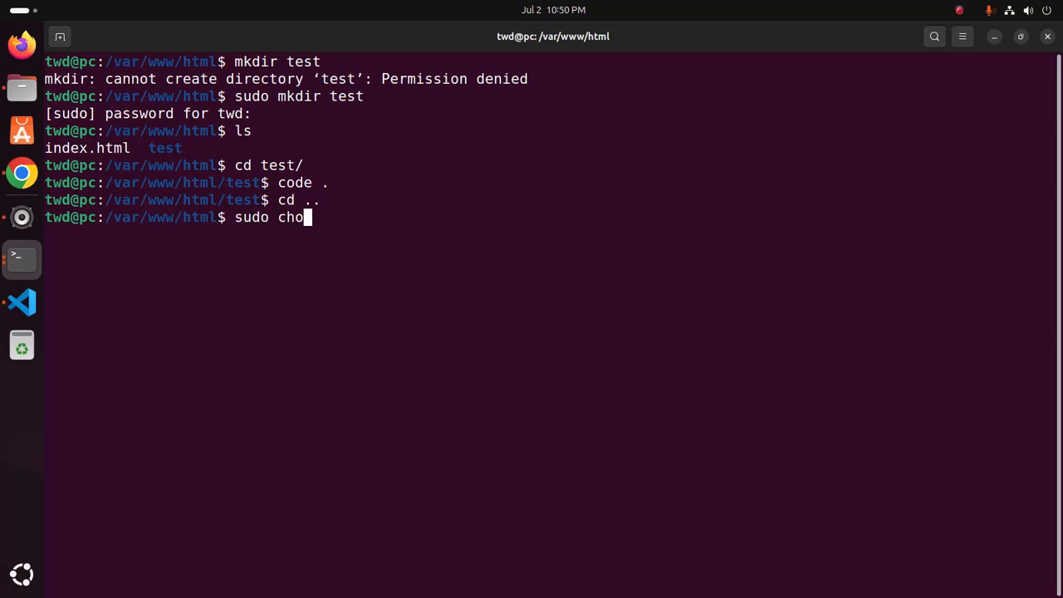
text(wn)
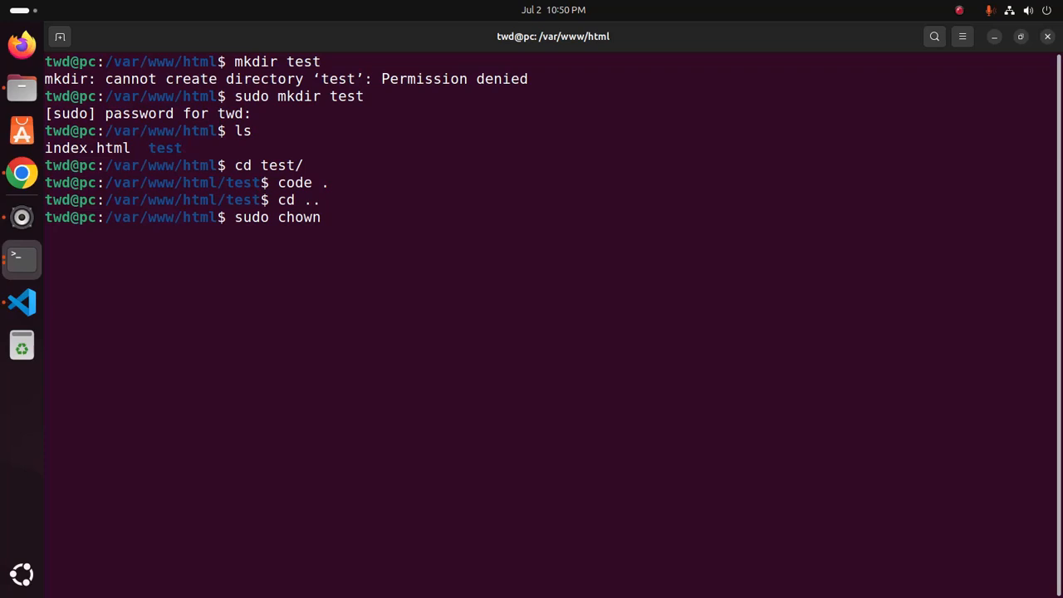
text(-R)
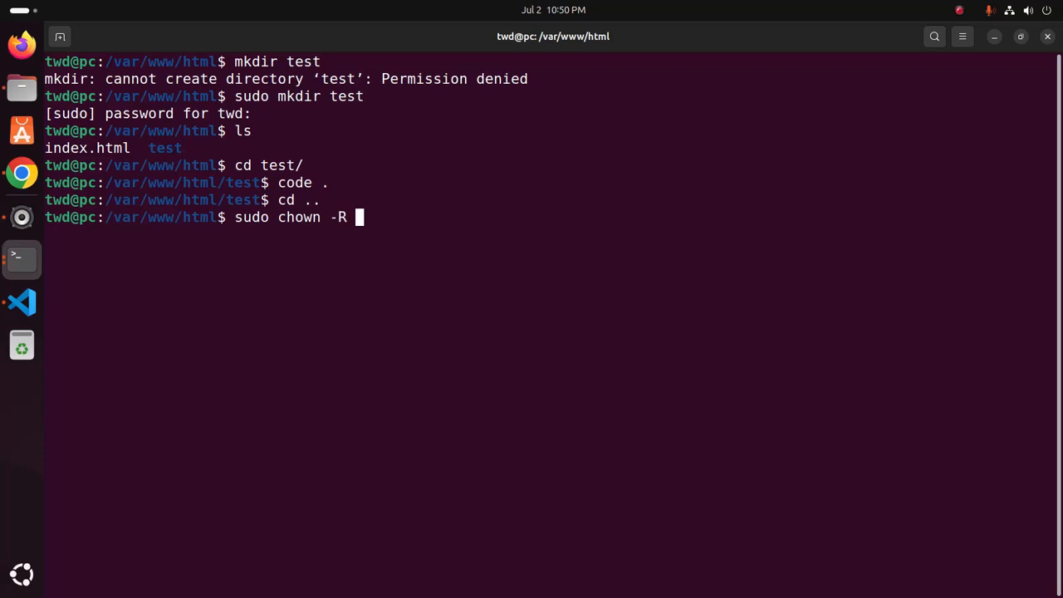
text($U)
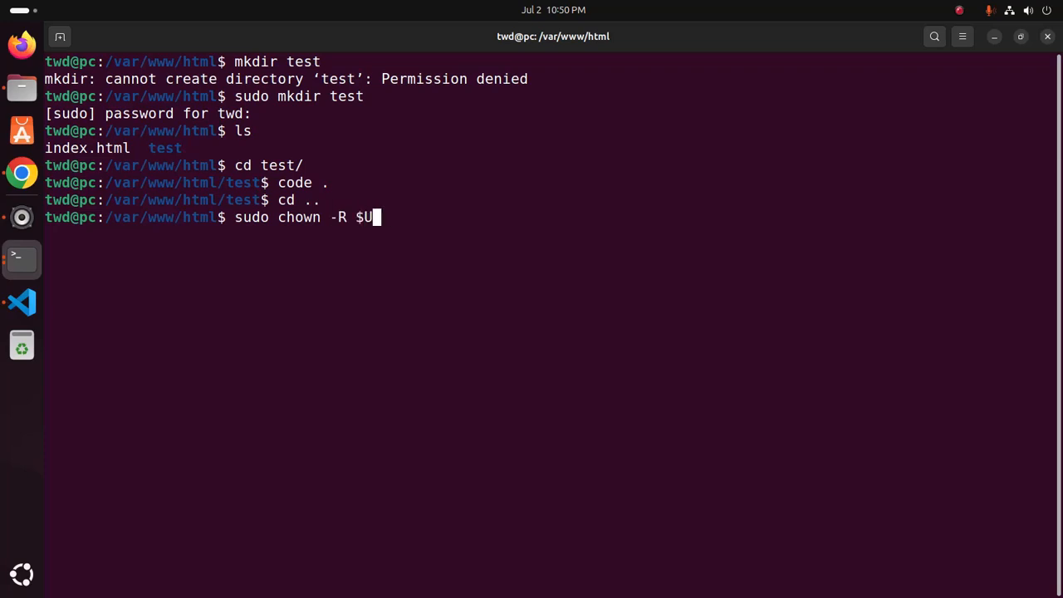
text(SER:)
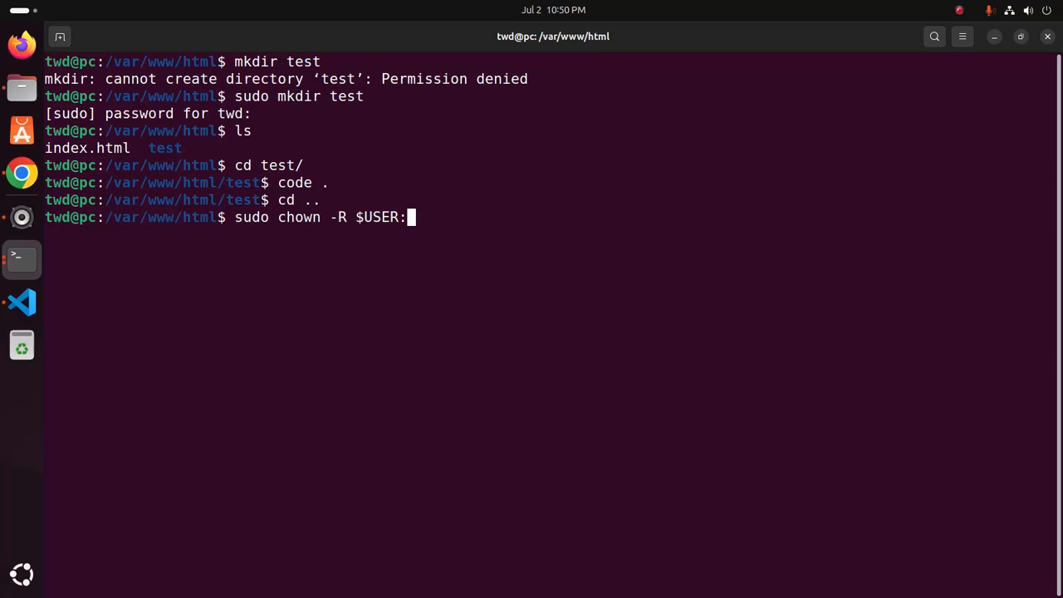
text($U)
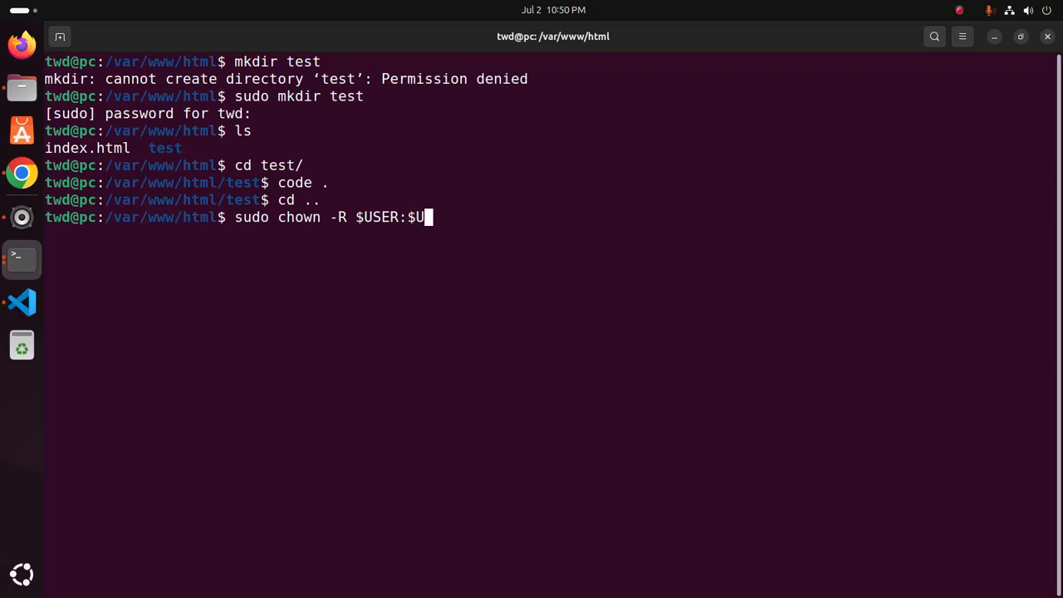
text(SER)
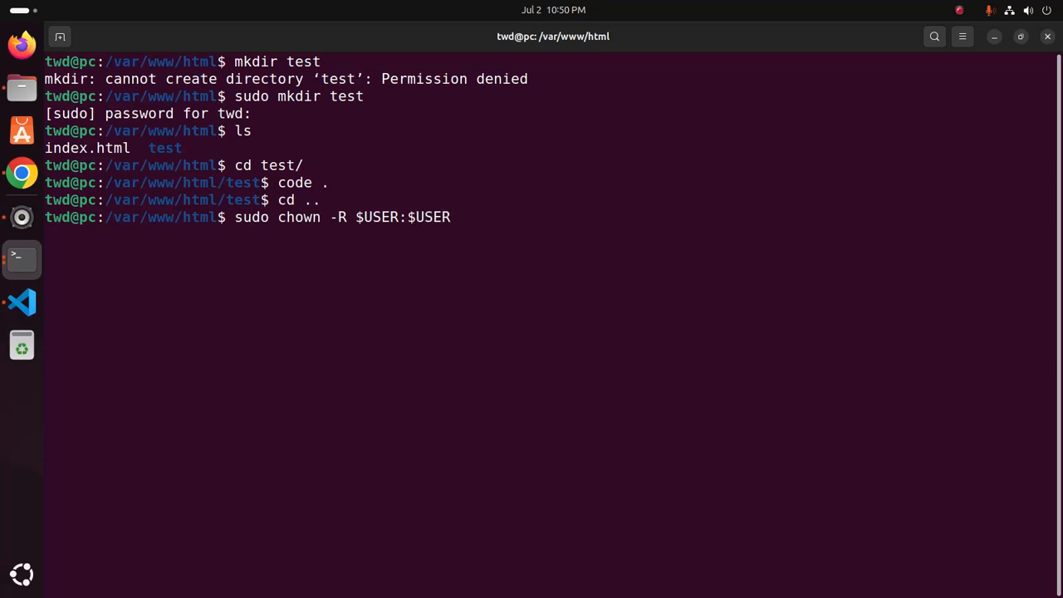
text(t)
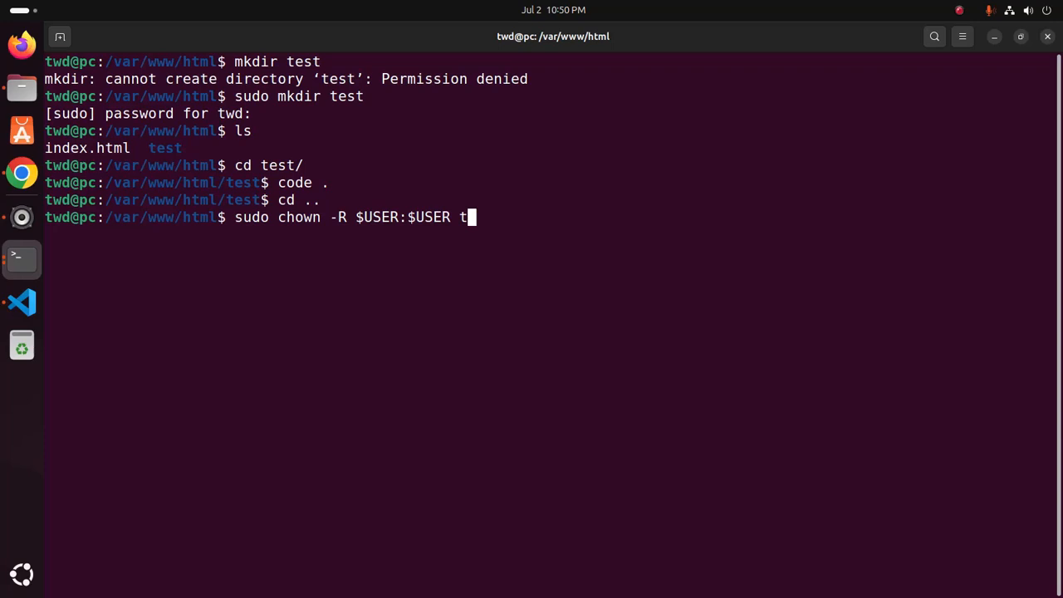
text(est/)
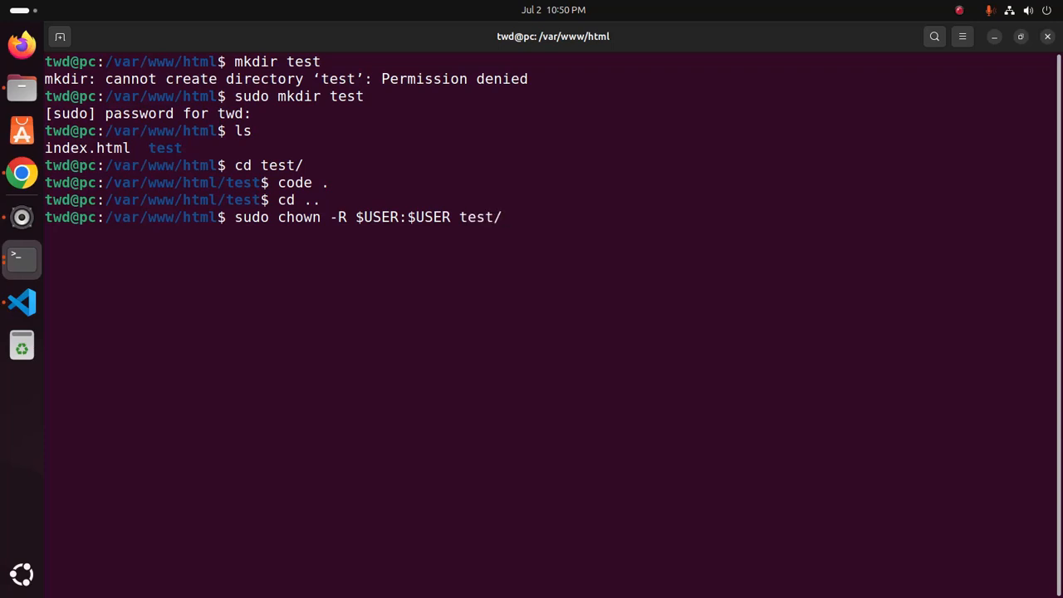
key(BackSpace)
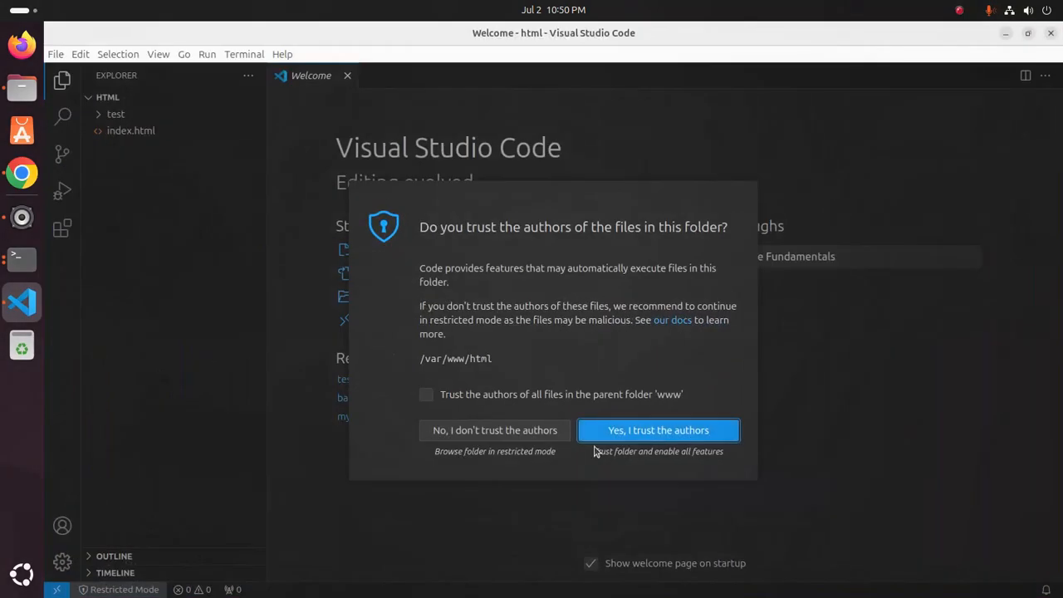
Step: Trust the html folder and create test/phpinfo.php containing <?php phpinfo(); ?>
click(657, 430)
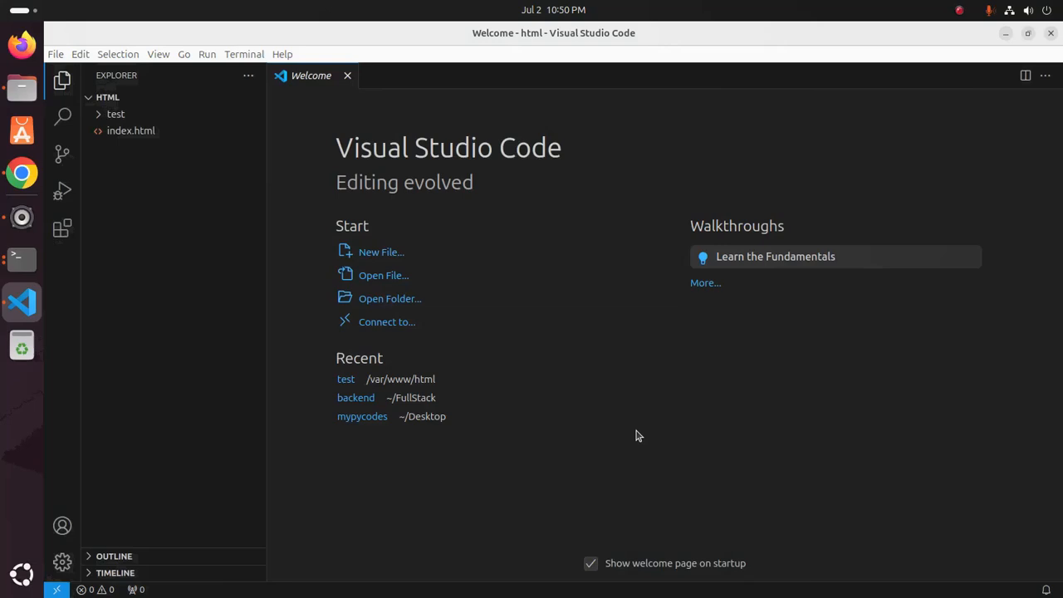
click(117, 113)
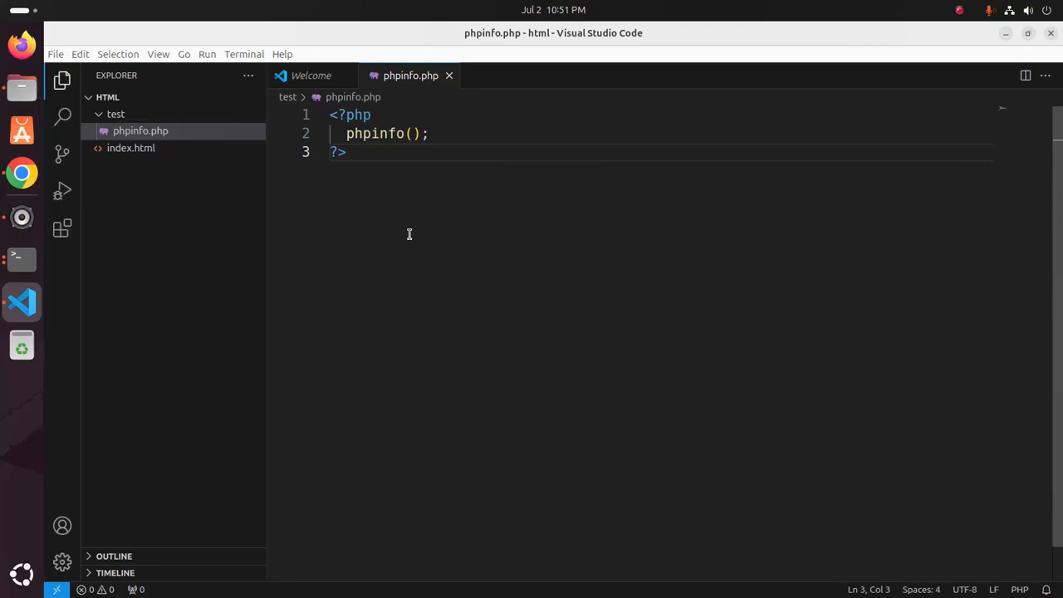
mouse_move(22, 171)
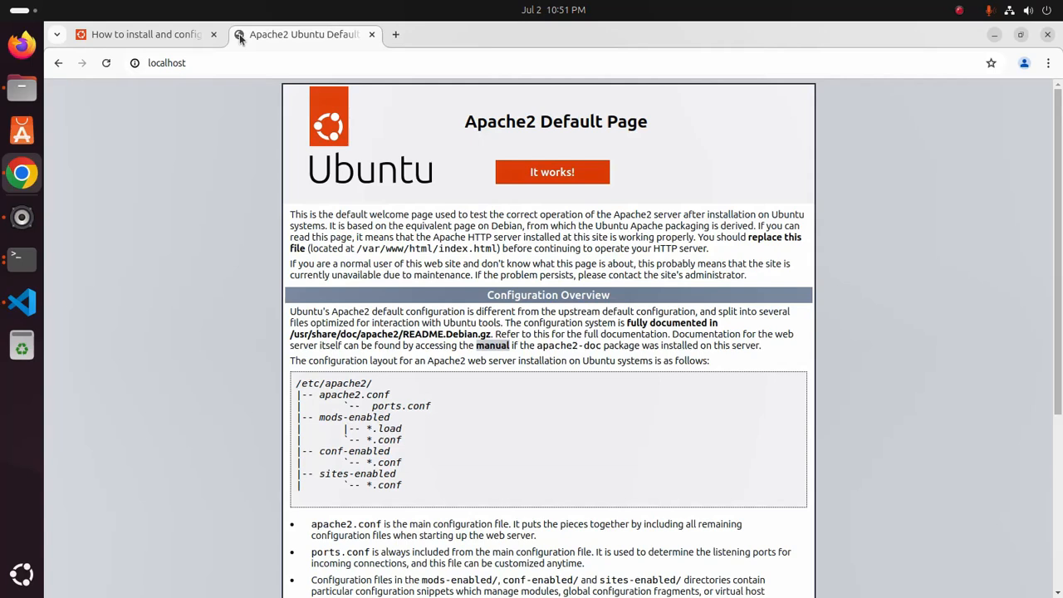
mouse_move(229, 90)
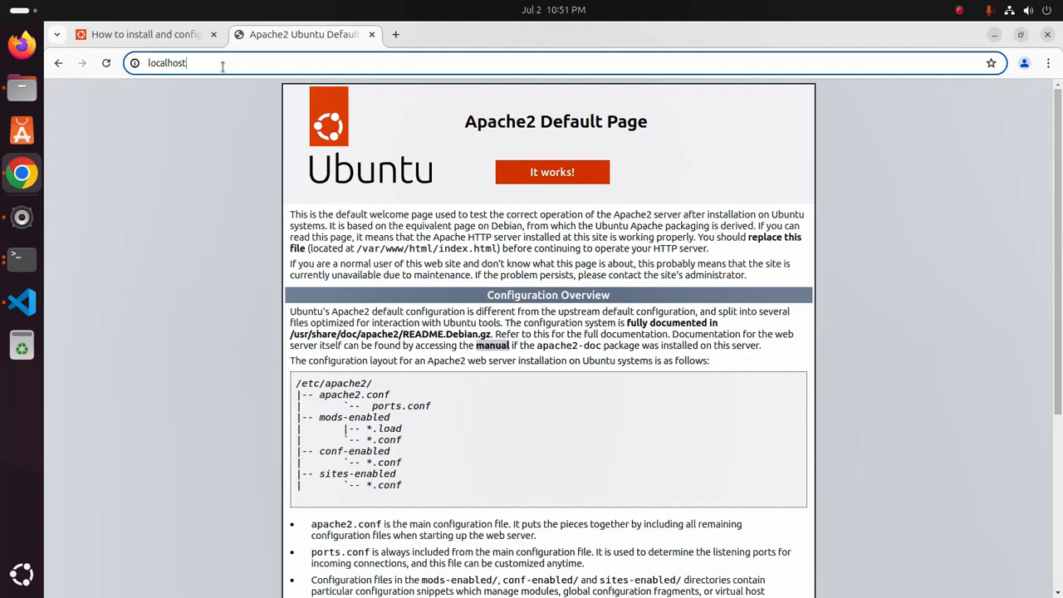
Step: Load localhost/test/phpinfo.php in Chrome, confirming the PHP 8.3.6 info page, then return to VS Code
text(/)
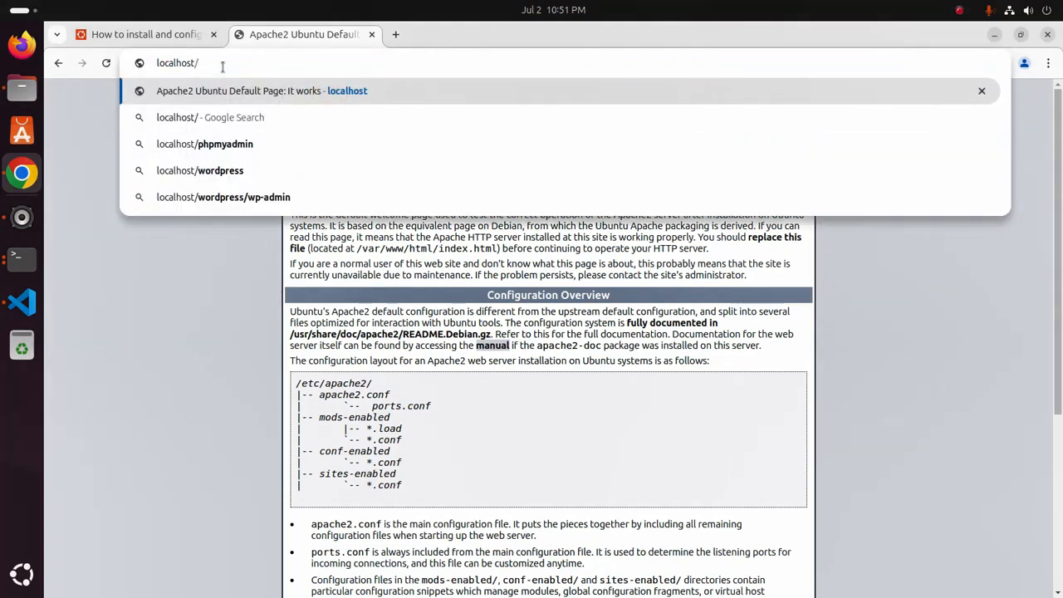
text(test)
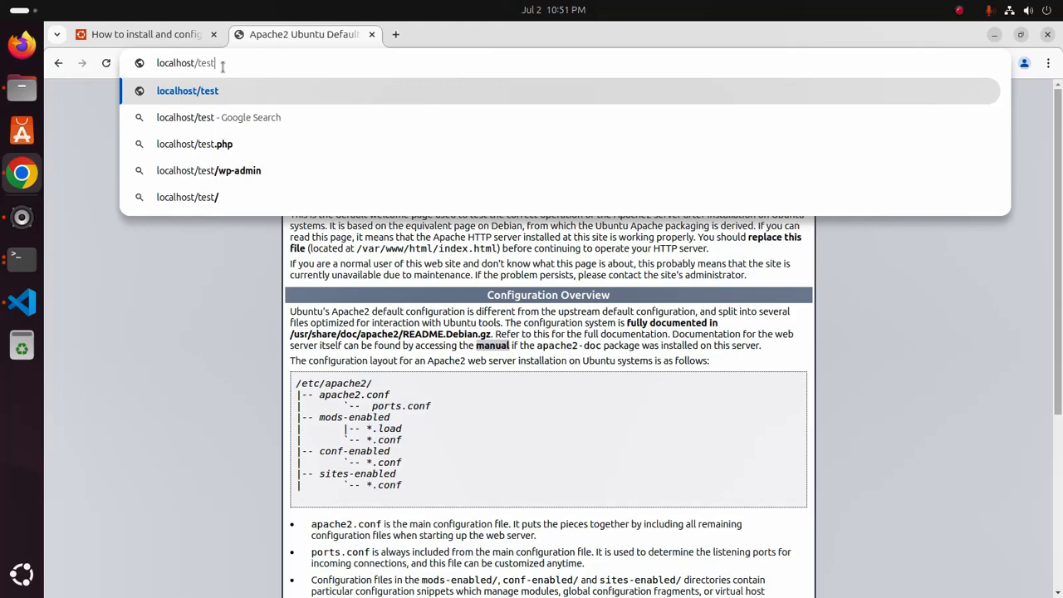
text(.php)
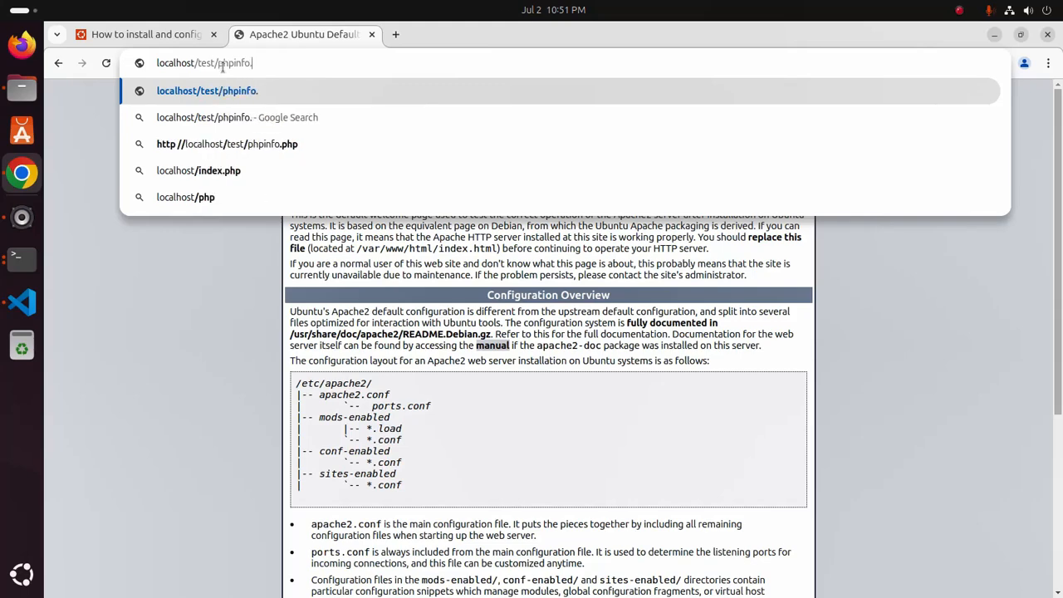
key(Enter)
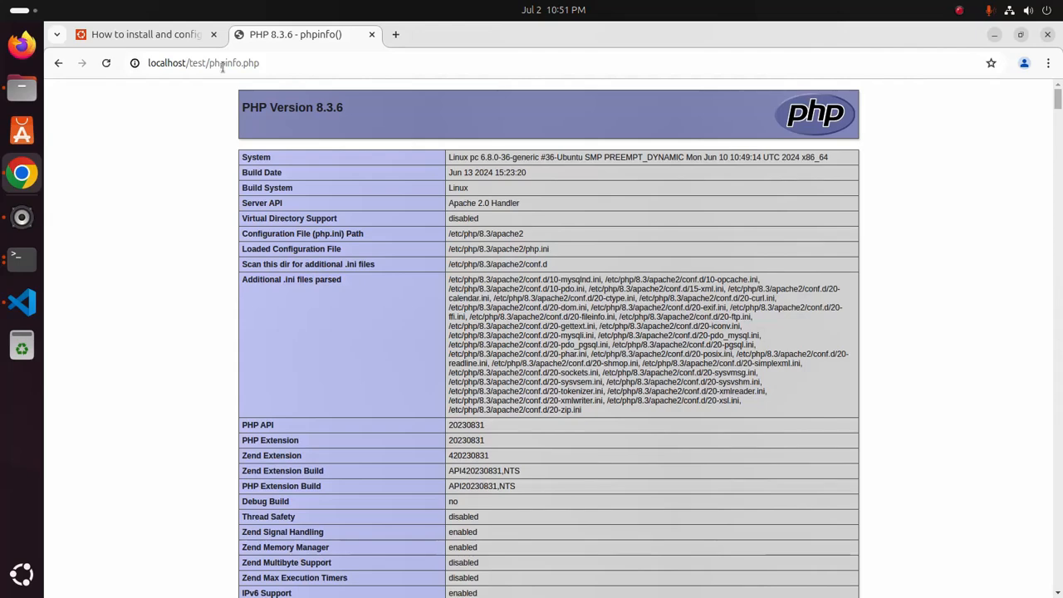
scroll(down, 3)
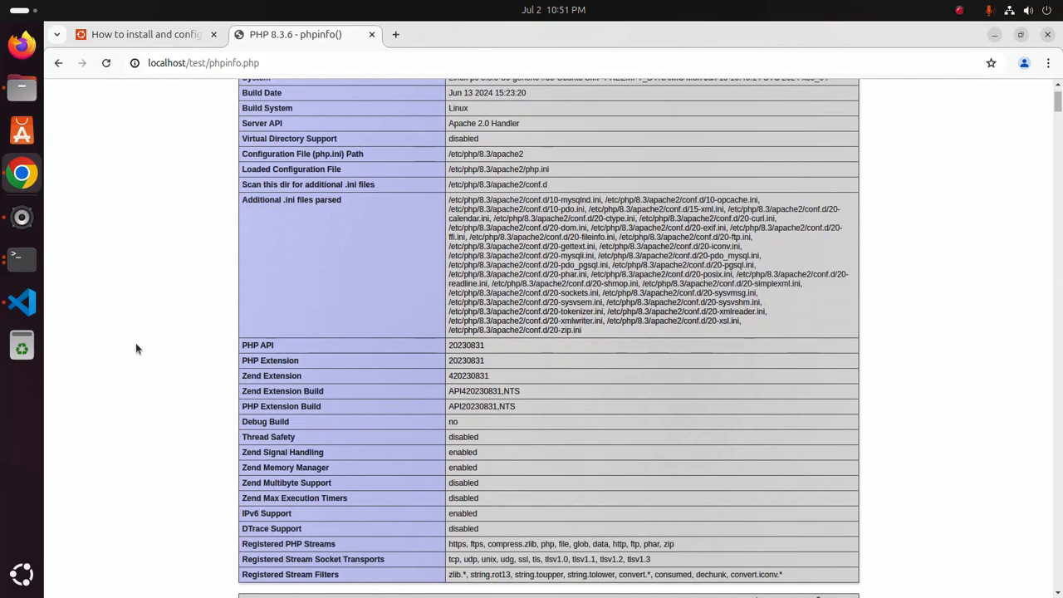
click(22, 302)
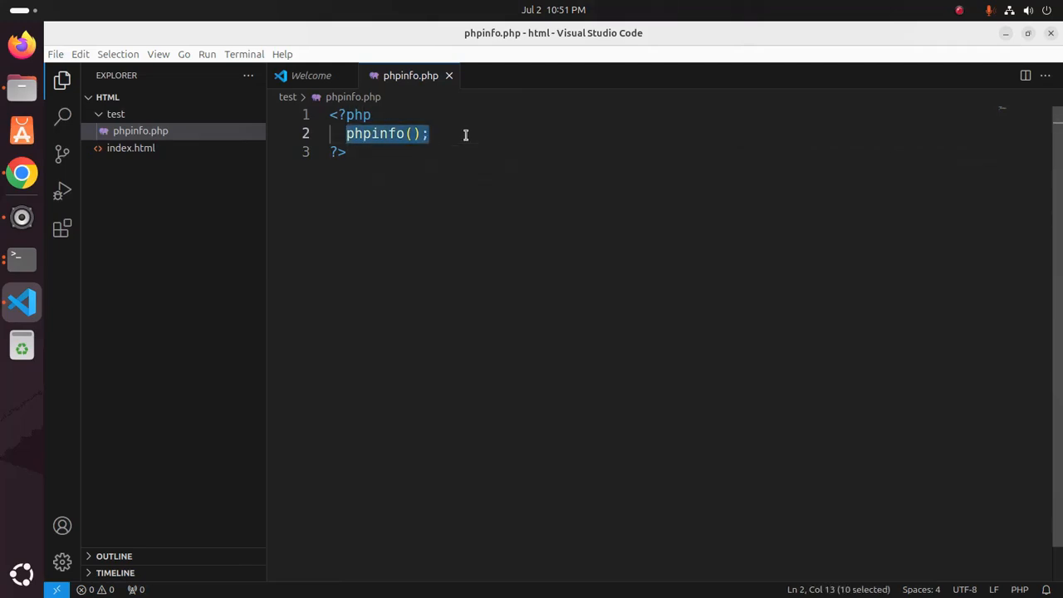
Step: Replace phpinfo(); on line 2 with echo "It's Ok"
text(echo "I)
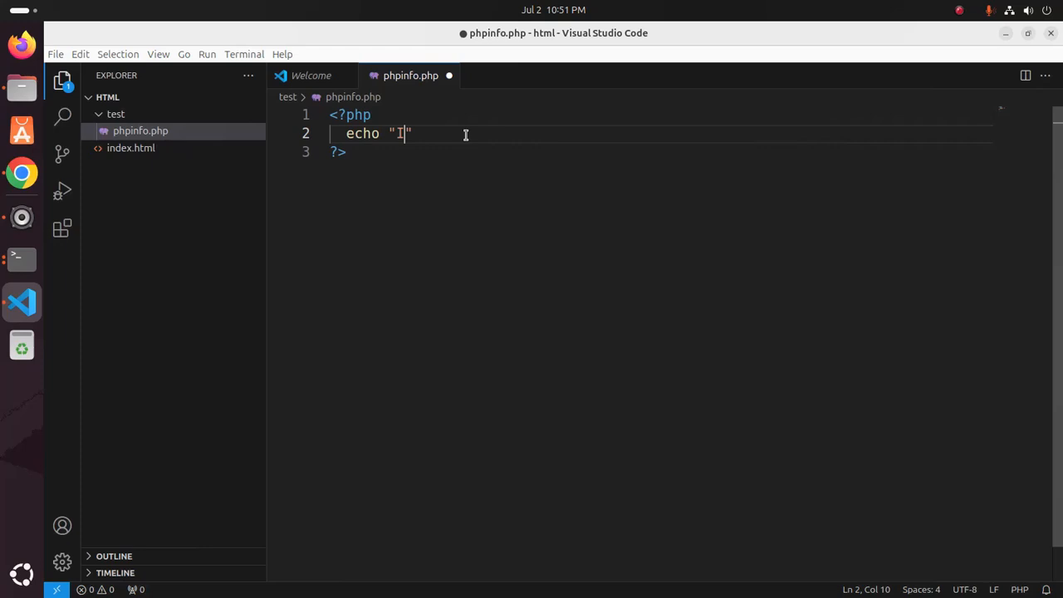
text(t's)
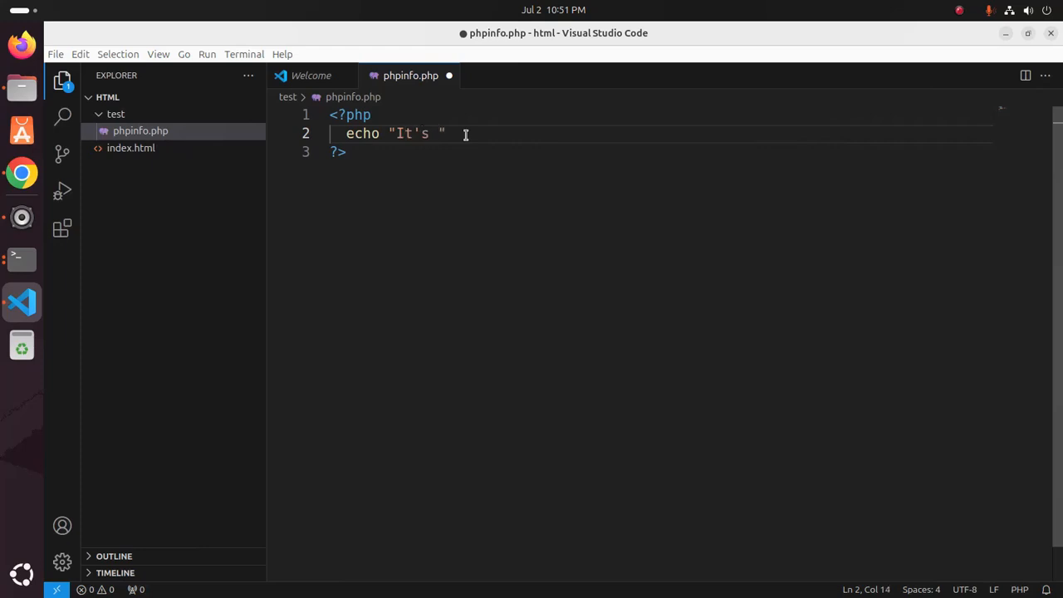
text(Ok")
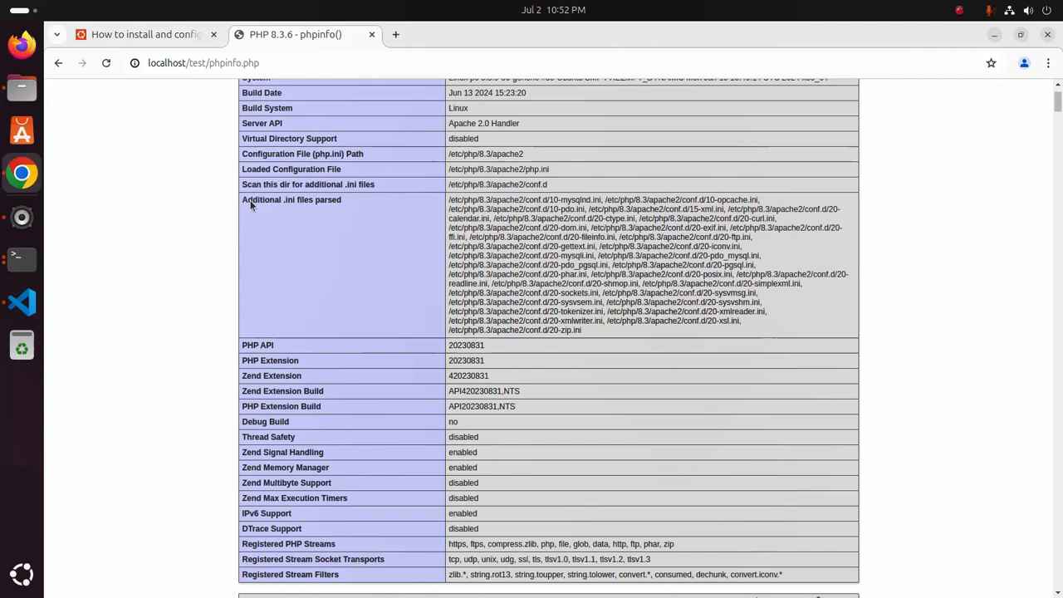
Step: Switch Chrome back to the Ubuntu 'How to install and configure PHP' guide
click(142, 33)
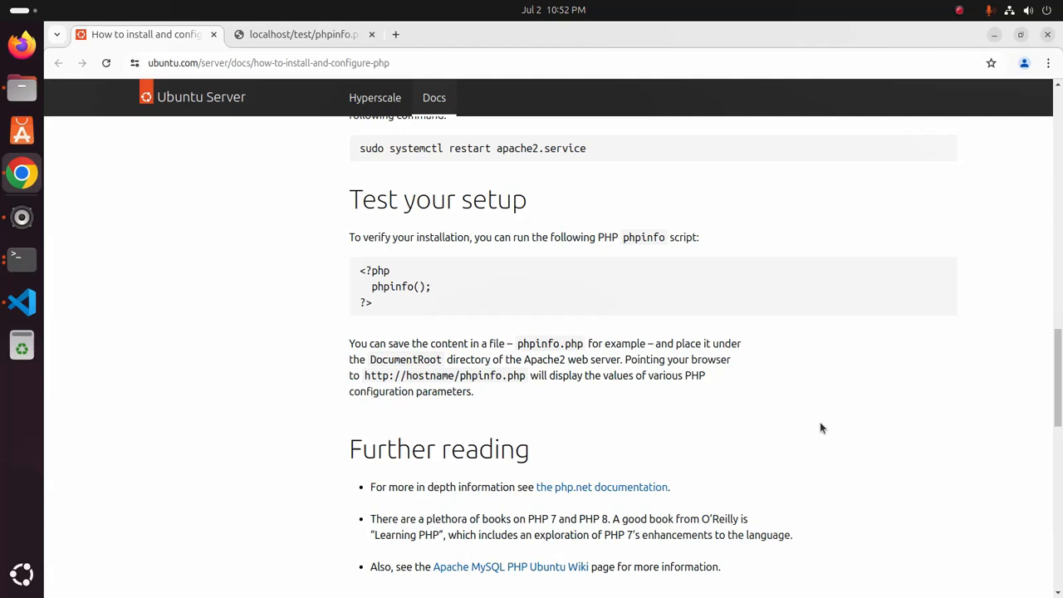